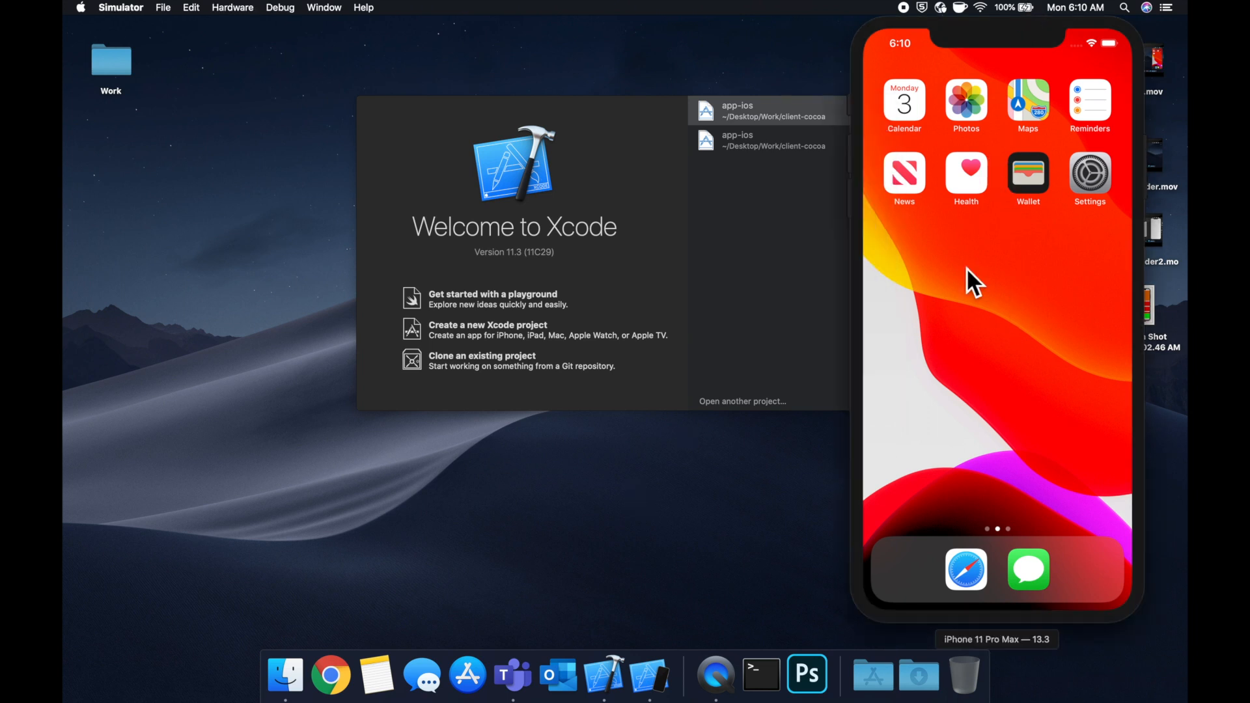
pyautogui.moveTo(974, 311)
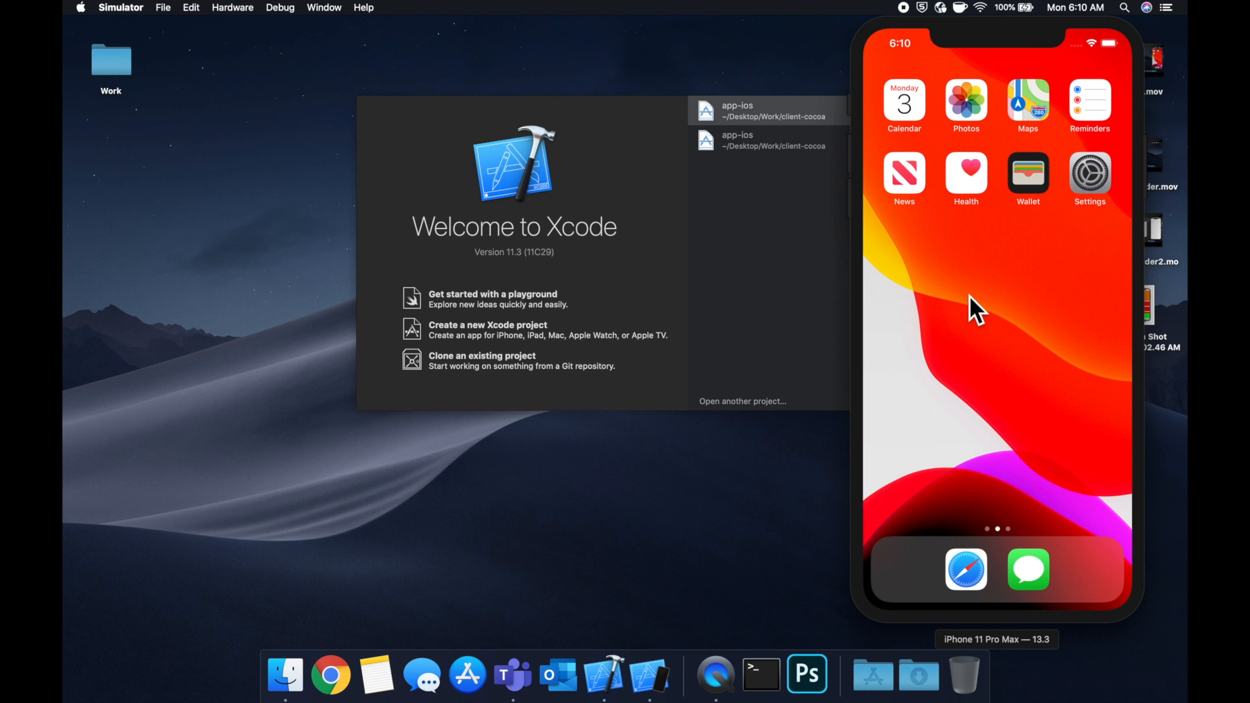
pyautogui.moveTo(808, 327)
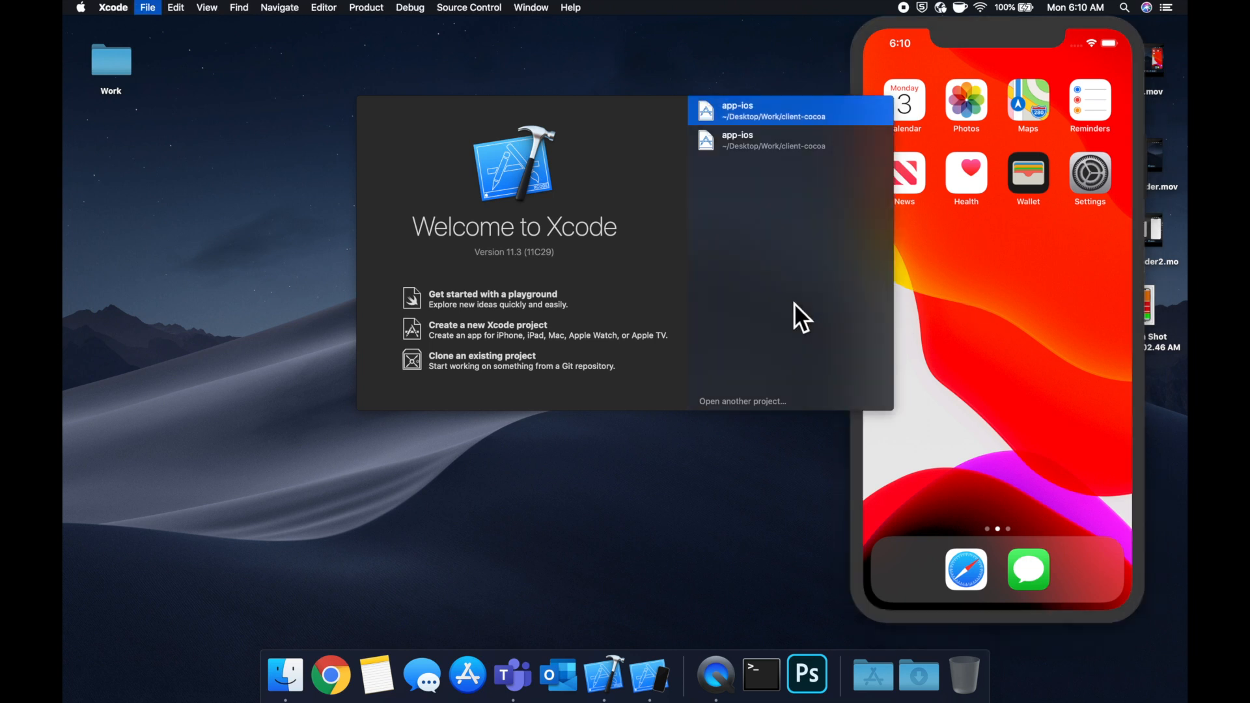
# Step: Create a Single View App project named Test and save it to the Desktop
pyautogui.click(487, 329)
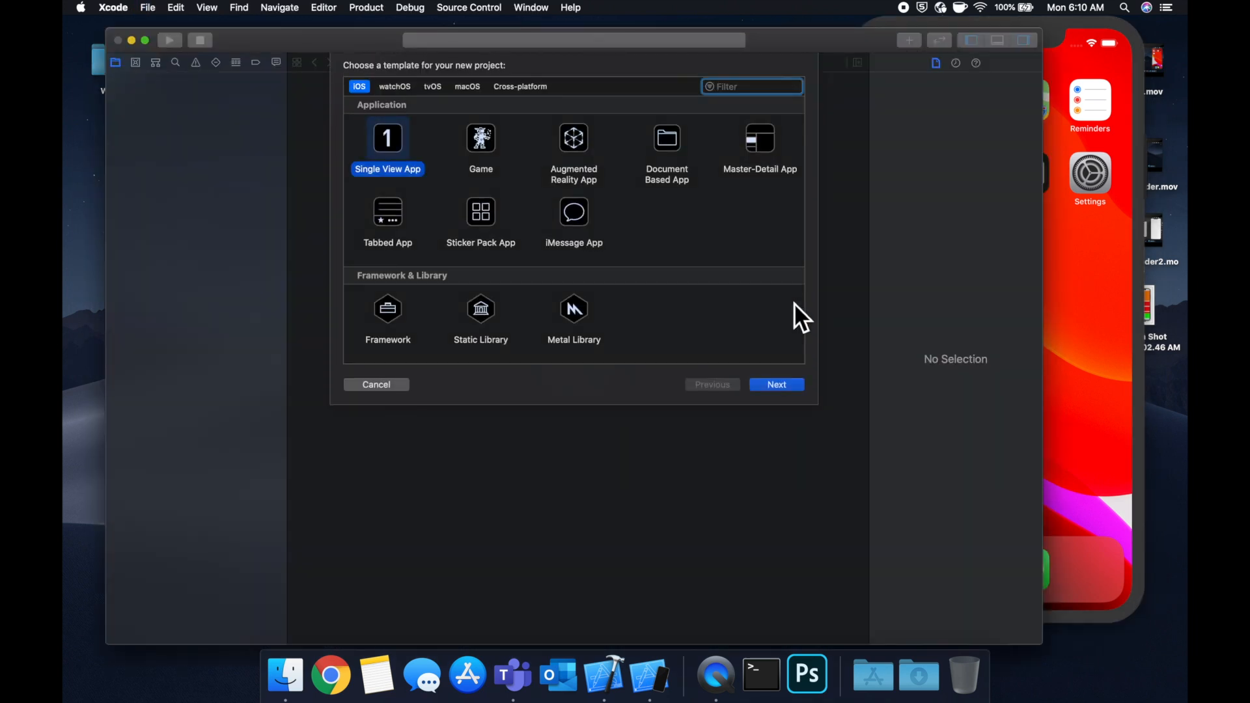
pyautogui.click(774, 384)
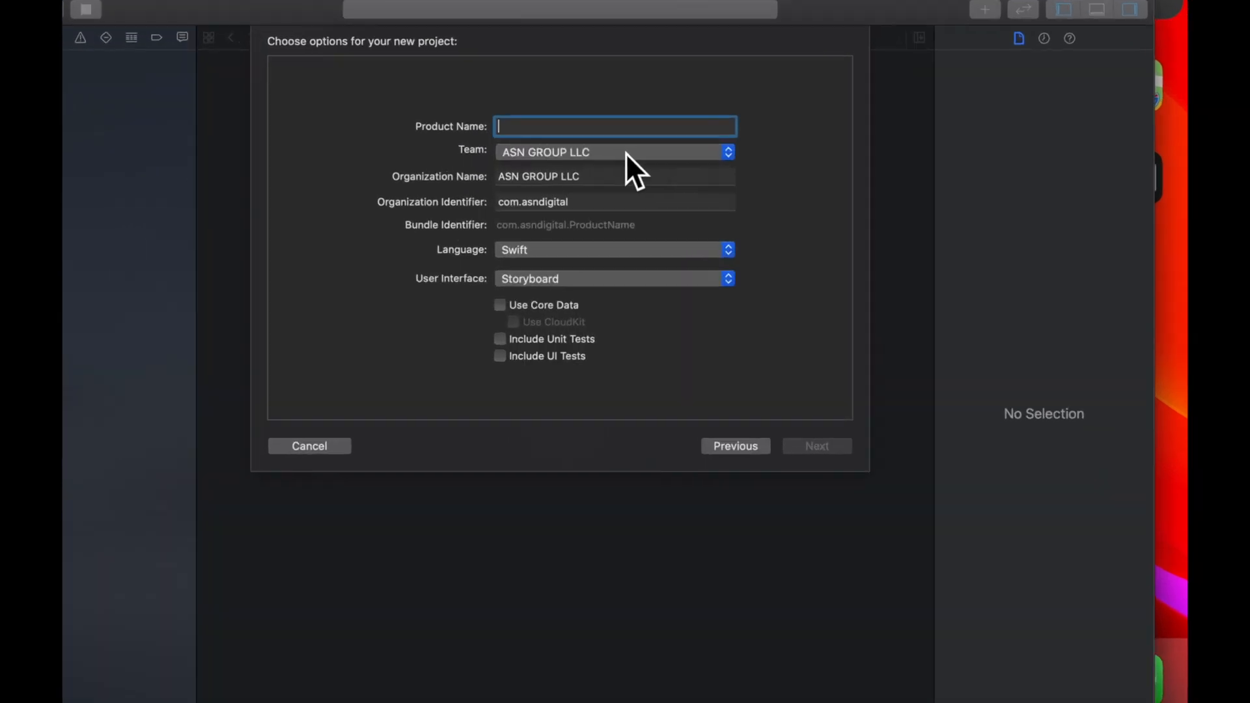
pyautogui.write('T')
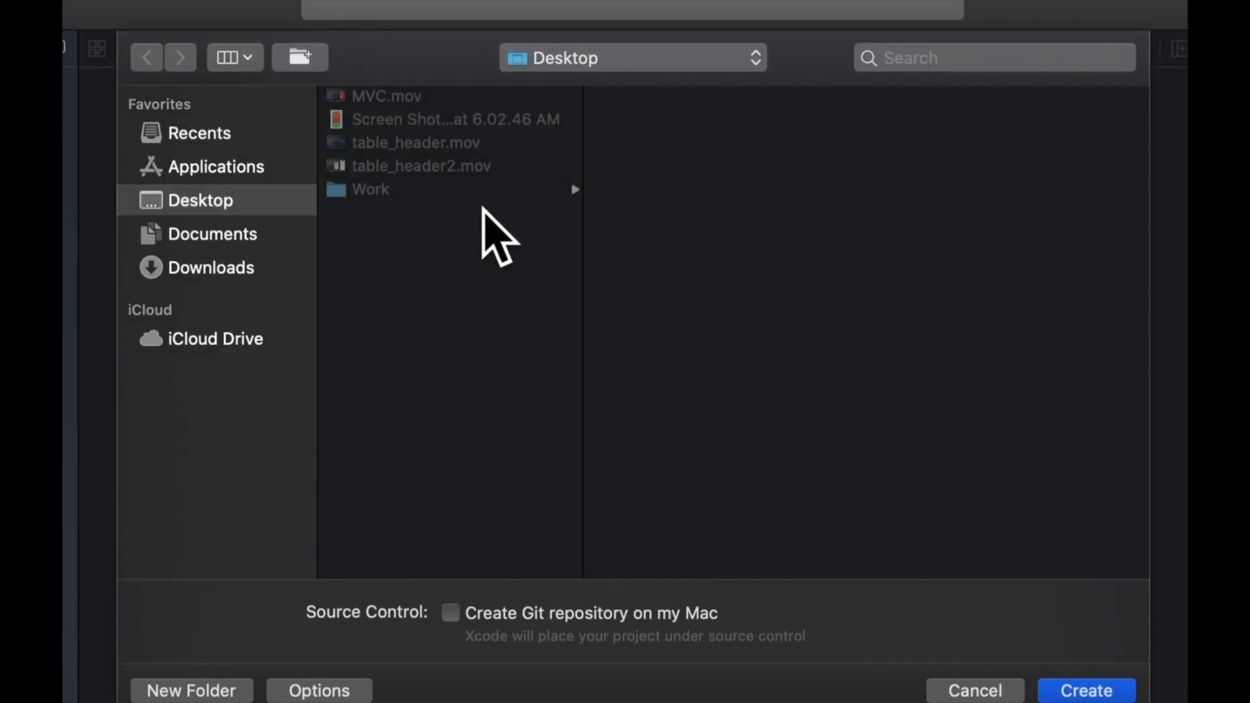
pyautogui.click(973, 690)
pyautogui.write('main.stor')
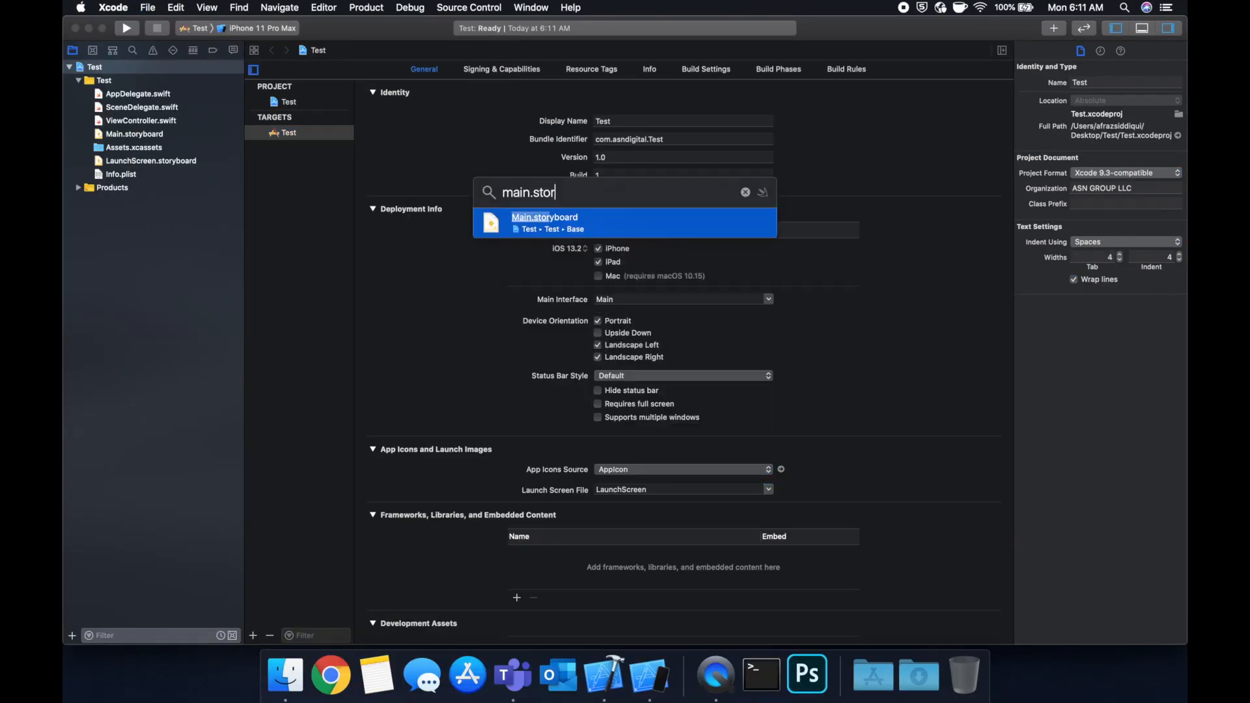
# Step: Open Main.storyboard from Open Quickly and show the empty View Controller scene
pyautogui.click(544, 223)
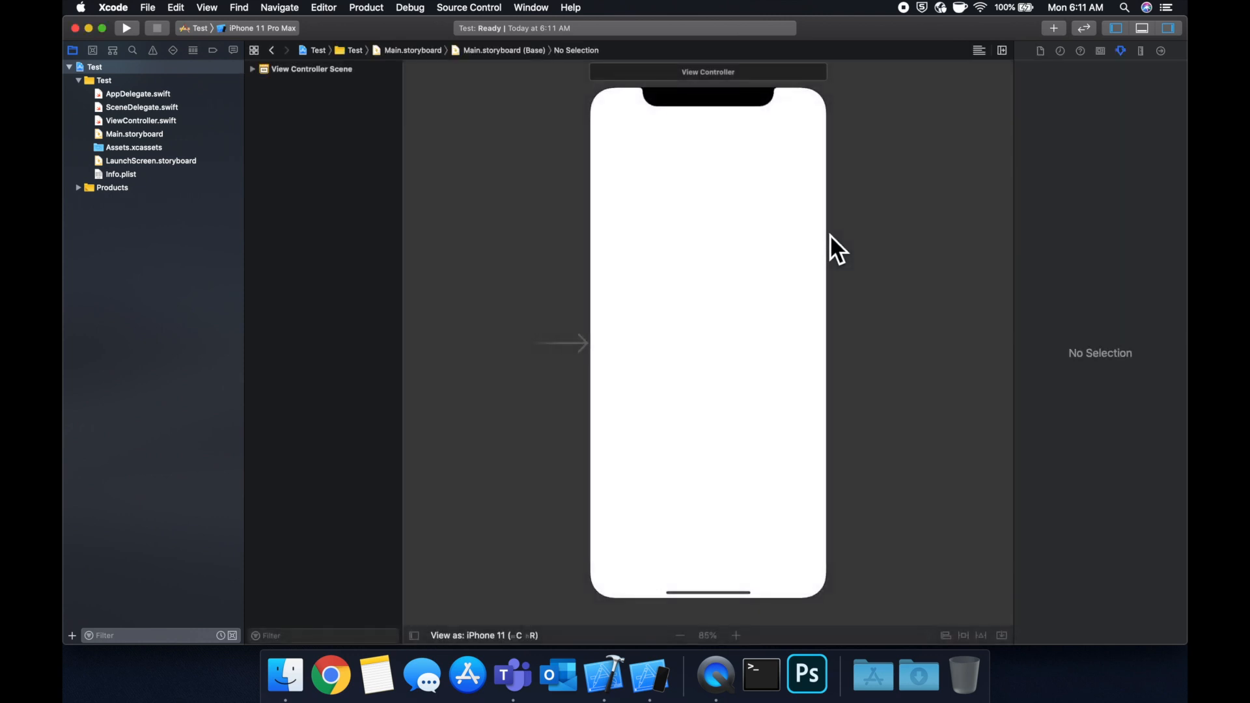
pyautogui.click(679, 647)
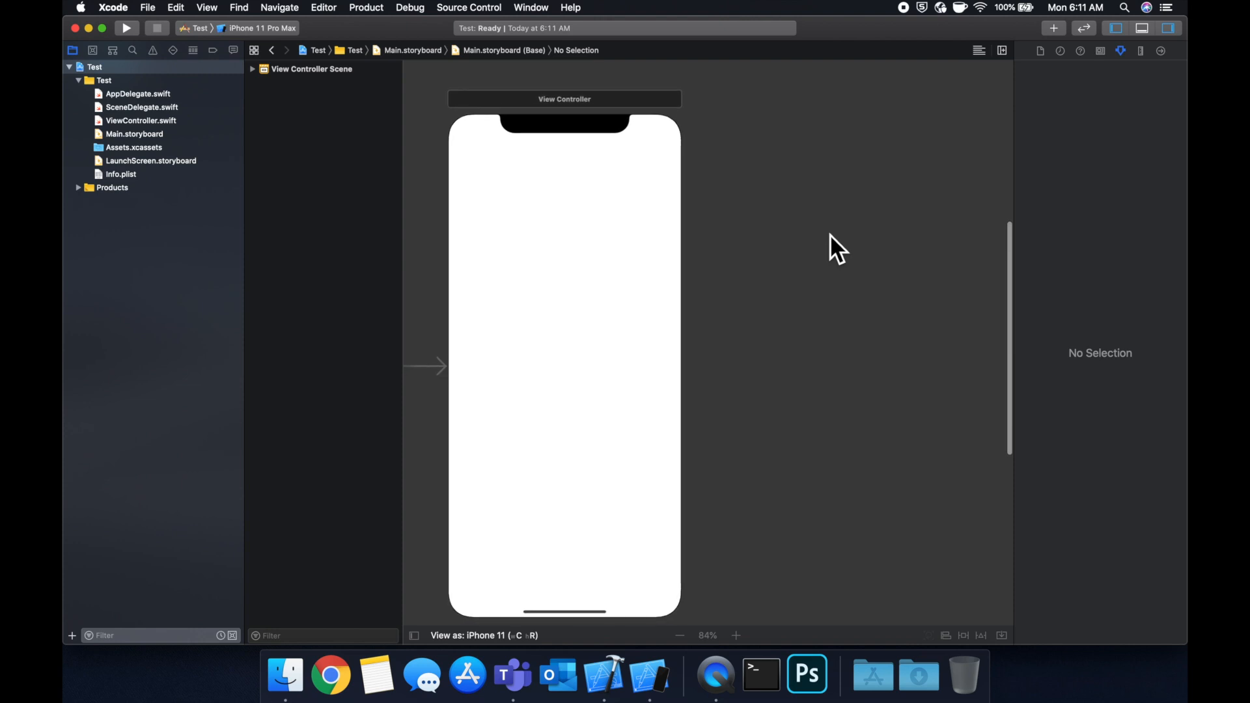
pyautogui.moveTo(879, 199)
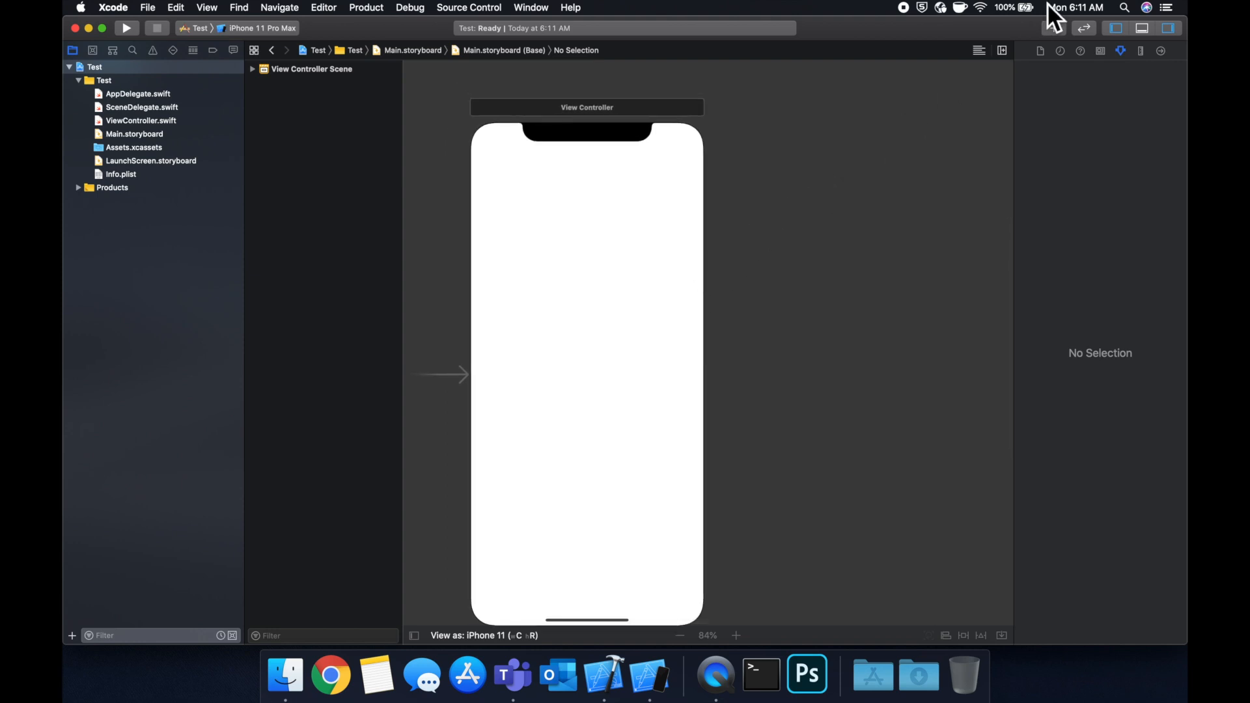
# Step: Add a UIView near the top of the scene with a System Blue background
pyautogui.write('u')
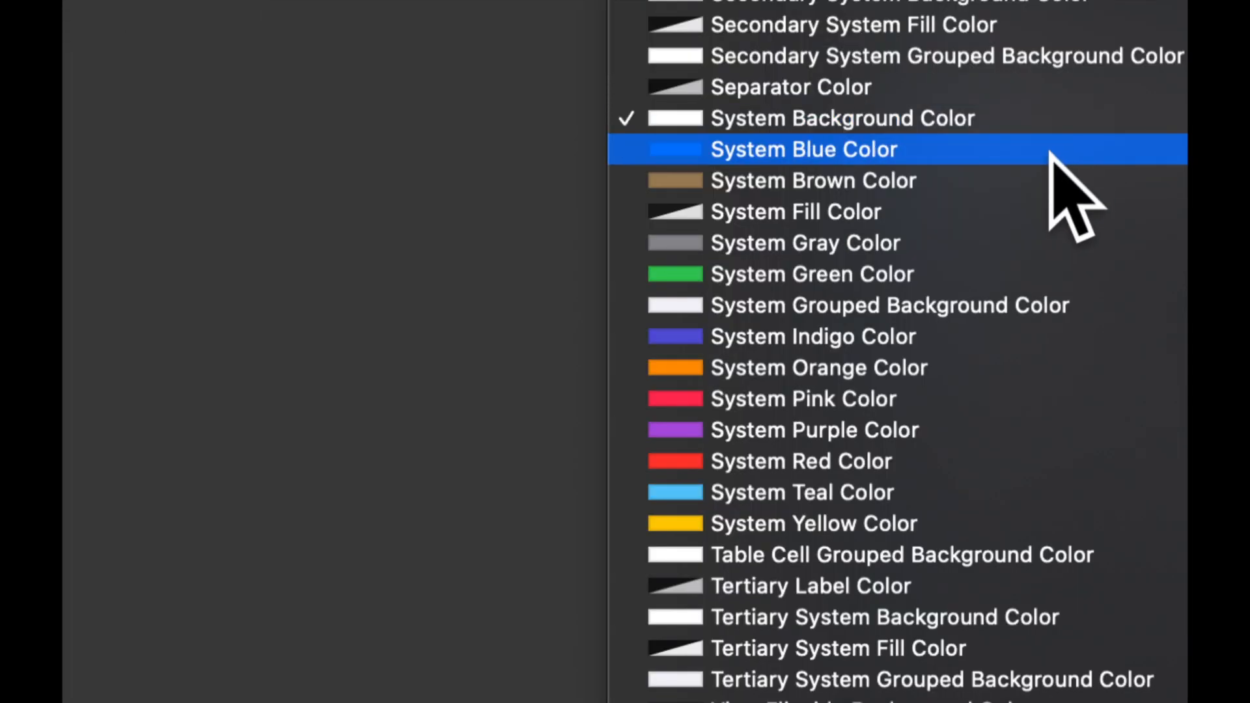
pyautogui.click(804, 148)
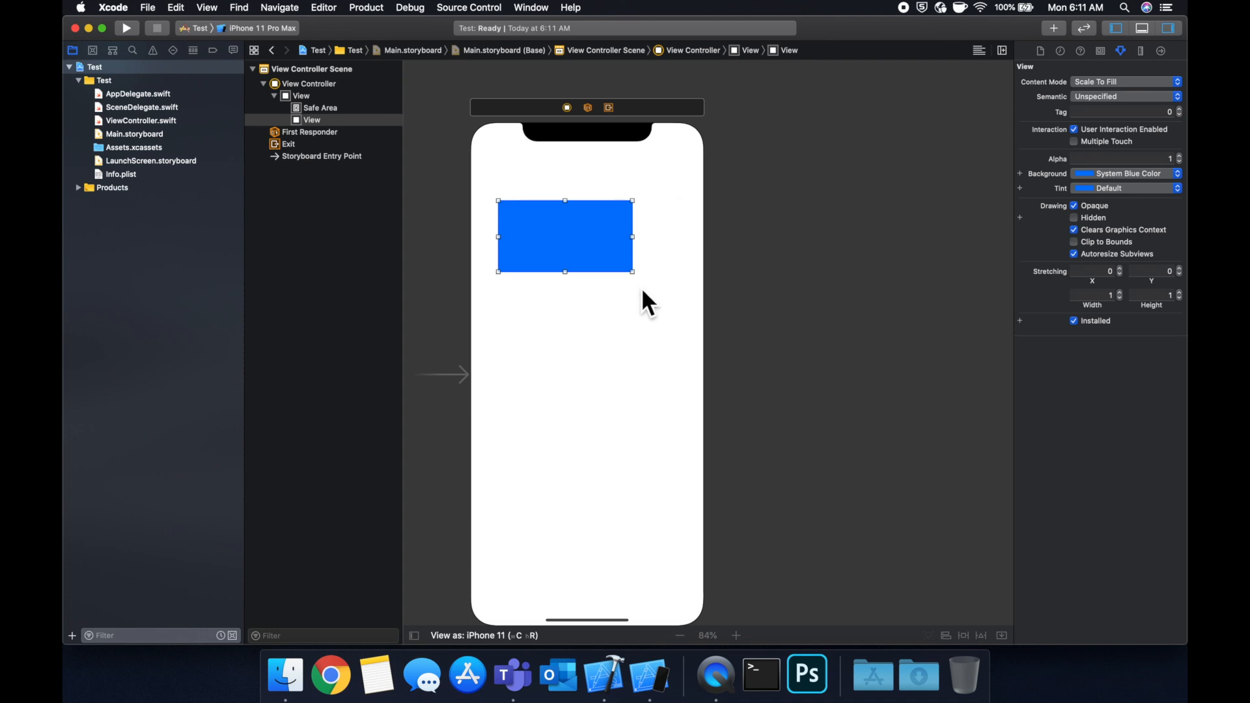
pyautogui.click(708, 319)
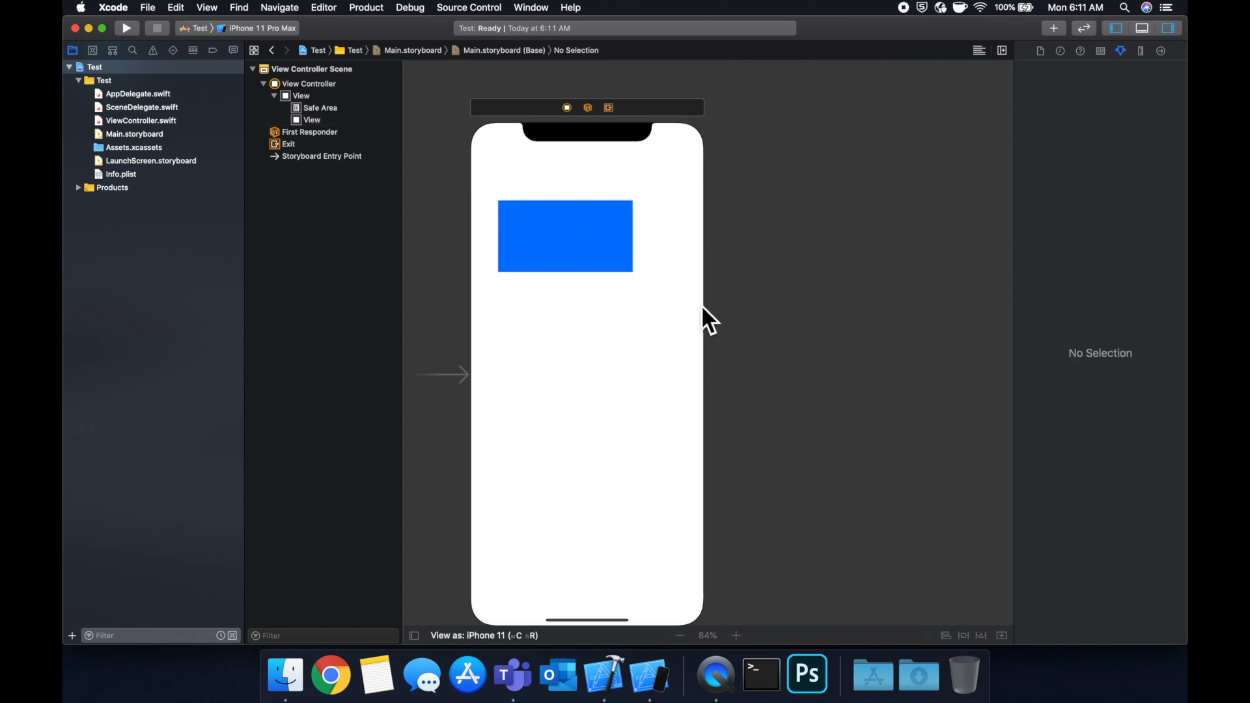
pyautogui.moveTo(389, 176)
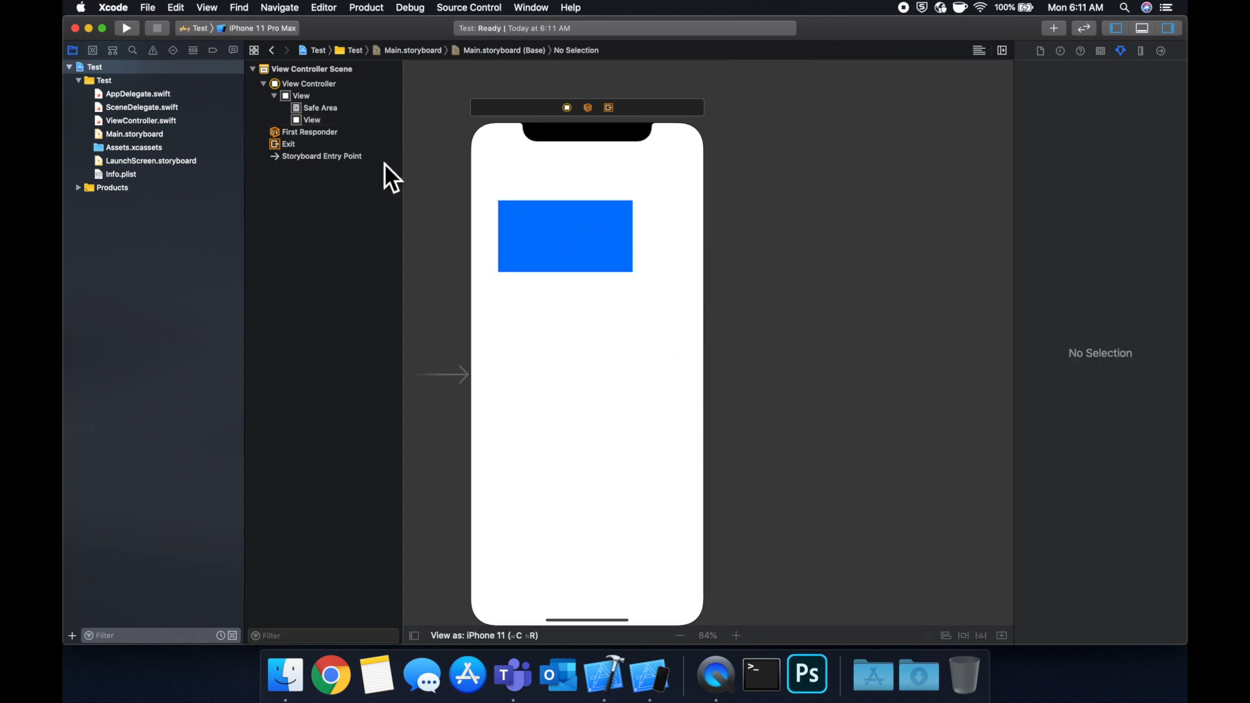
pyautogui.moveTo(120, 15)
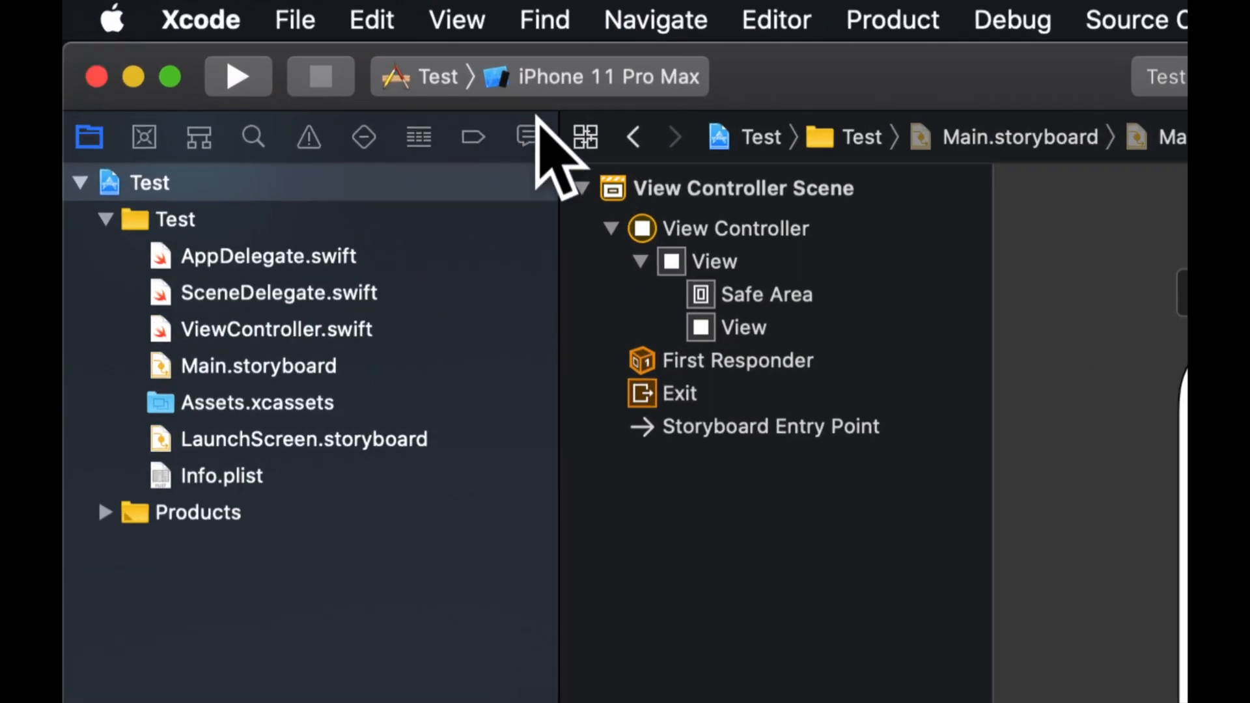
# Step: Choose iPhone 11 Pro Max as the run destination and launch the Test app
pyautogui.click(606, 76)
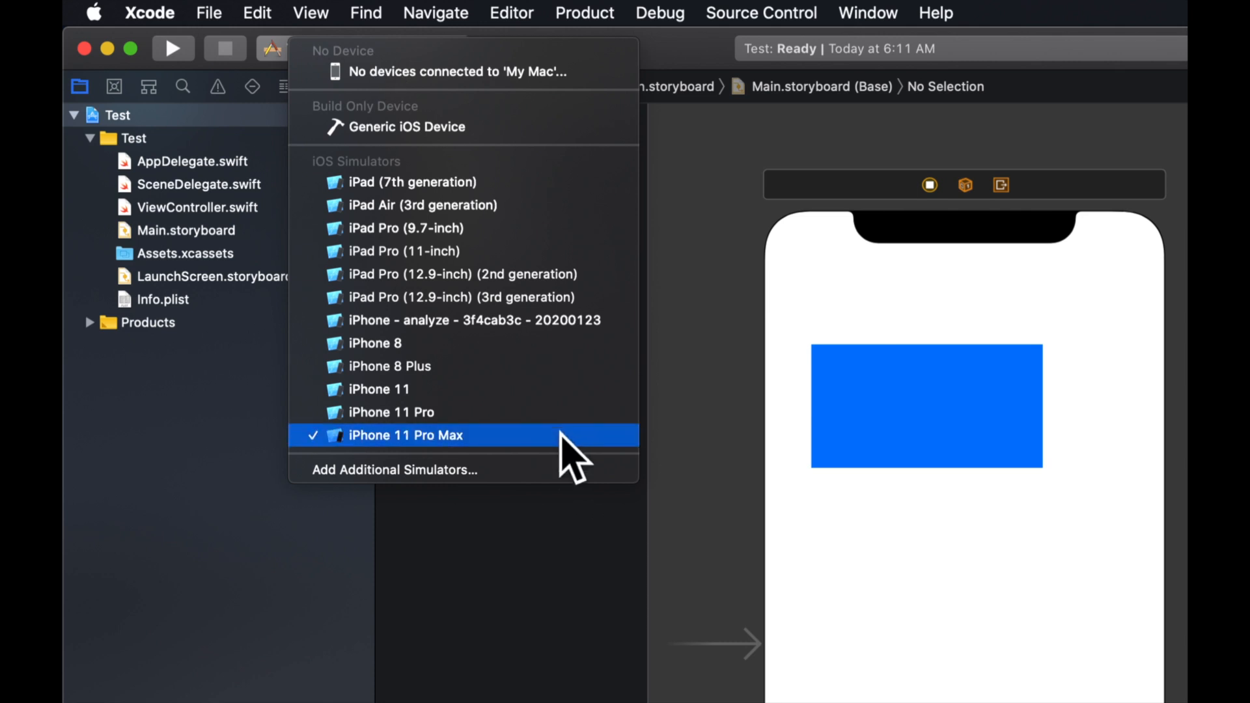
pyautogui.click(405, 434)
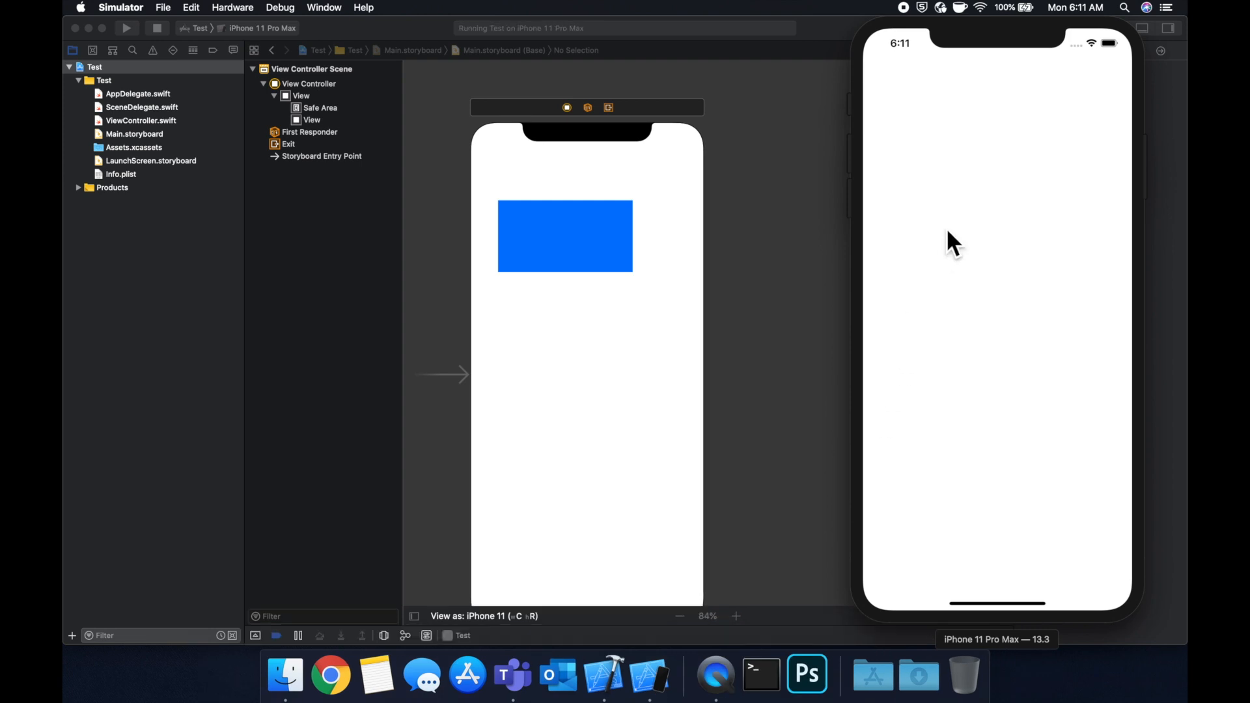
pyautogui.moveTo(967, 231)
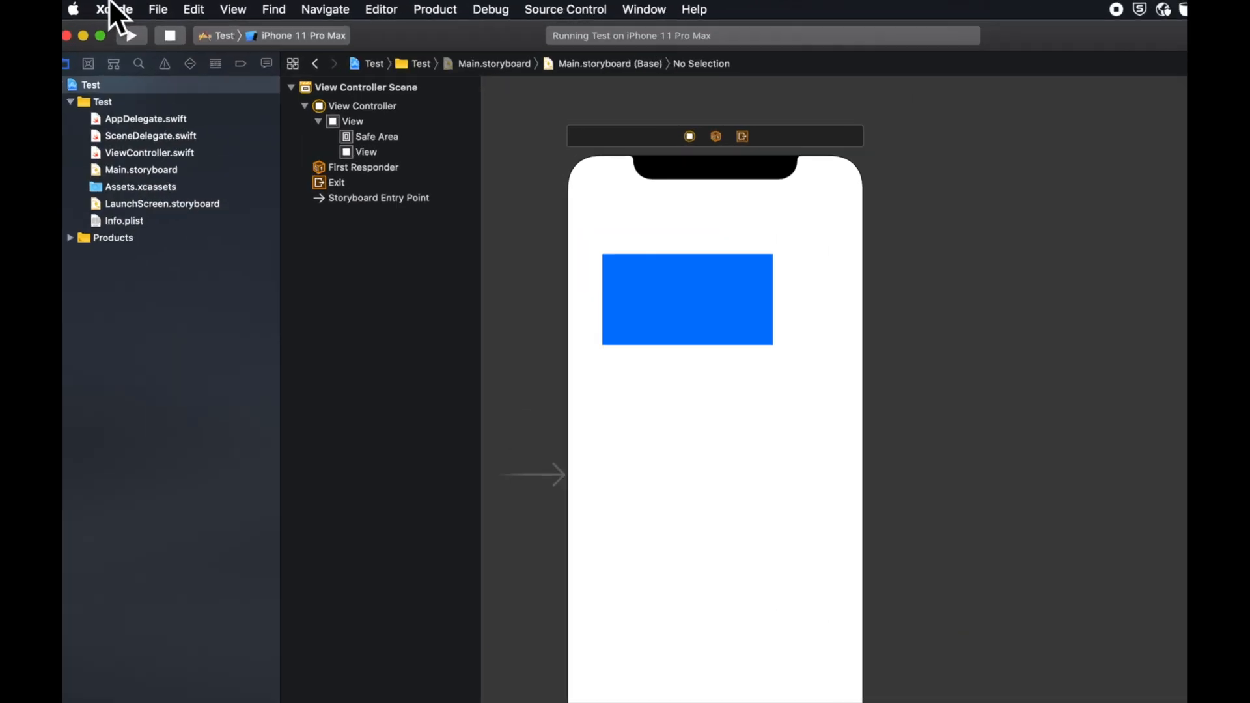
# Step: Run the app on the iPad Pro (12.9-inch) simulator to see the blue view top-left
pyautogui.click(296, 35)
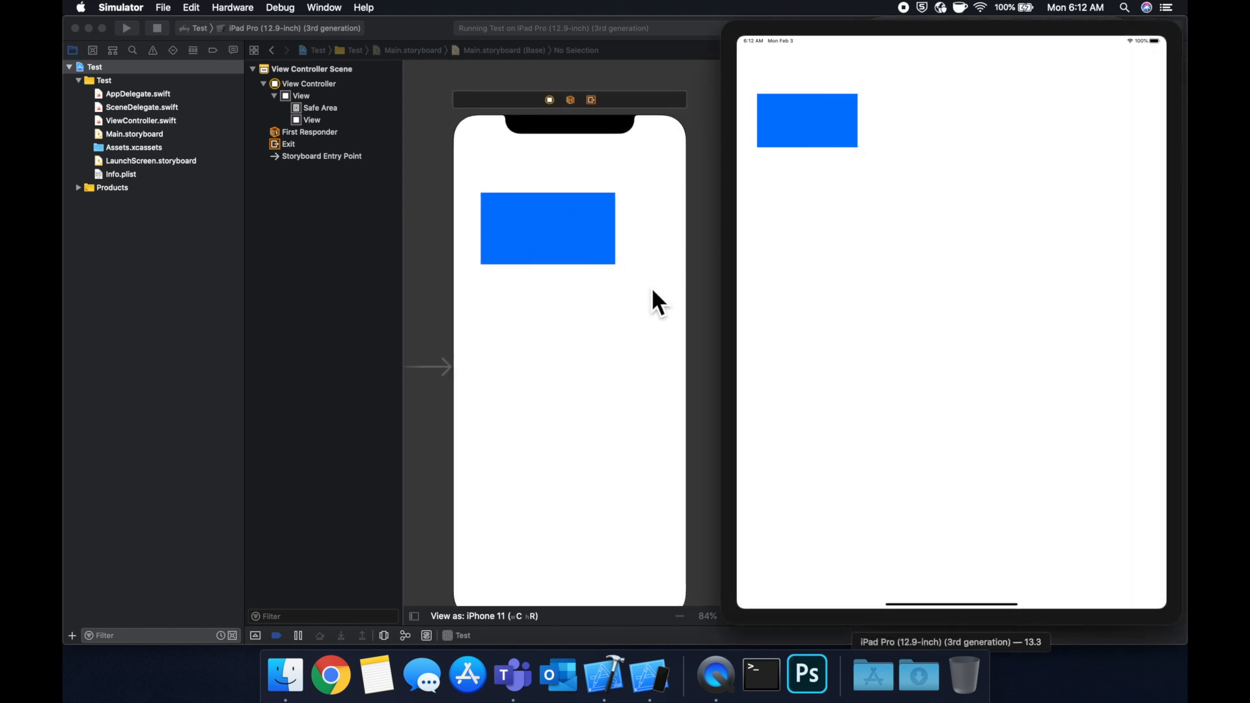
pyautogui.moveTo(733, 76)
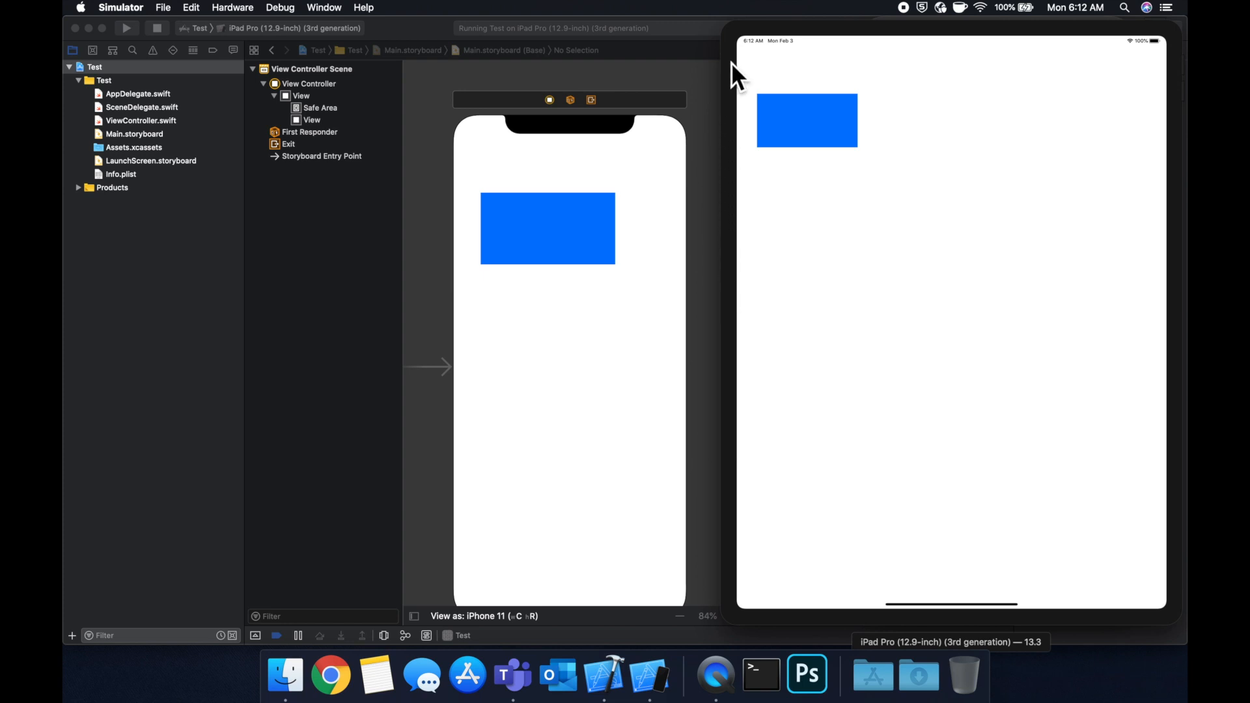
pyautogui.moveTo(735, 224)
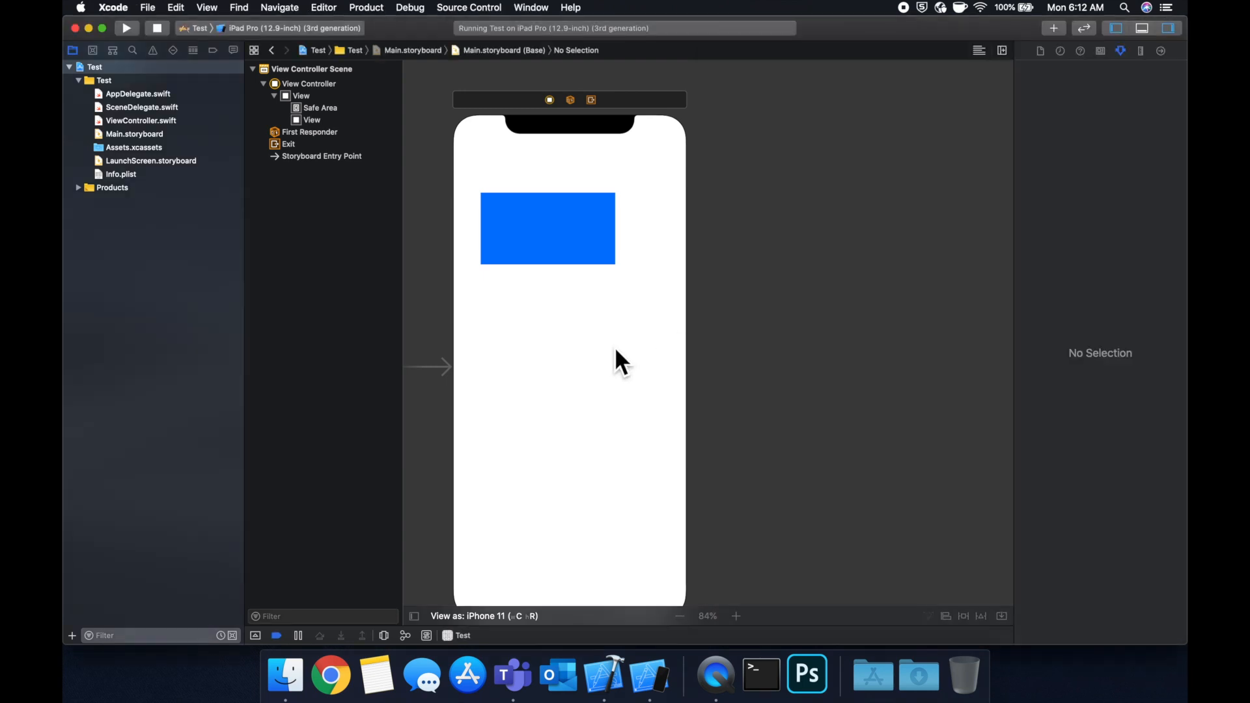
pyautogui.moveTo(700, 480)
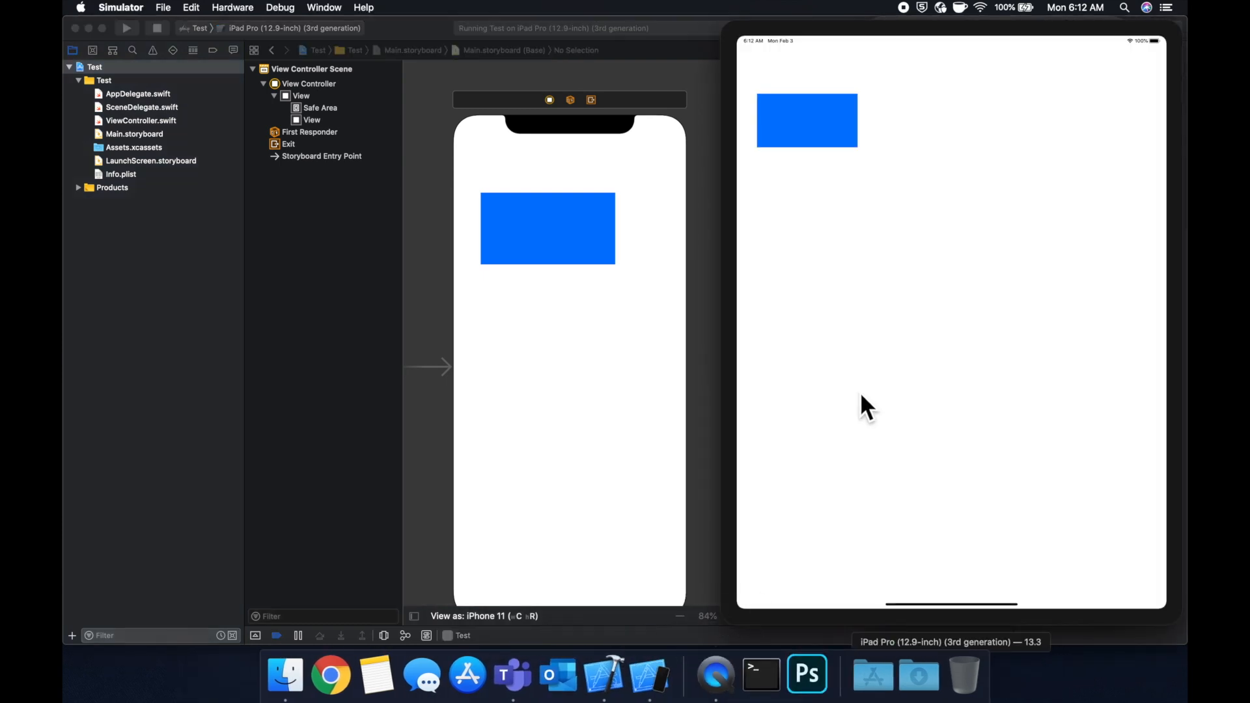
pyautogui.moveTo(900, 202)
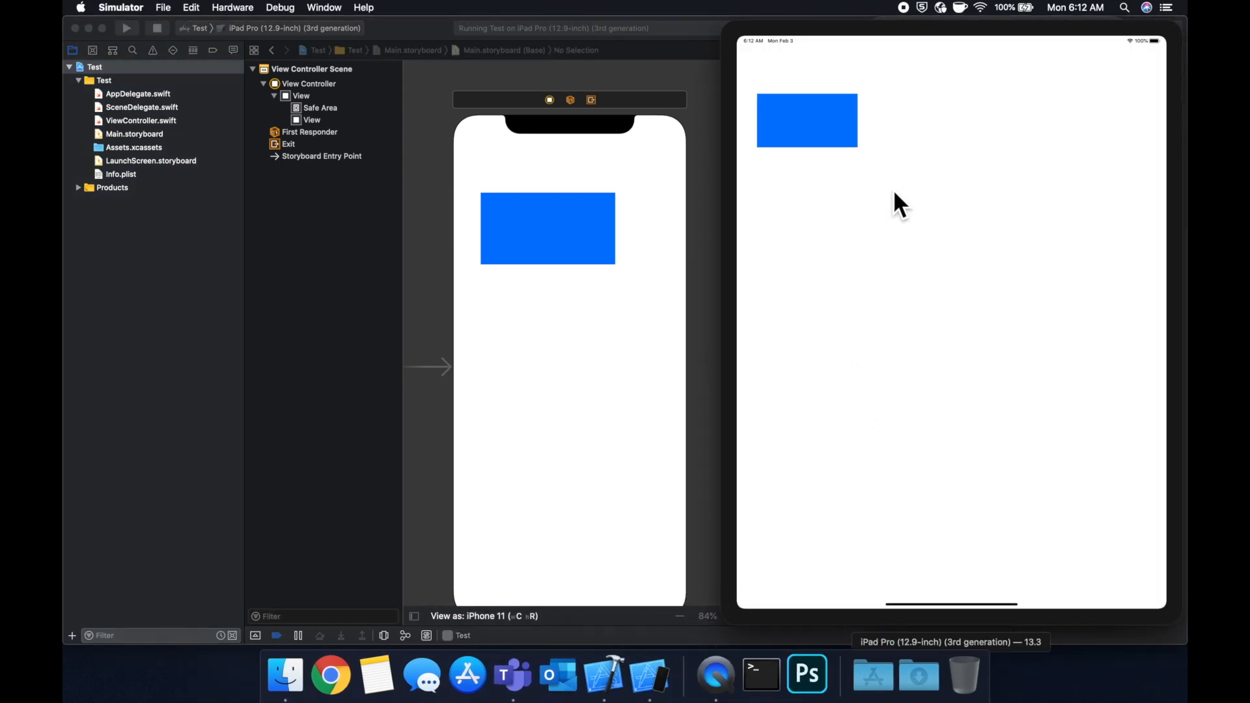
pyautogui.moveTo(879, 222)
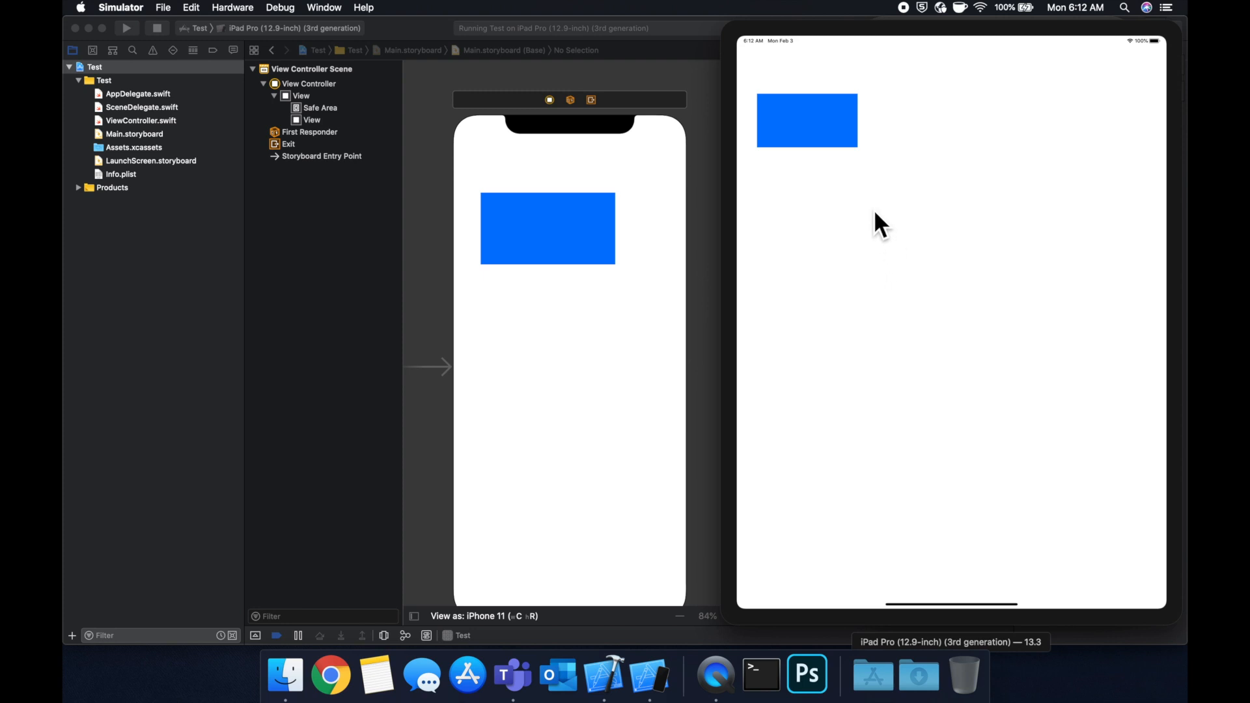
pyautogui.moveTo(759, 198)
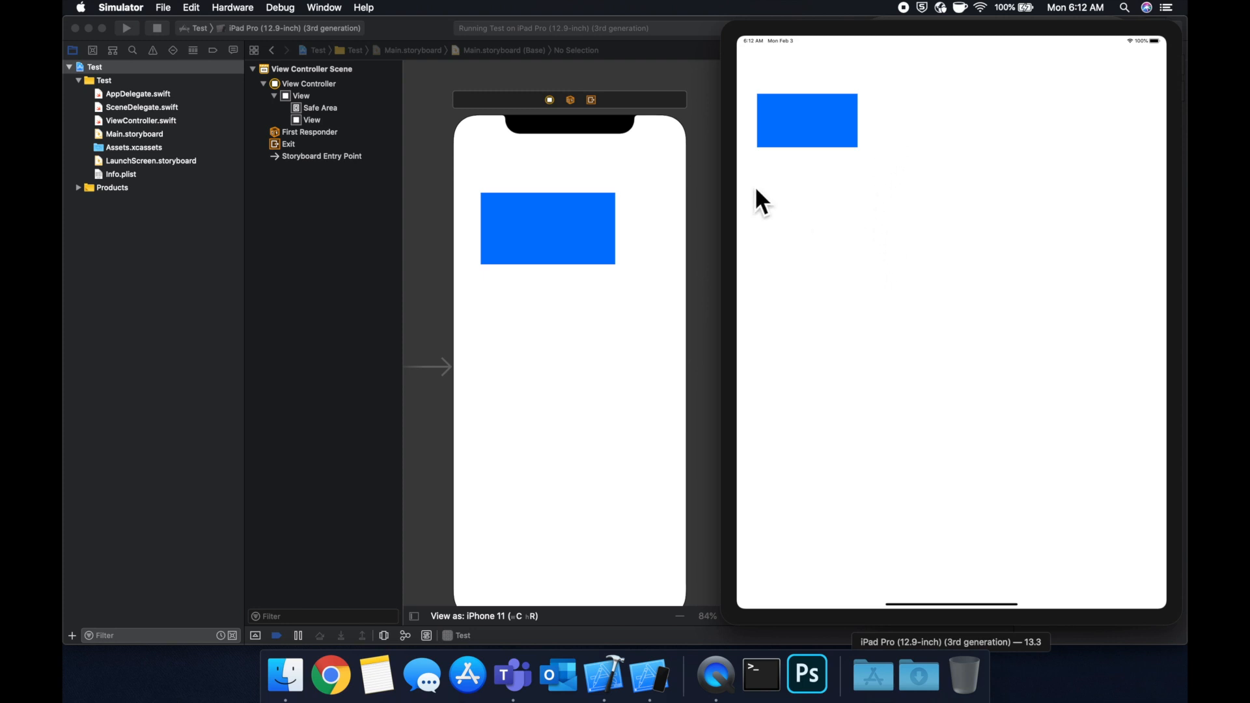
pyautogui.moveTo(855, 194)
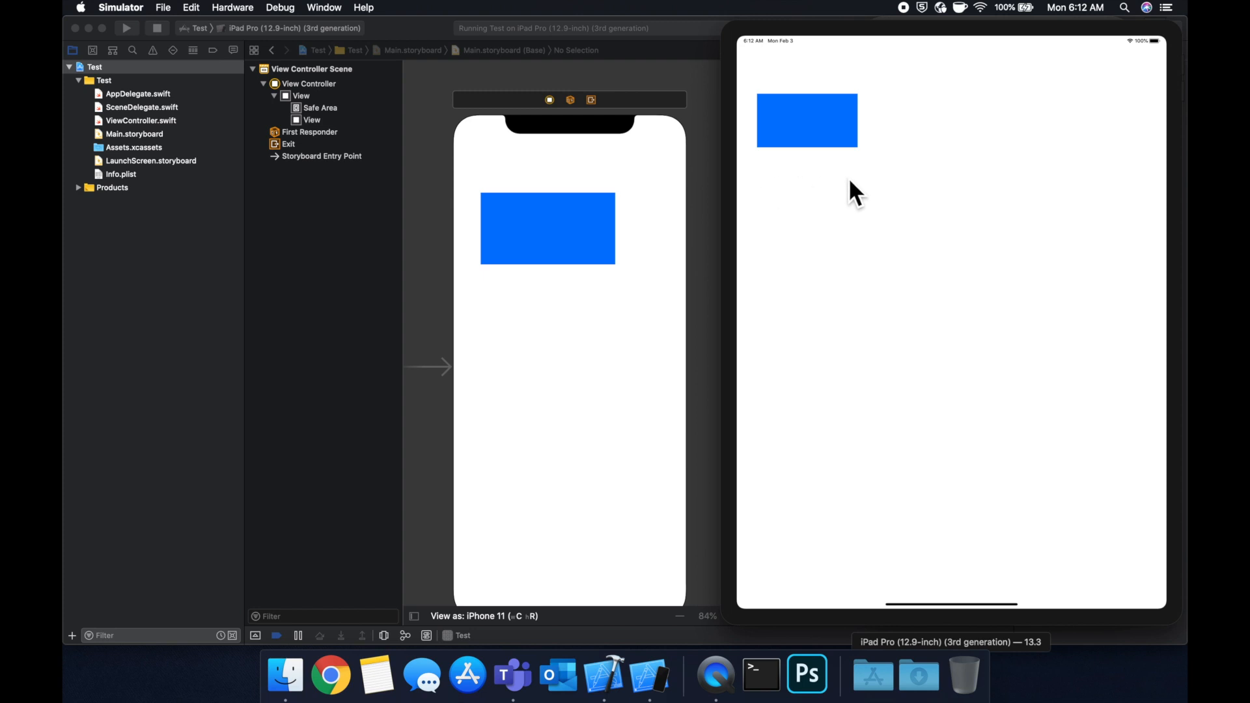
pyautogui.moveTo(940, 177)
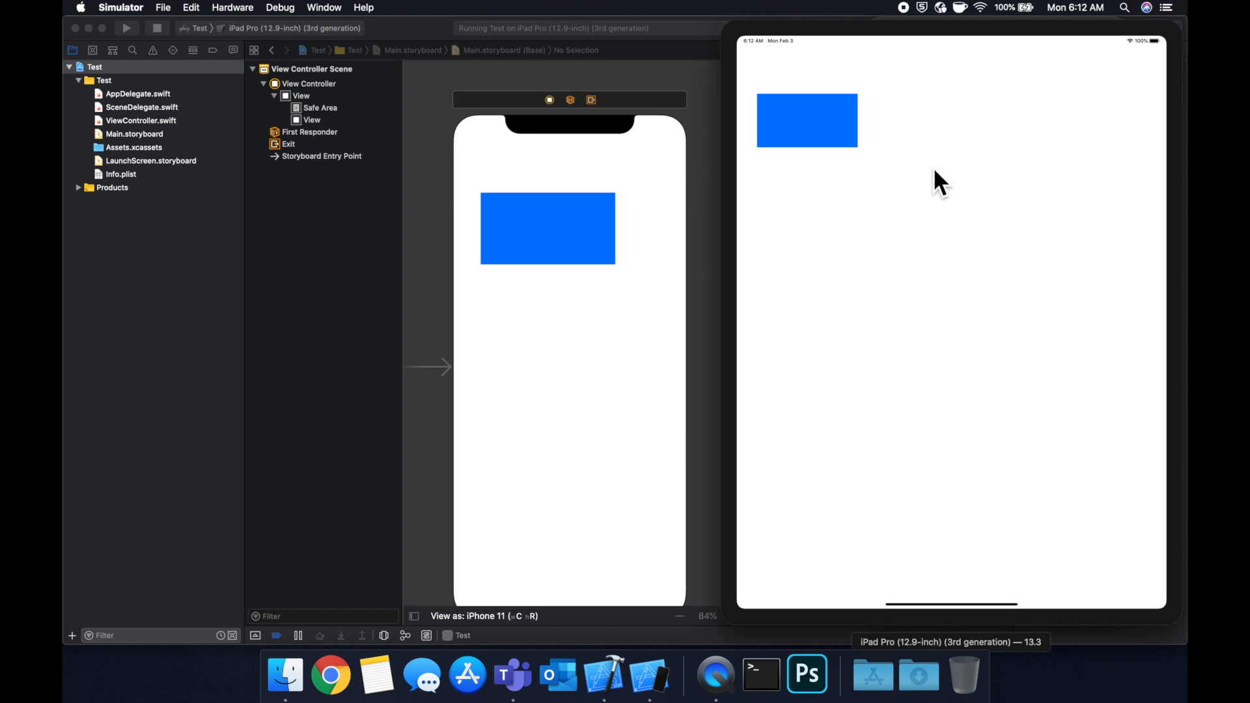
pyautogui.moveTo(837, 215)
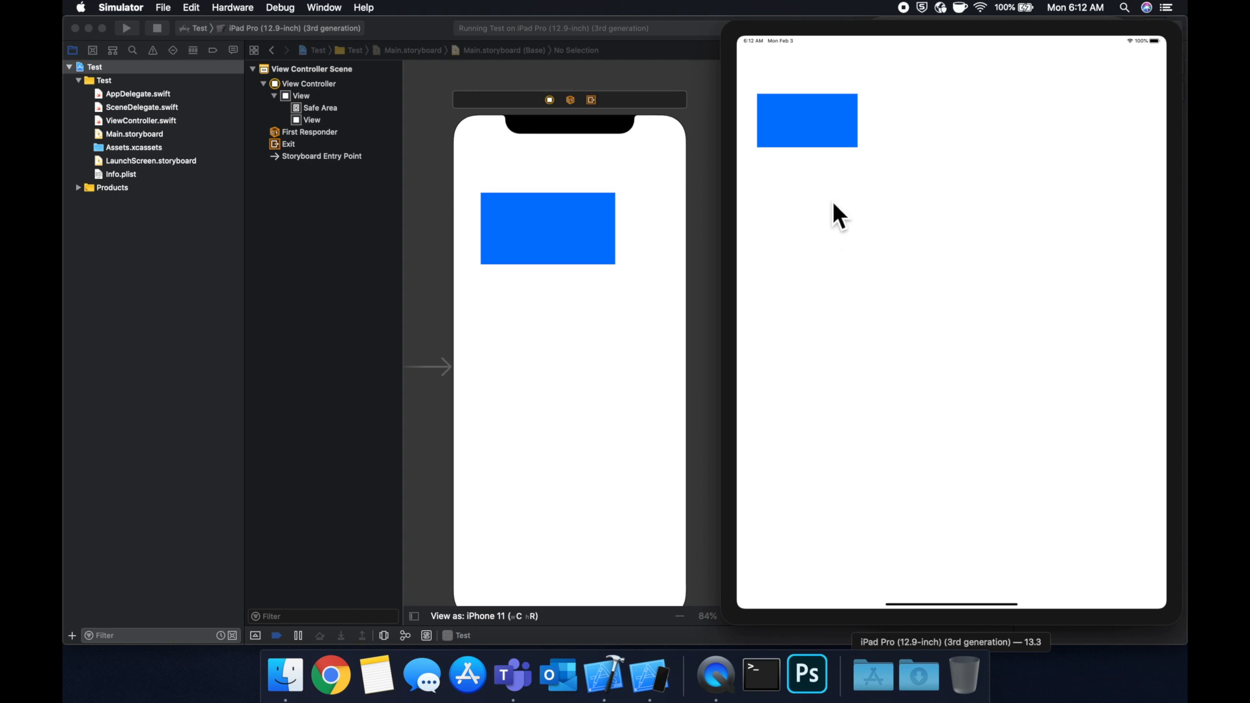
pyautogui.moveTo(889, 194)
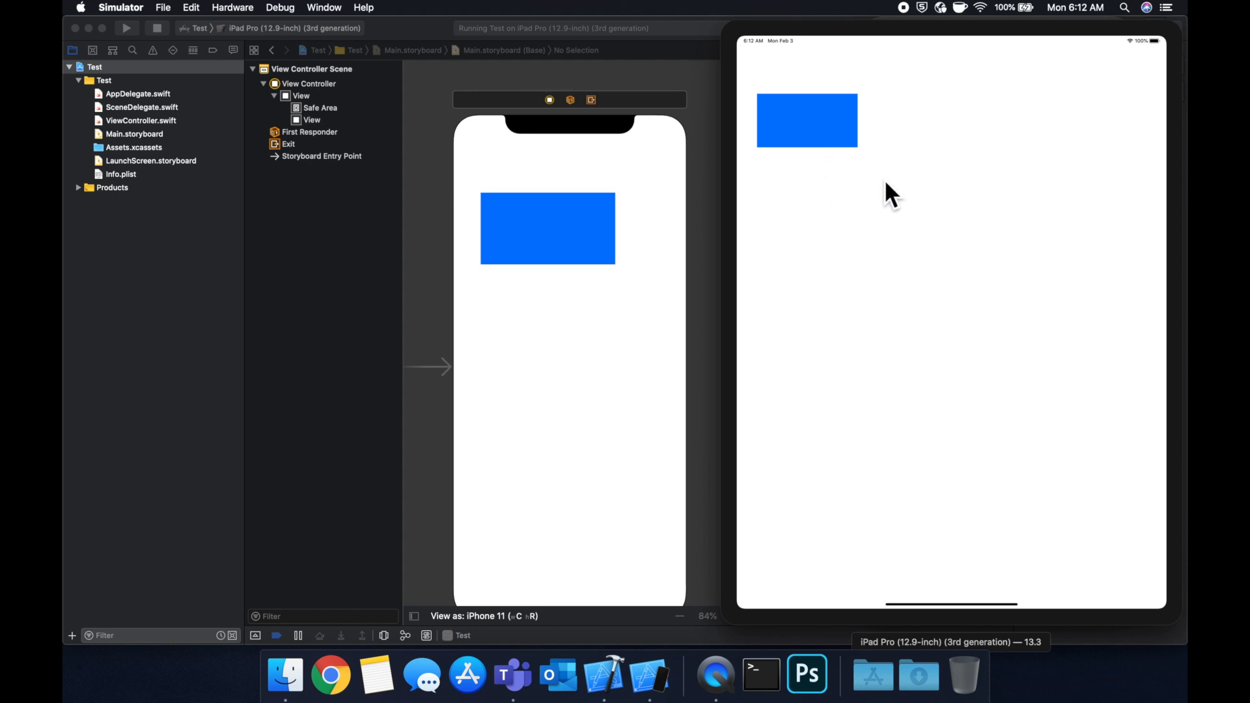
pyautogui.moveTo(837, 102)
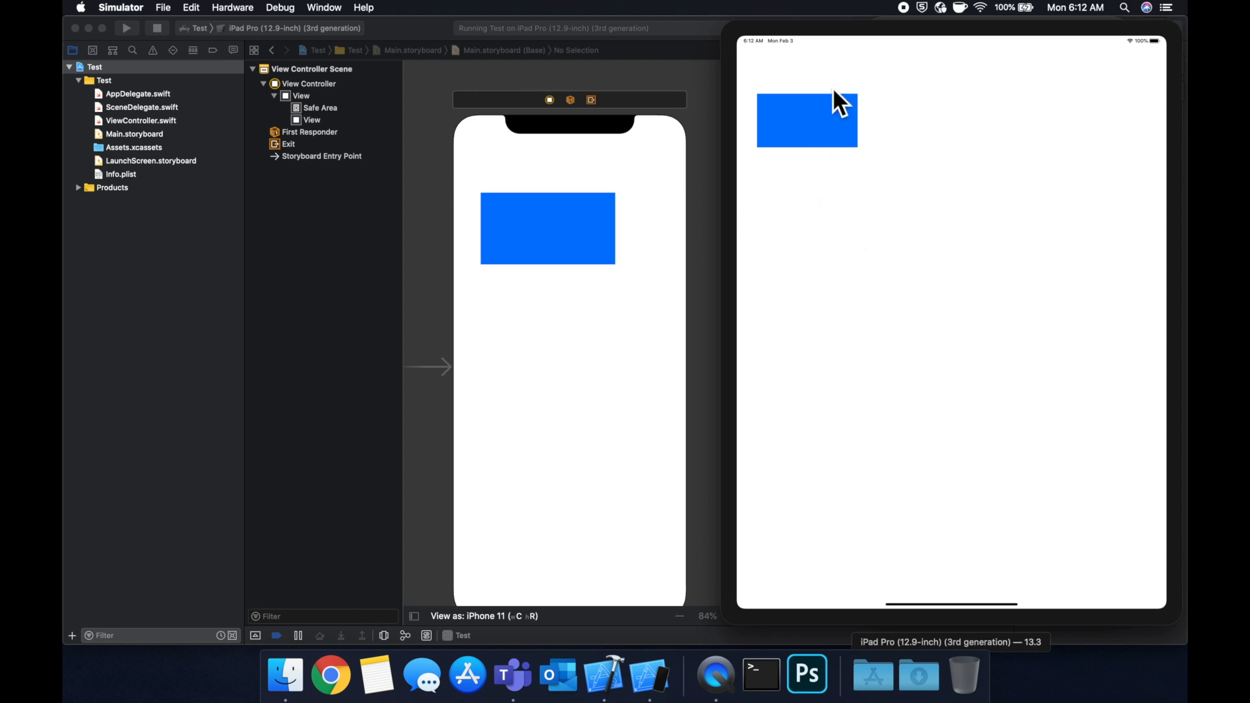
pyautogui.moveTo(875, 286)
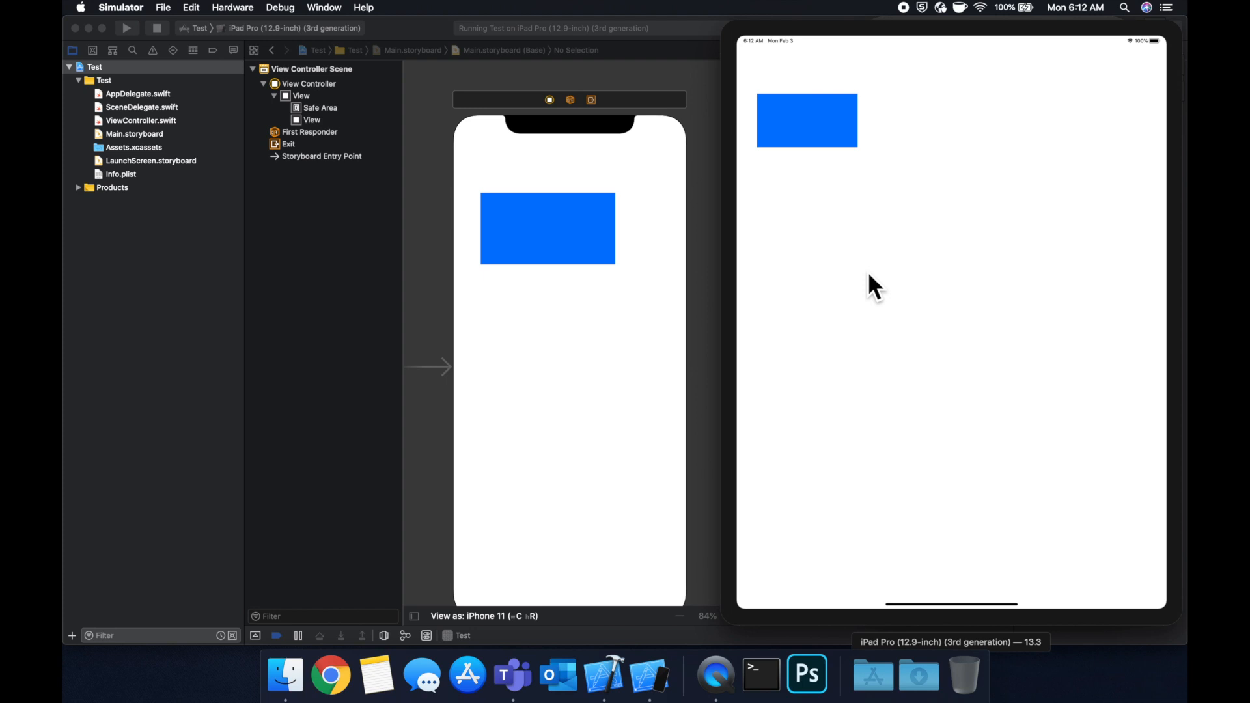
pyautogui.moveTo(841, 159)
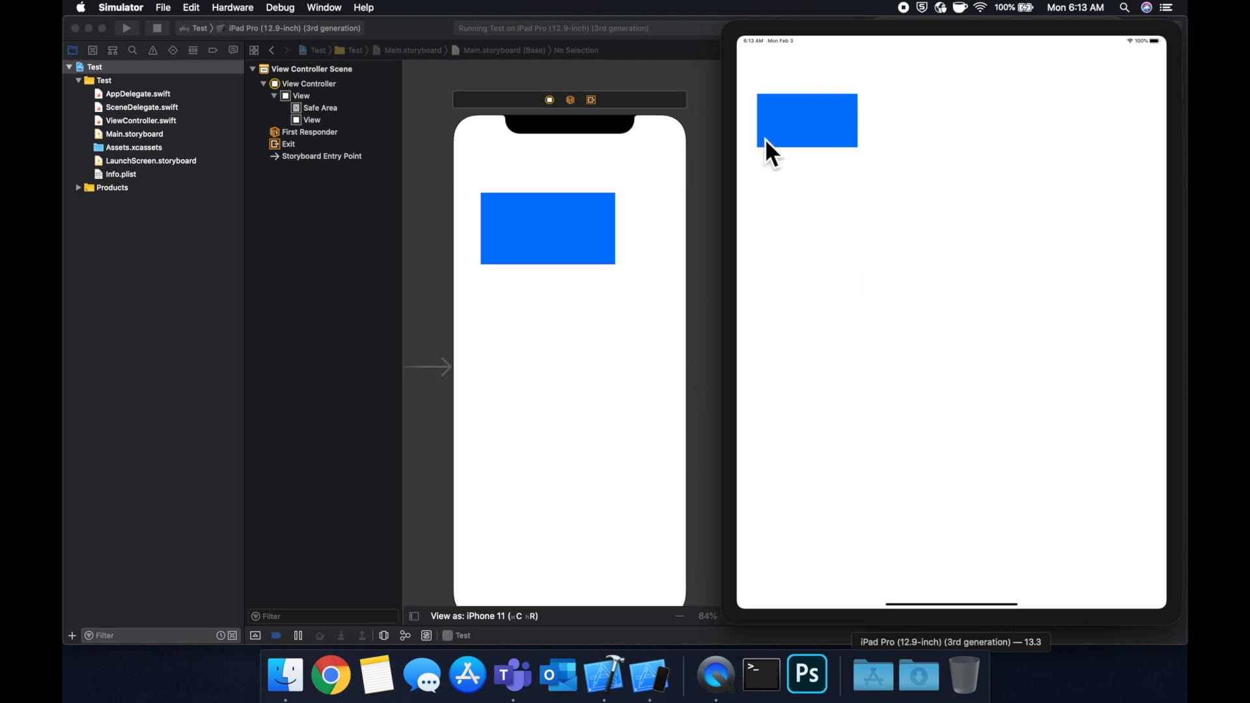
pyautogui.moveTo(853, 285)
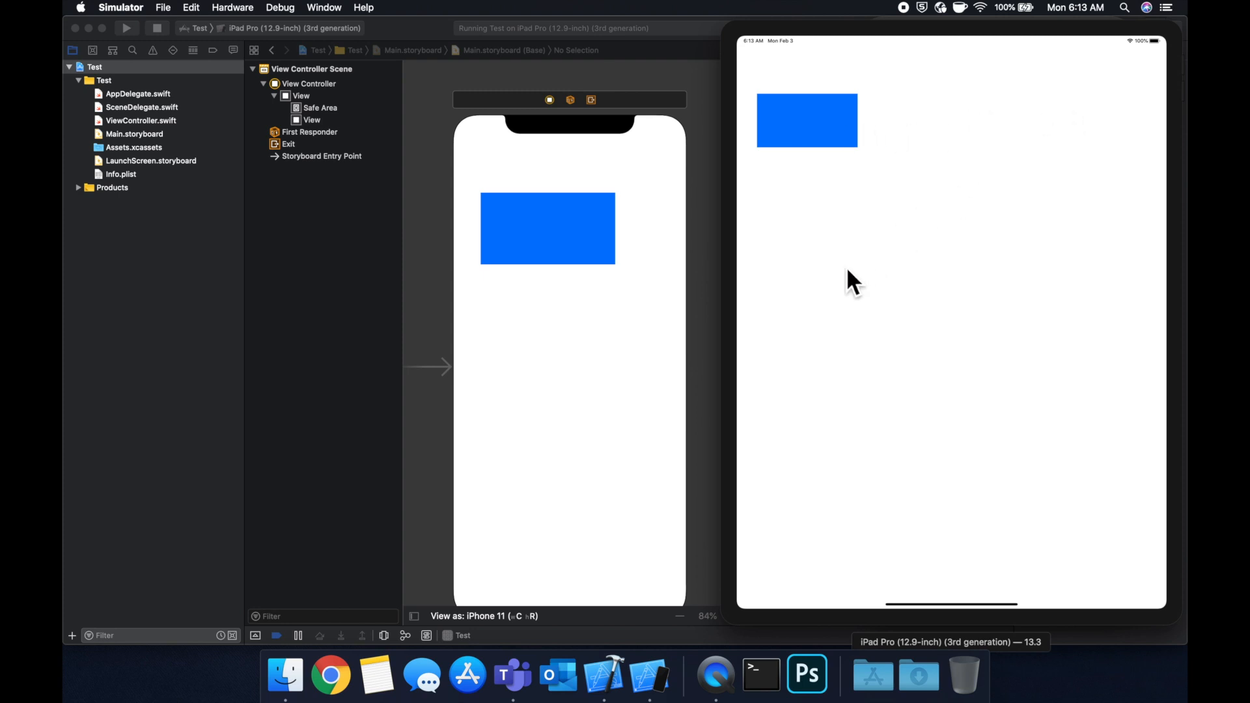
pyautogui.moveTo(1046, 215)
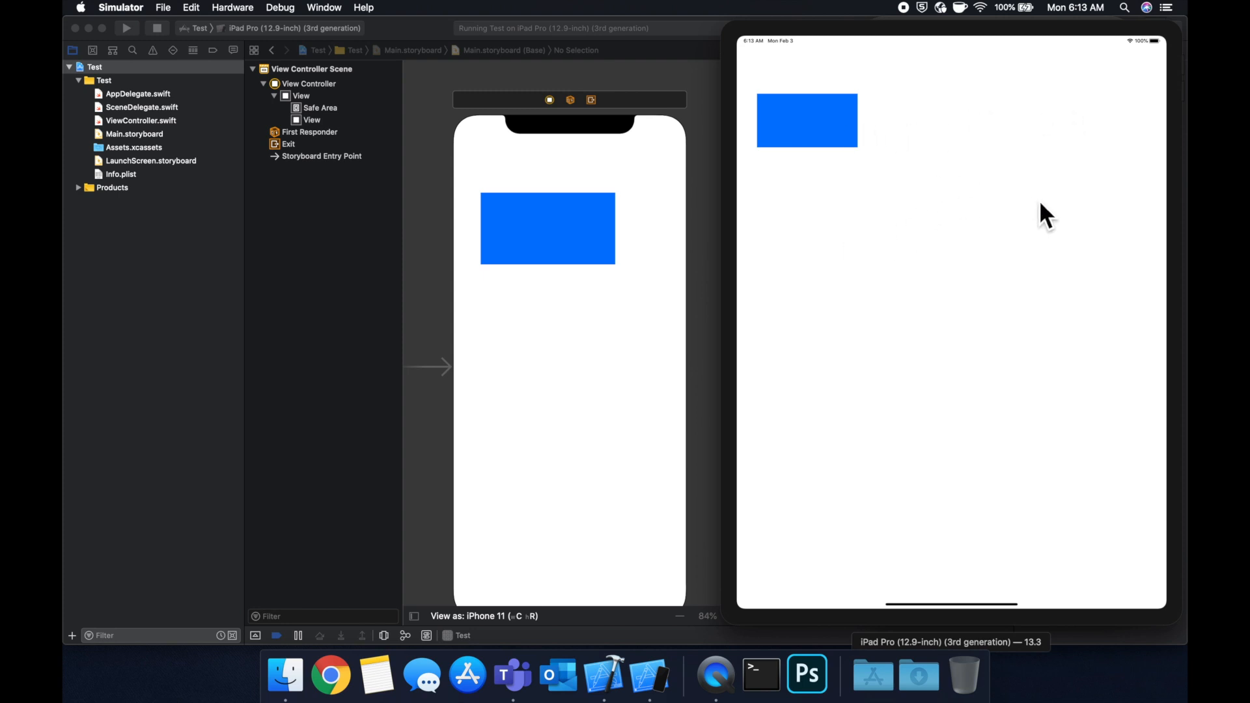
pyautogui.moveTo(967, 241)
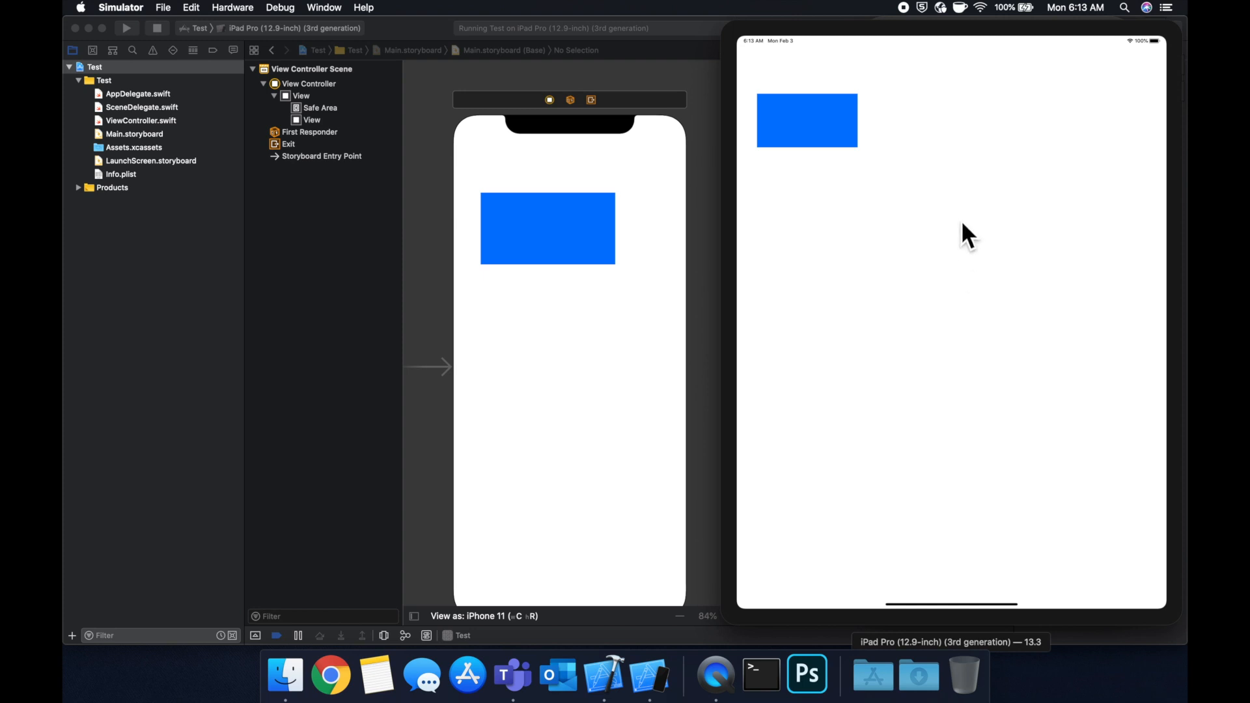
pyautogui.moveTo(1123, 194)
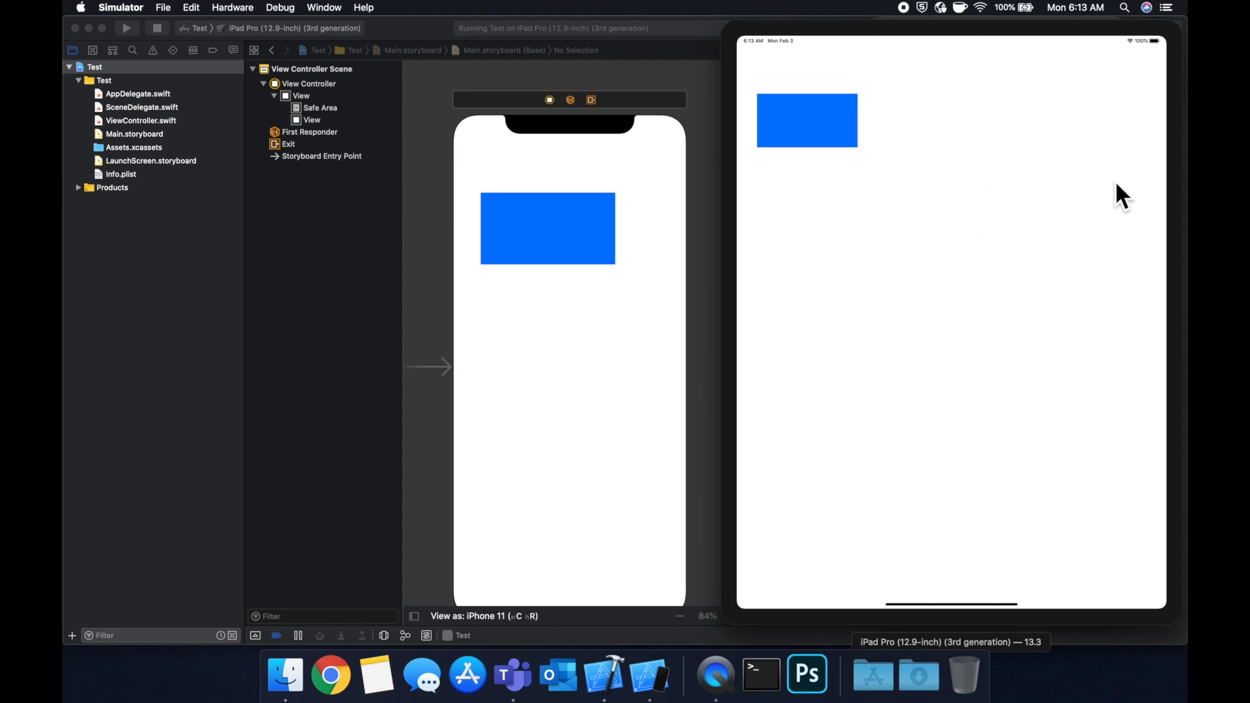
pyautogui.moveTo(367, 331)
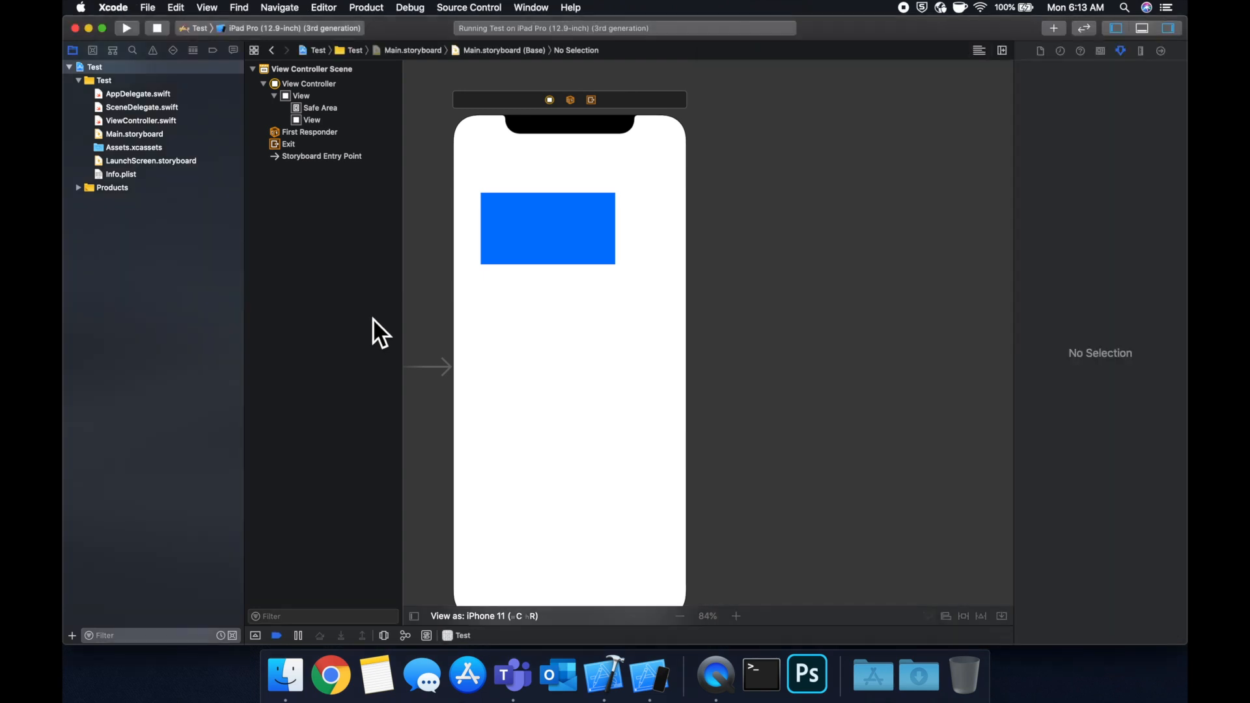
# Step: Return to the storyboard canvas and select the root View to show its attributes
pyautogui.click(680, 616)
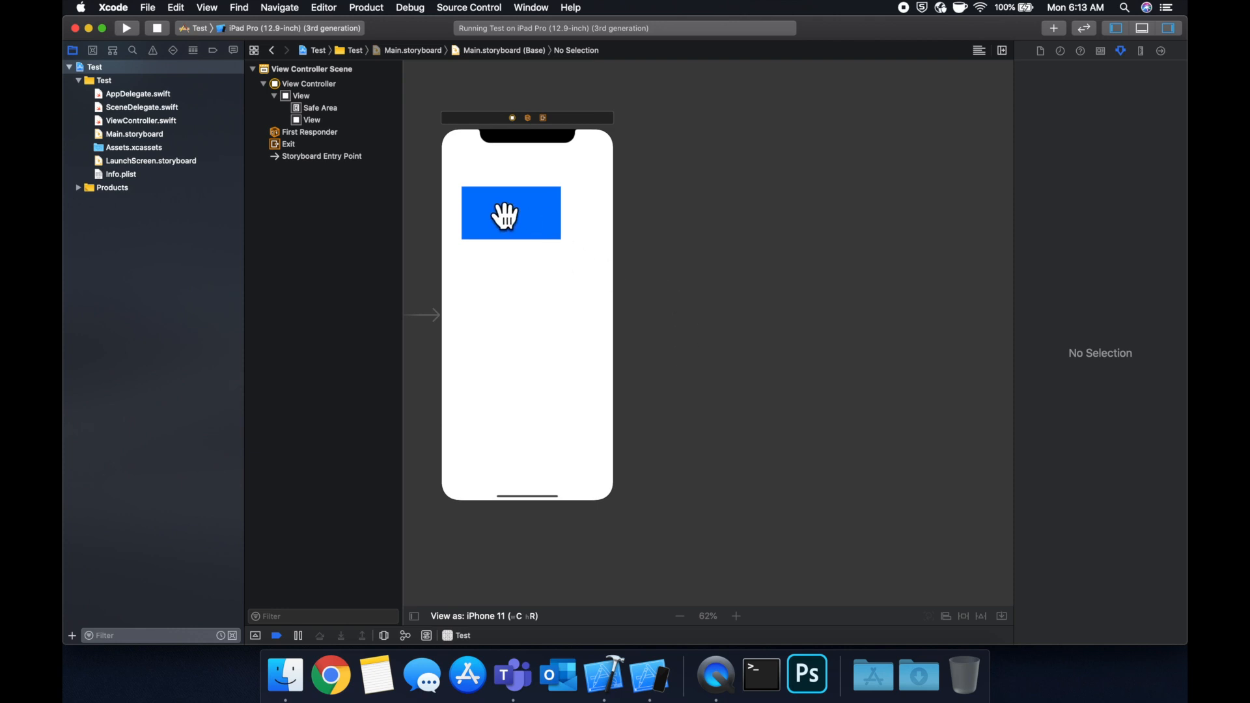
pyautogui.click(510, 212)
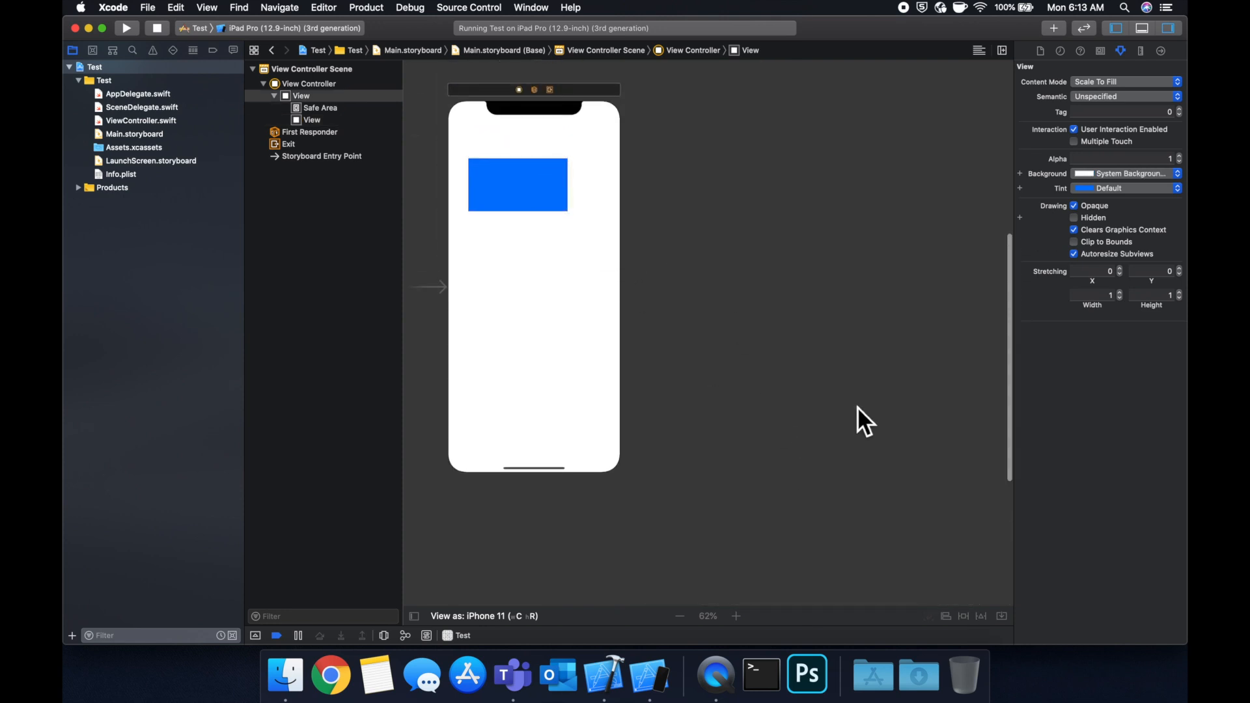
# Step: Pin the blue view with 20-point top, left, right and bottom constraints
pyautogui.click(517, 184)
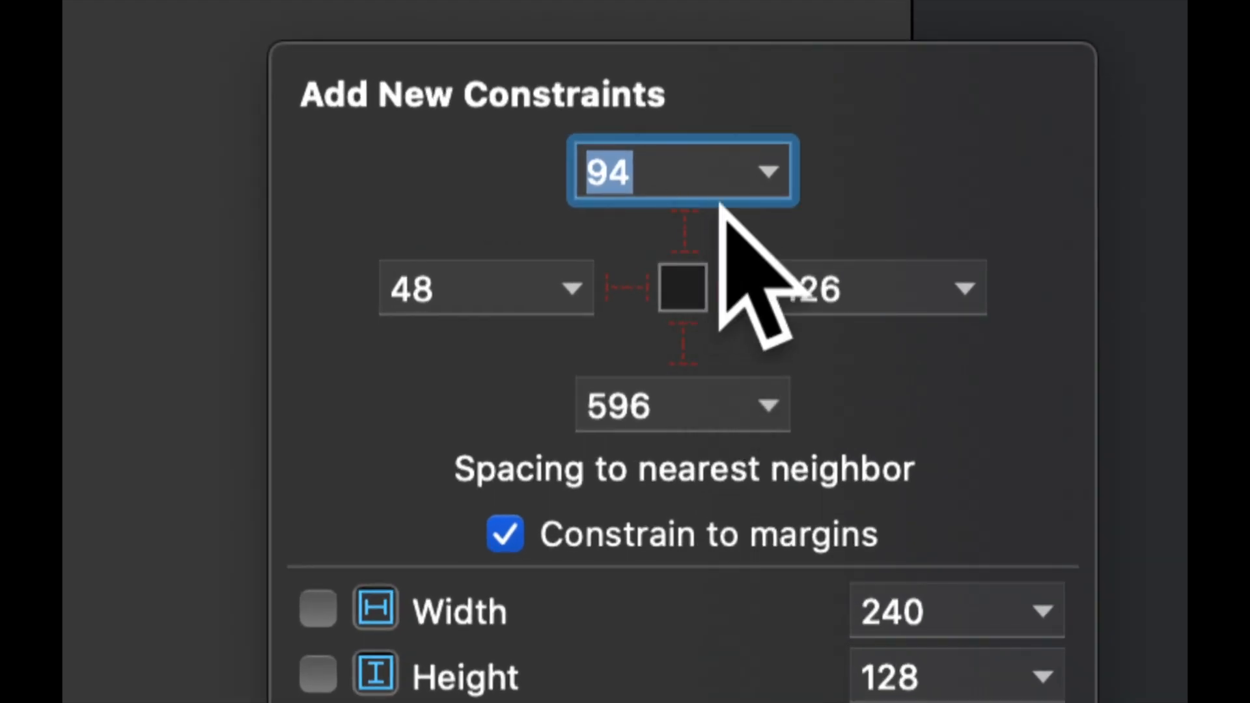
pyautogui.moveTo(830, 398)
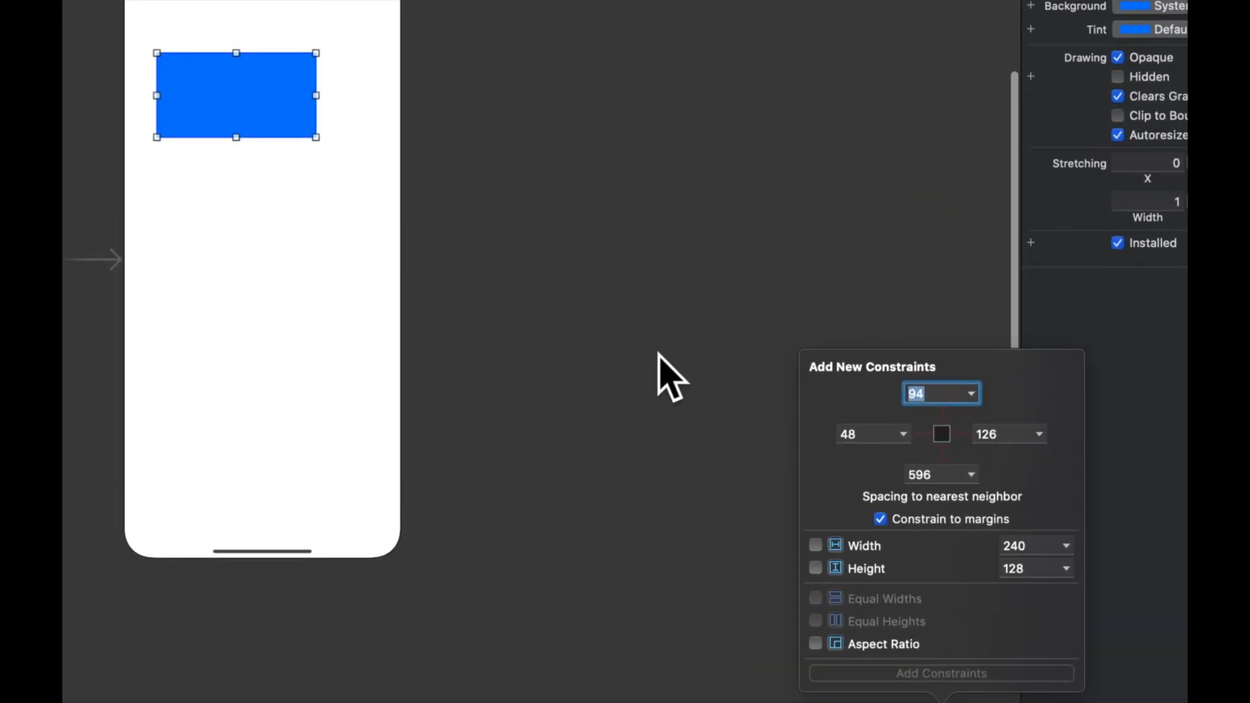
pyautogui.moveTo(274, 124)
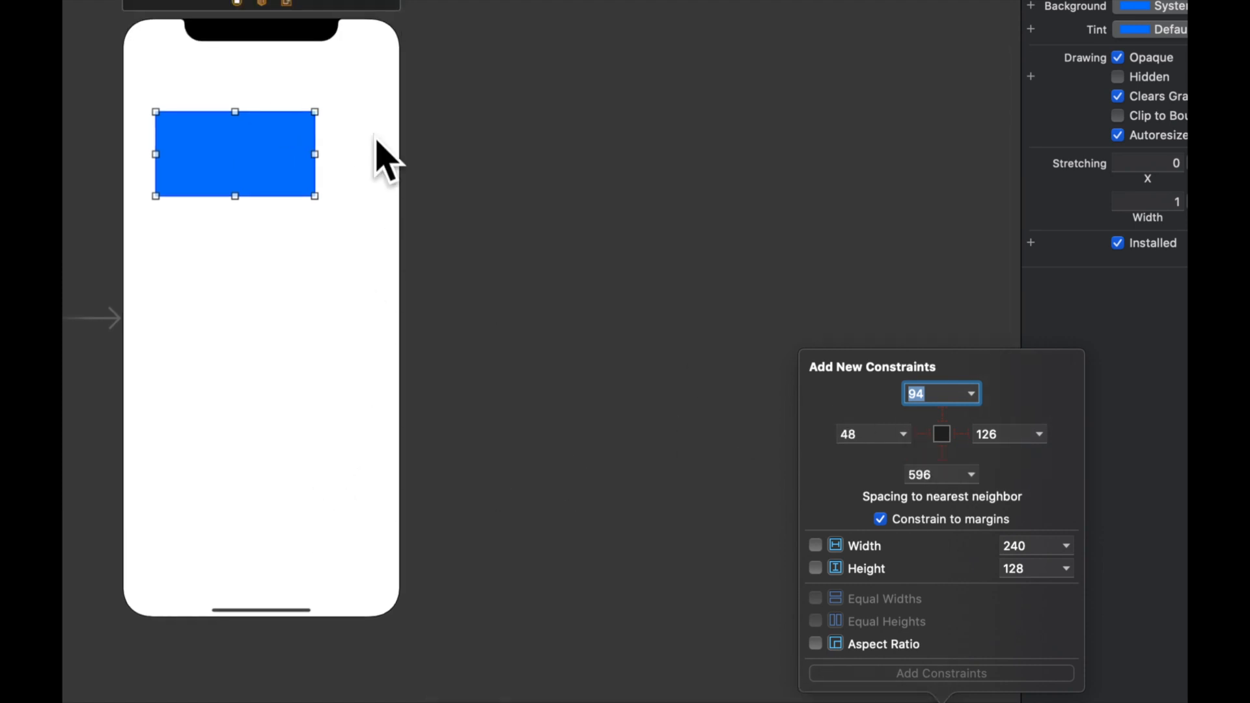
pyautogui.moveTo(924, 514)
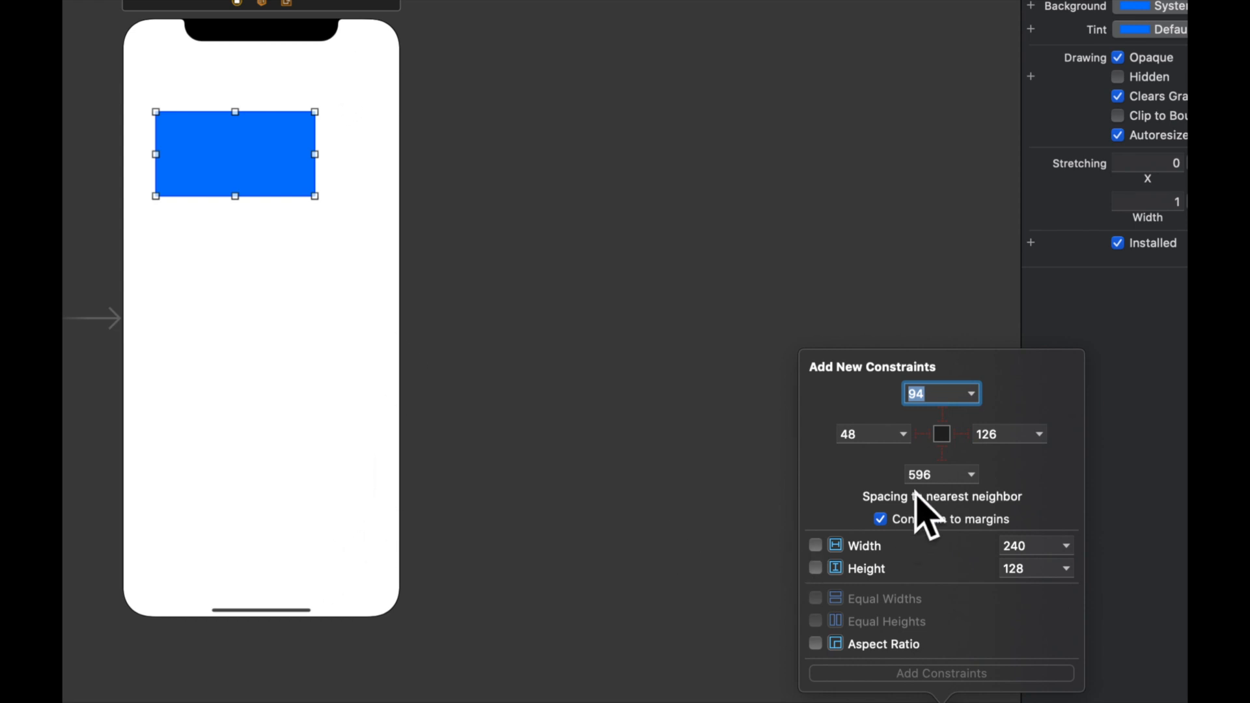
pyautogui.write('20')
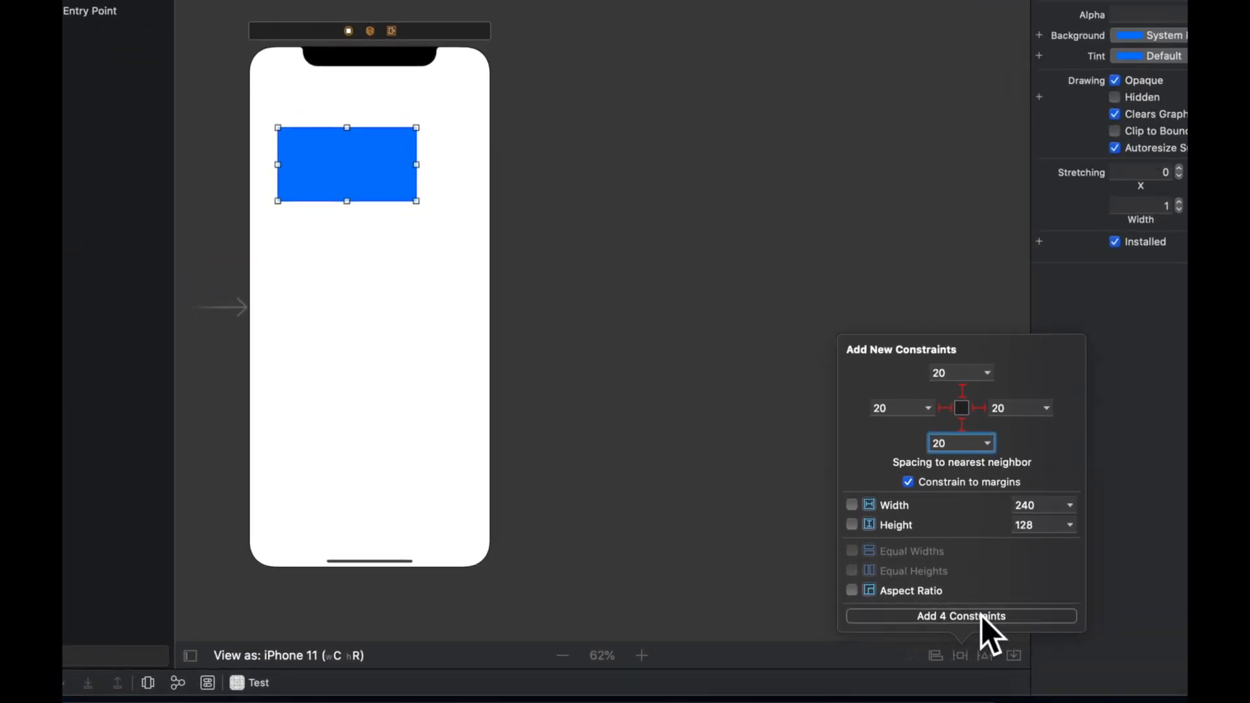
pyautogui.click(961, 616)
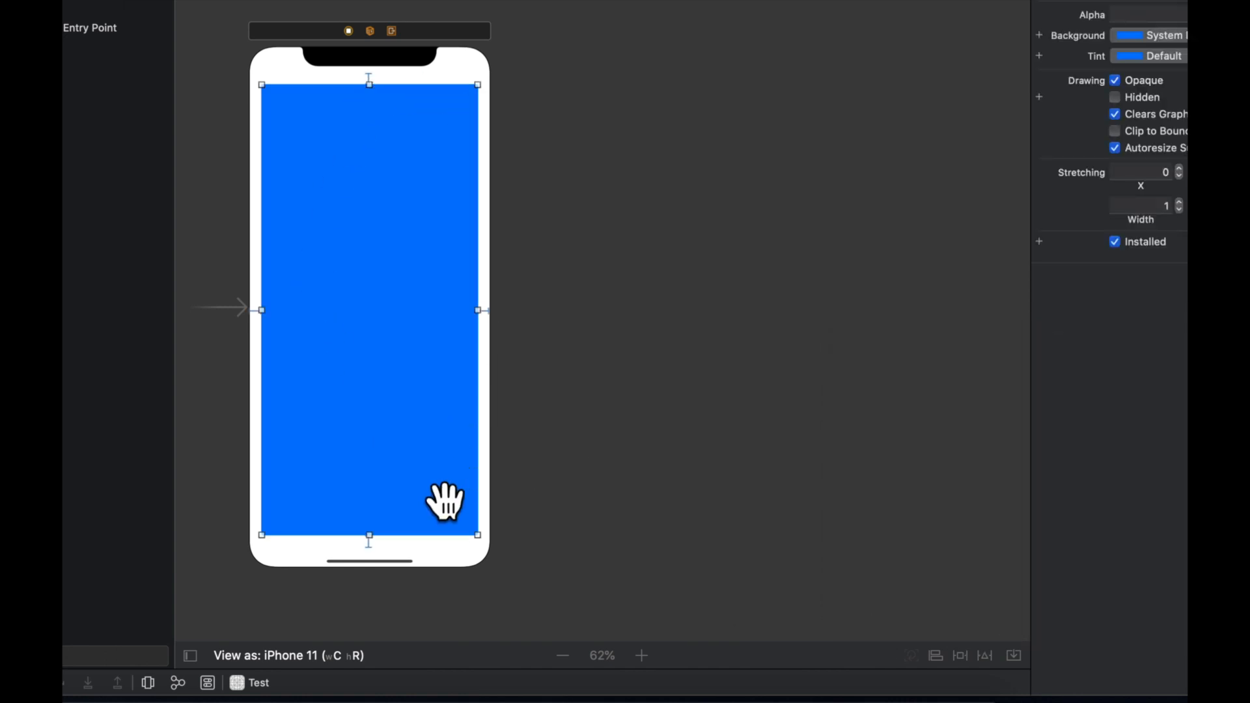
pyautogui.moveTo(295, 84)
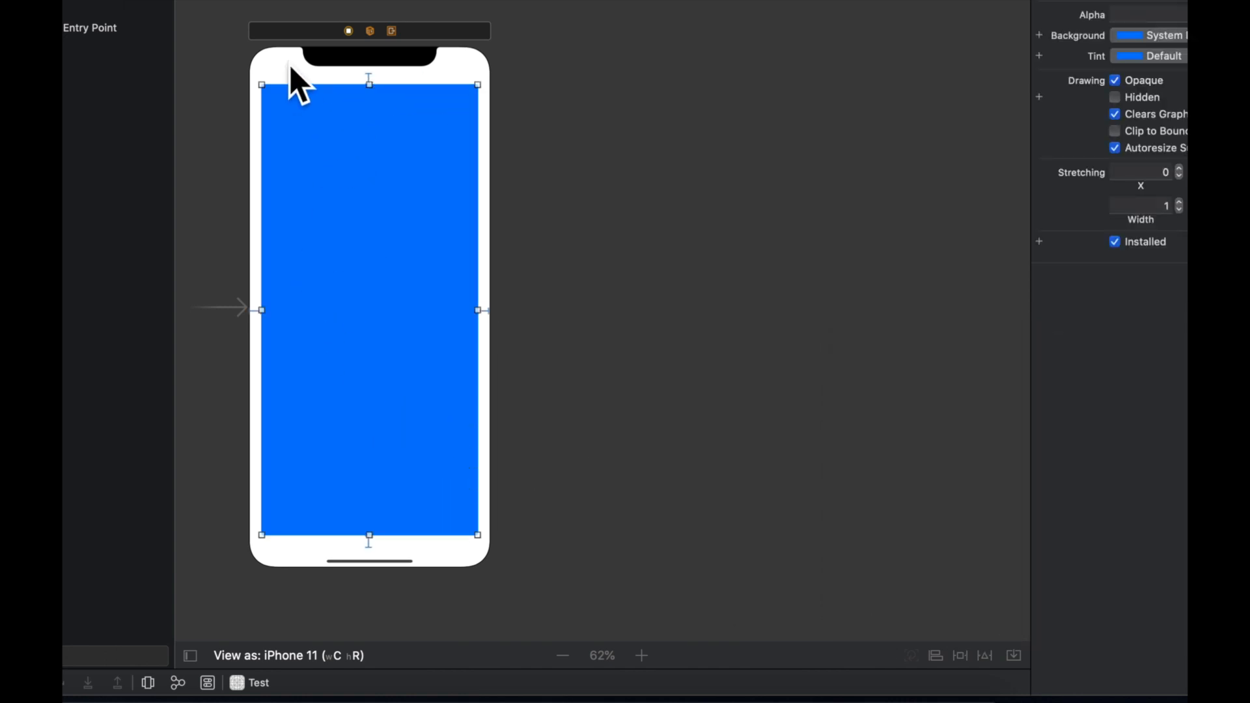
pyautogui.moveTo(240, 556)
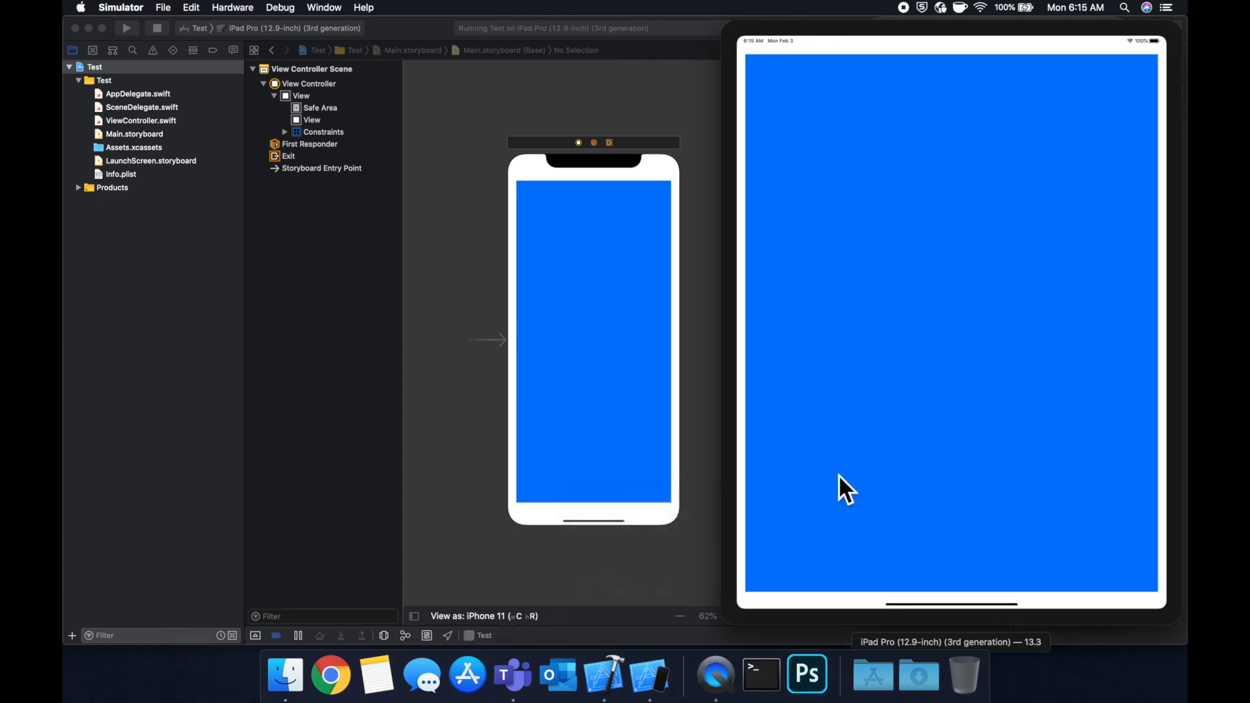
pyautogui.moveTo(995, 86)
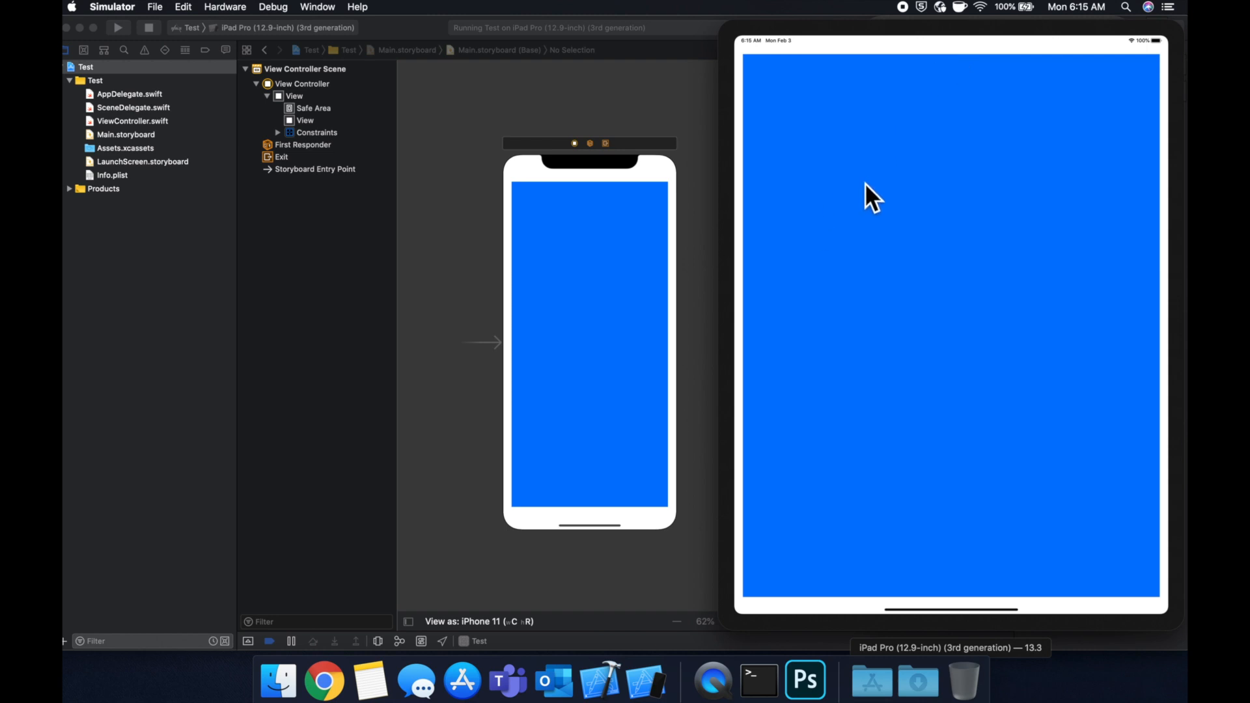
pyautogui.moveTo(634, 315)
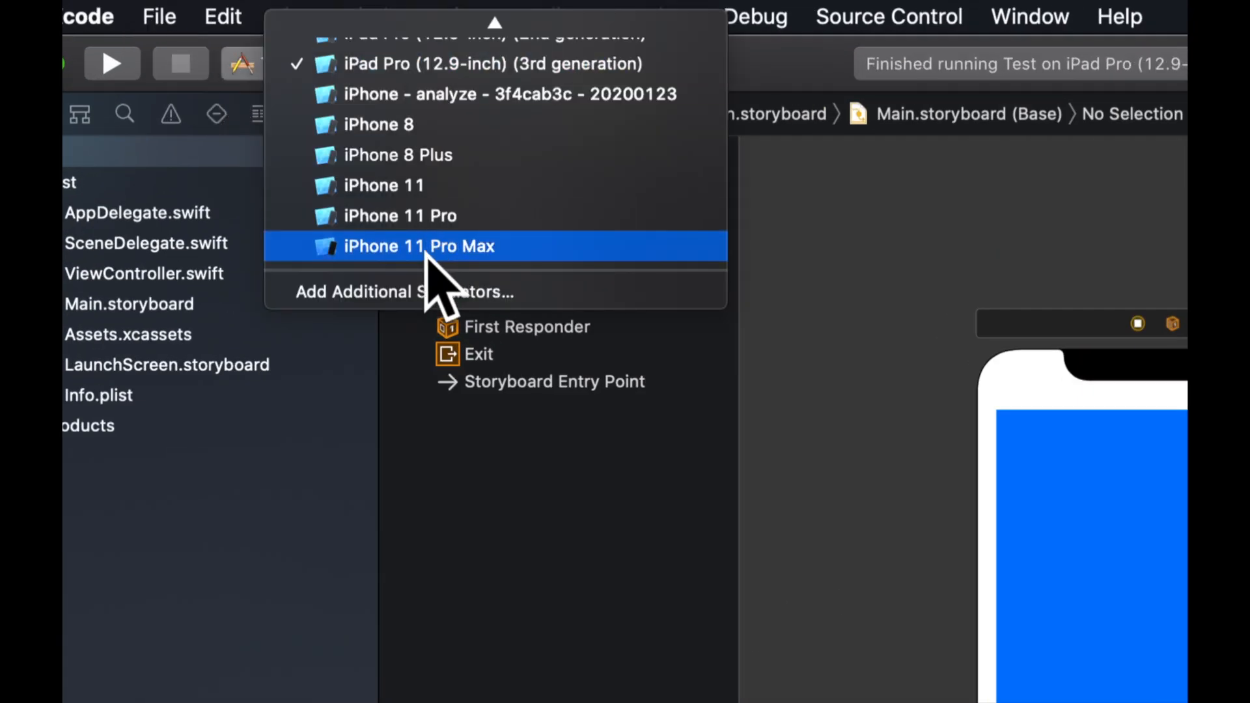
# Step: Run the app on iPhone 11 Pro Max, the blue view filling the screen within margins
pyautogui.click(418, 246)
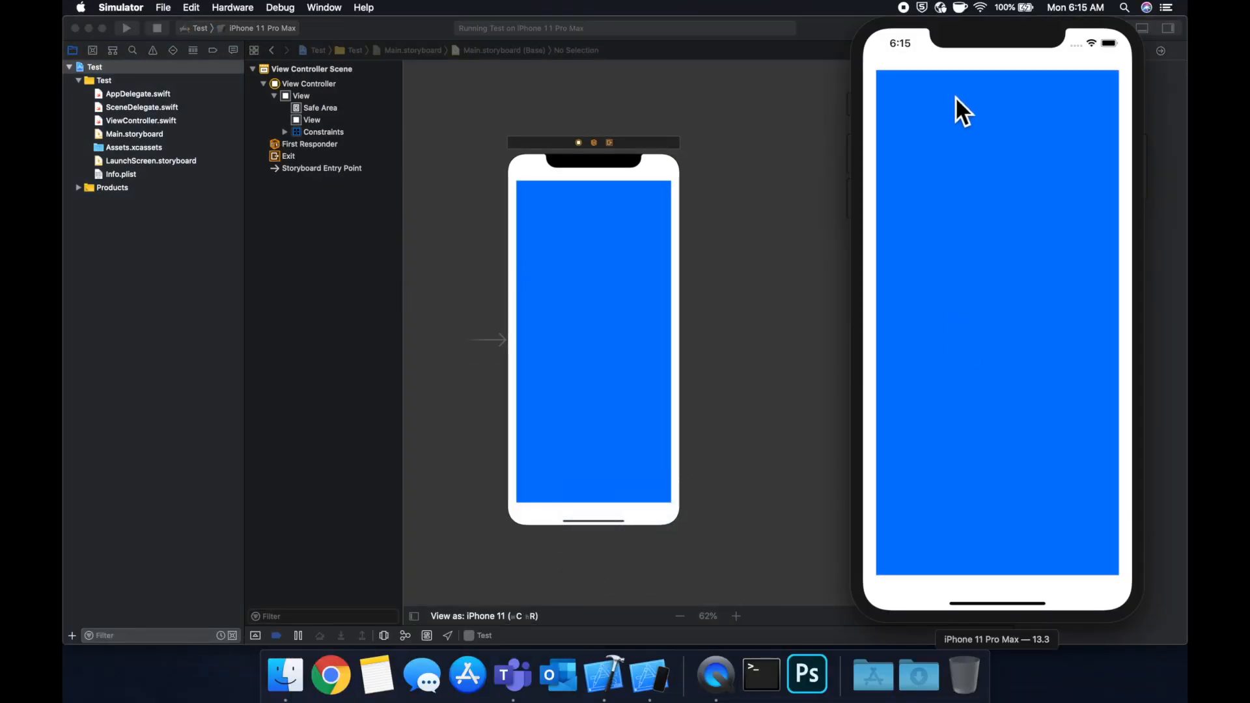
pyautogui.moveTo(988, 360)
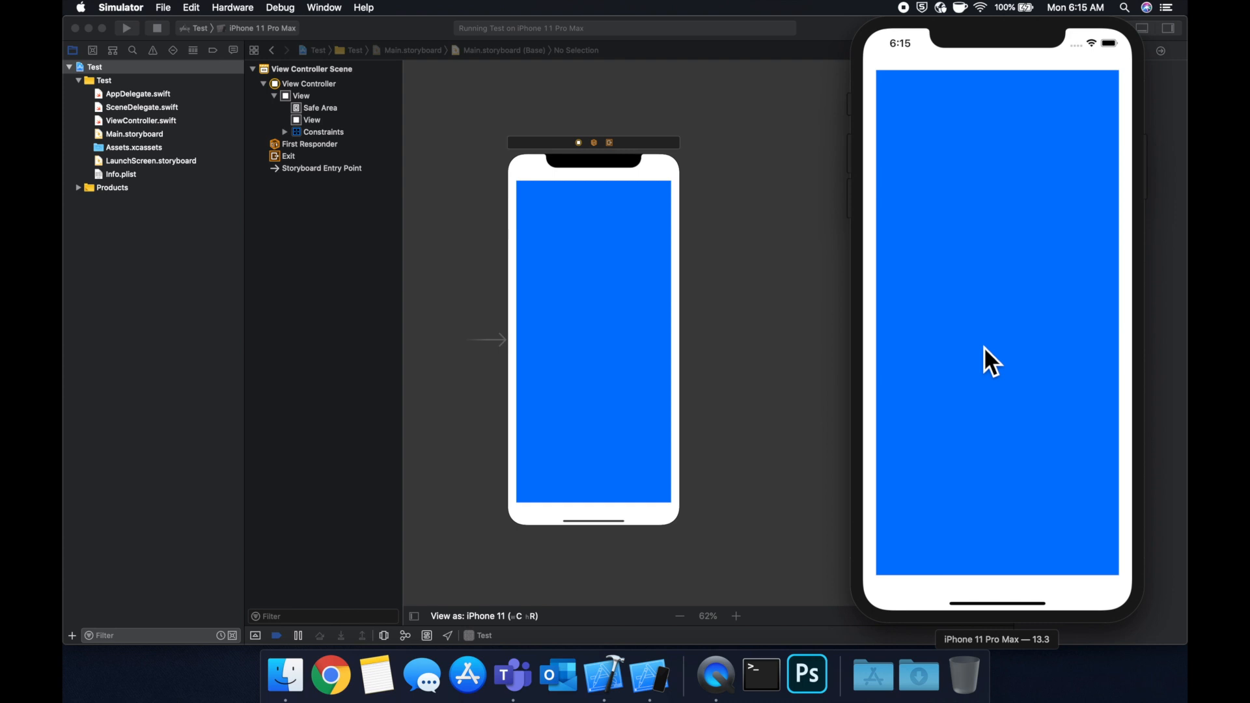
pyautogui.moveTo(827, 349)
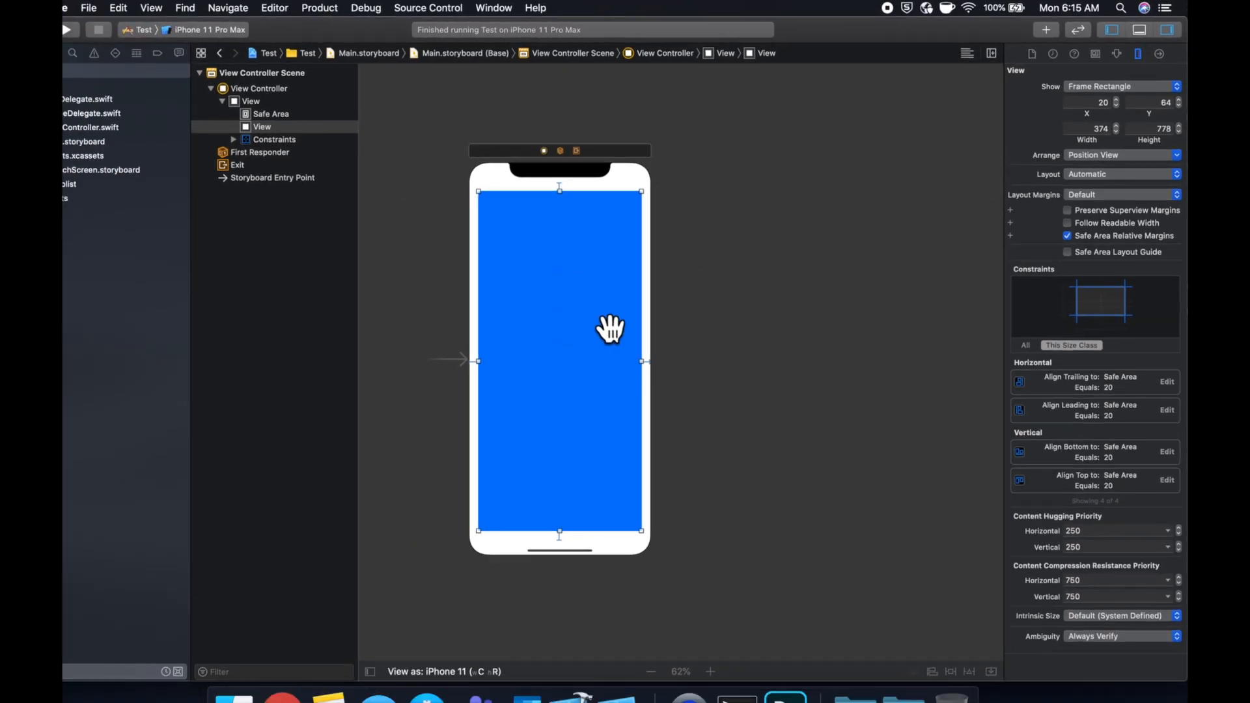
pyautogui.moveTo(829, 375)
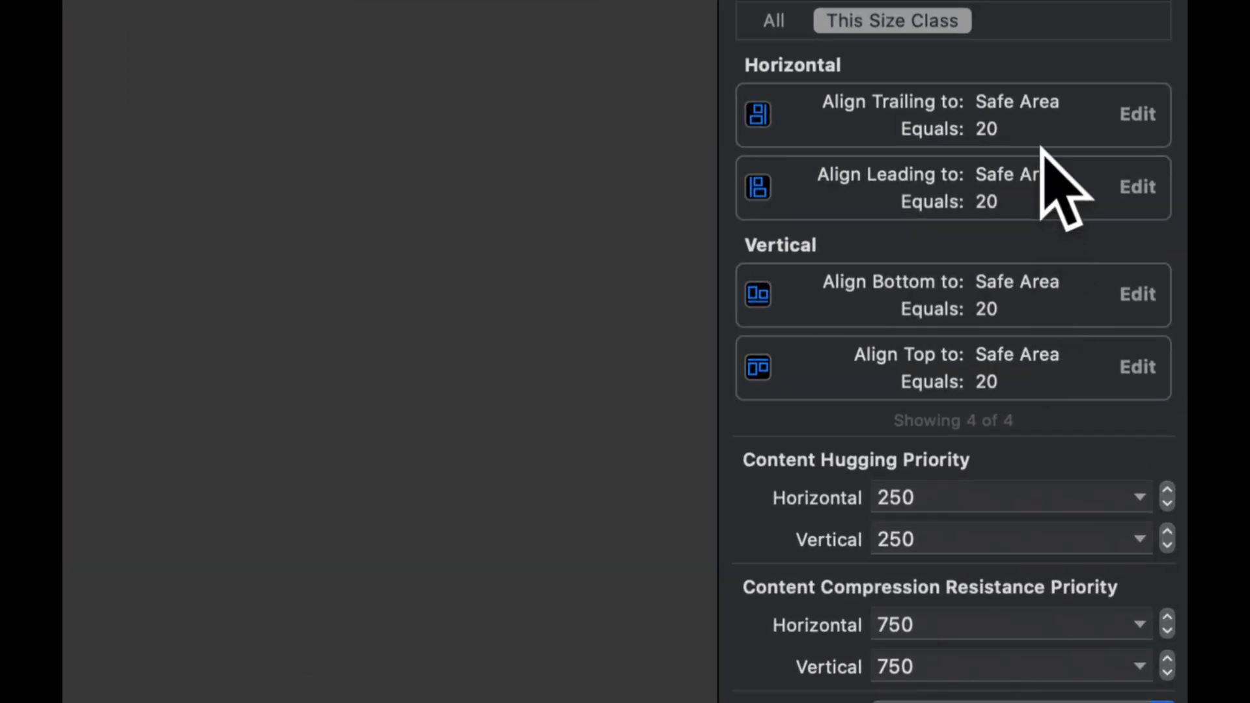
pyautogui.moveTo(1077, 470)
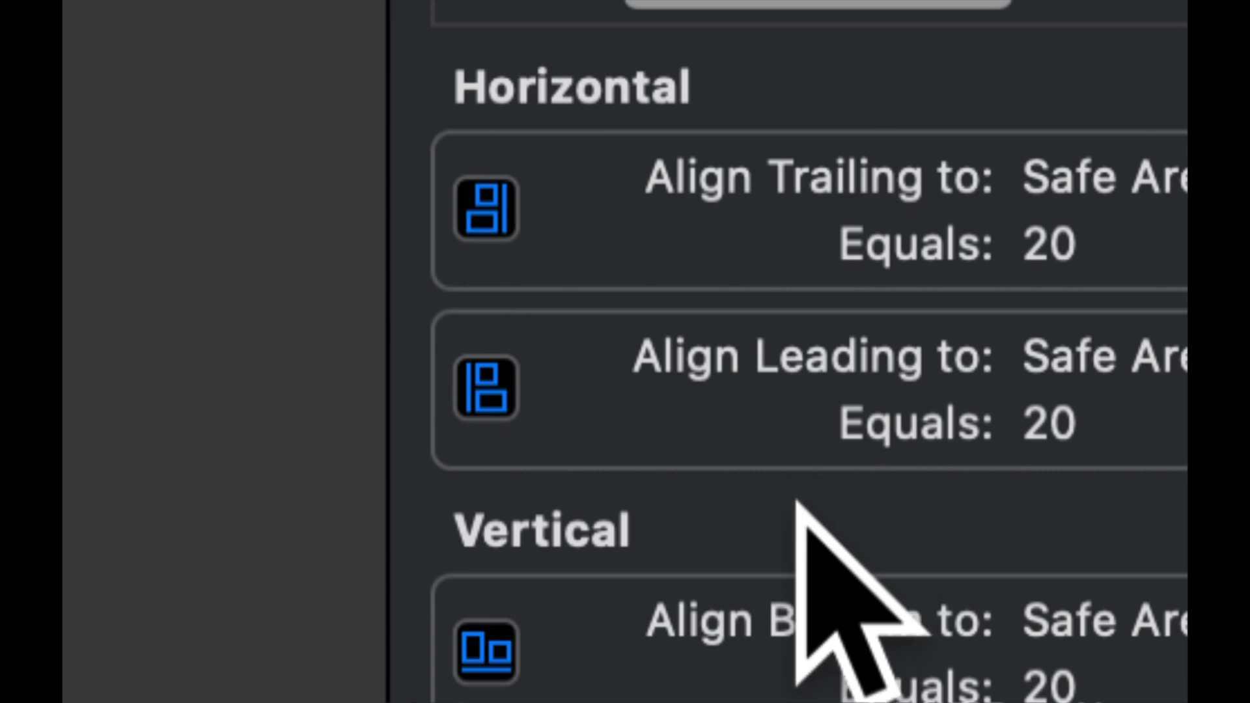
# Step: Scroll the Size inspector to the blue view's four Safe Area constraints for removal
pyautogui.scroll(-3)
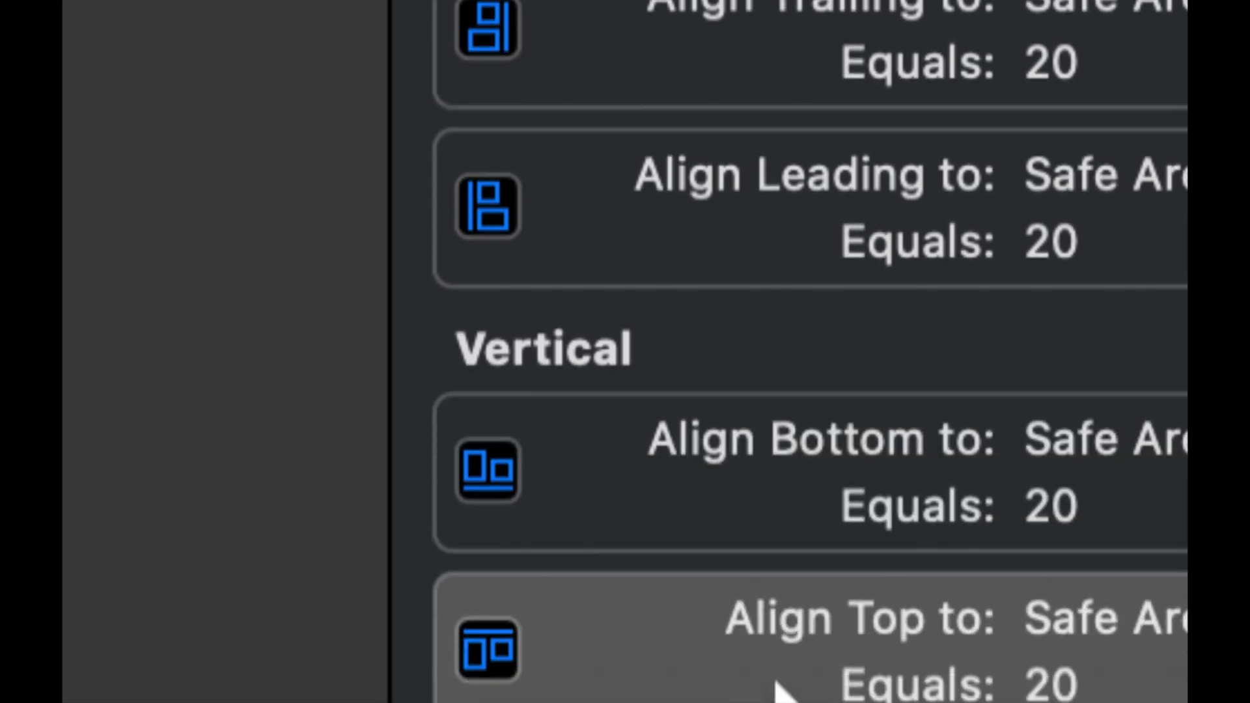
pyautogui.scroll(-3)
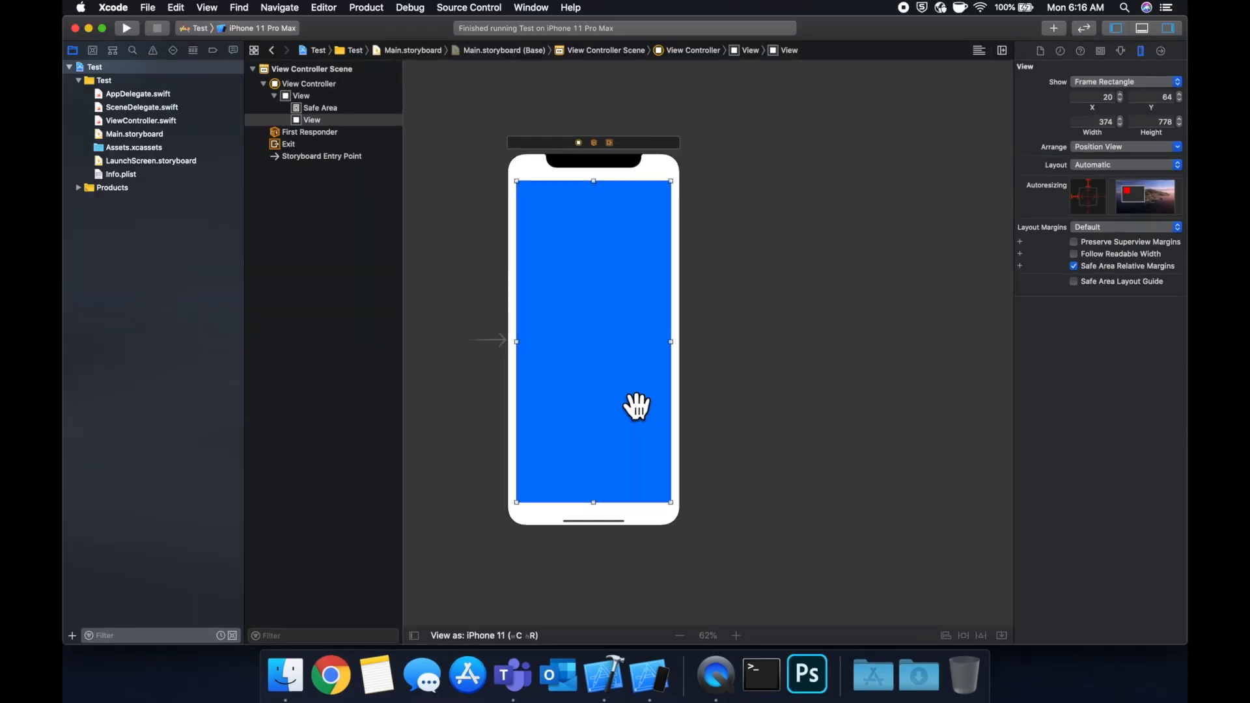
pyautogui.moveTo(752, 382)
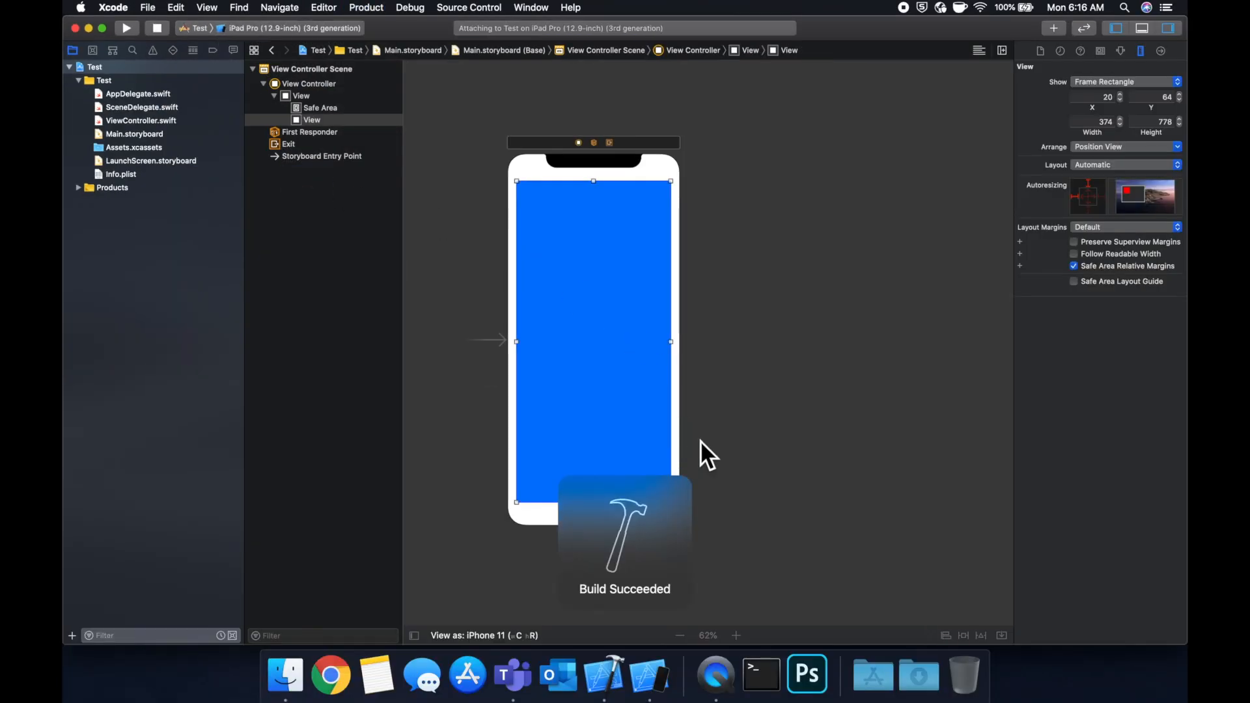
# Step: Bring up the running app on the iPad Pro simulator with the blue view top-left
pyautogui.click(125, 28)
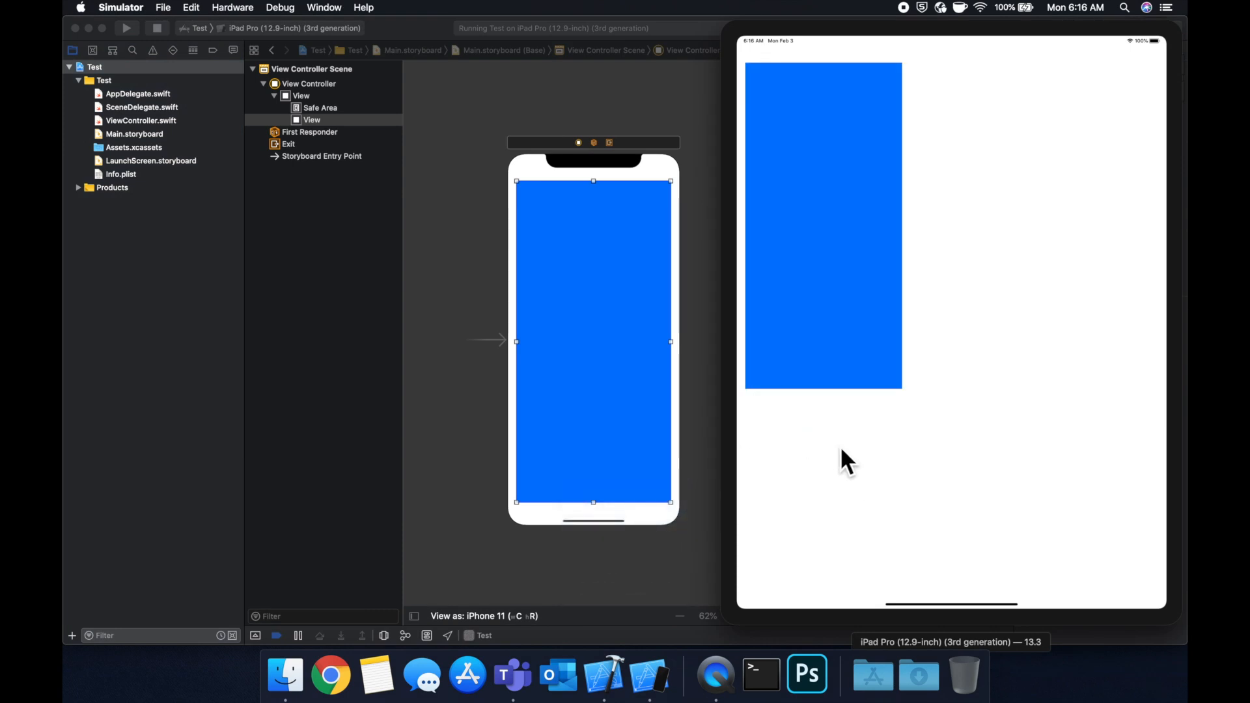
pyautogui.moveTo(867, 467)
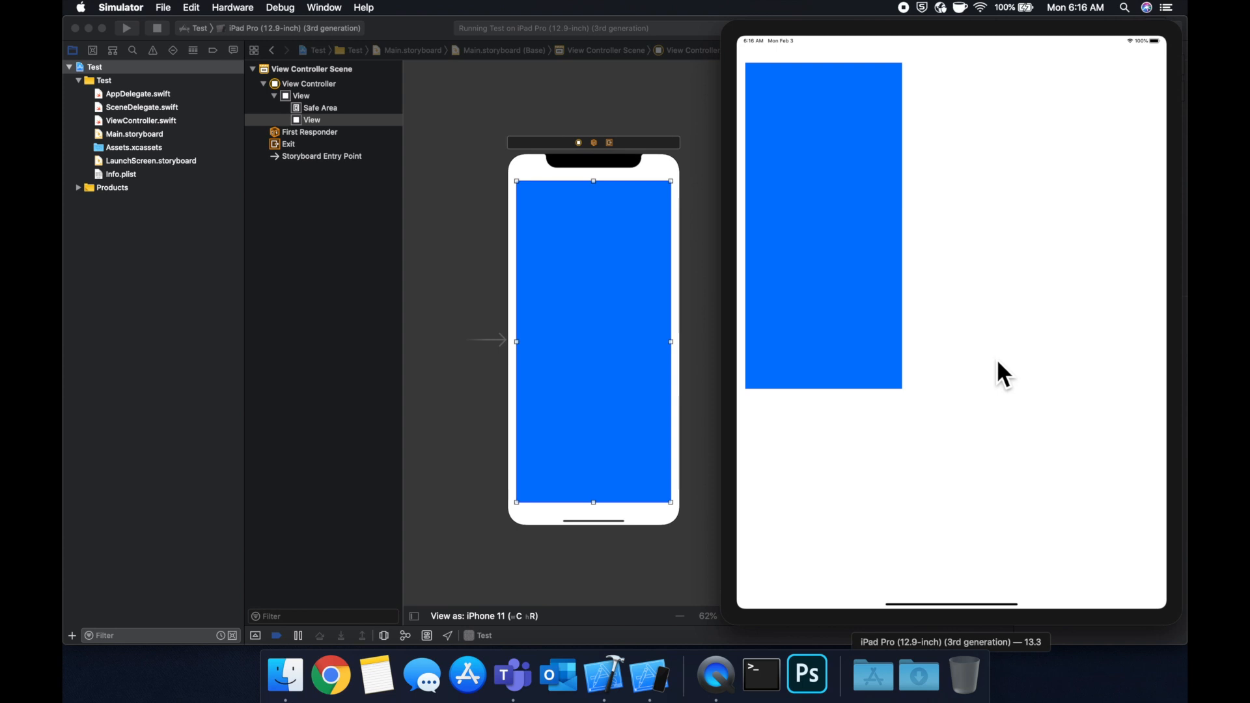
pyautogui.moveTo(834, 268)
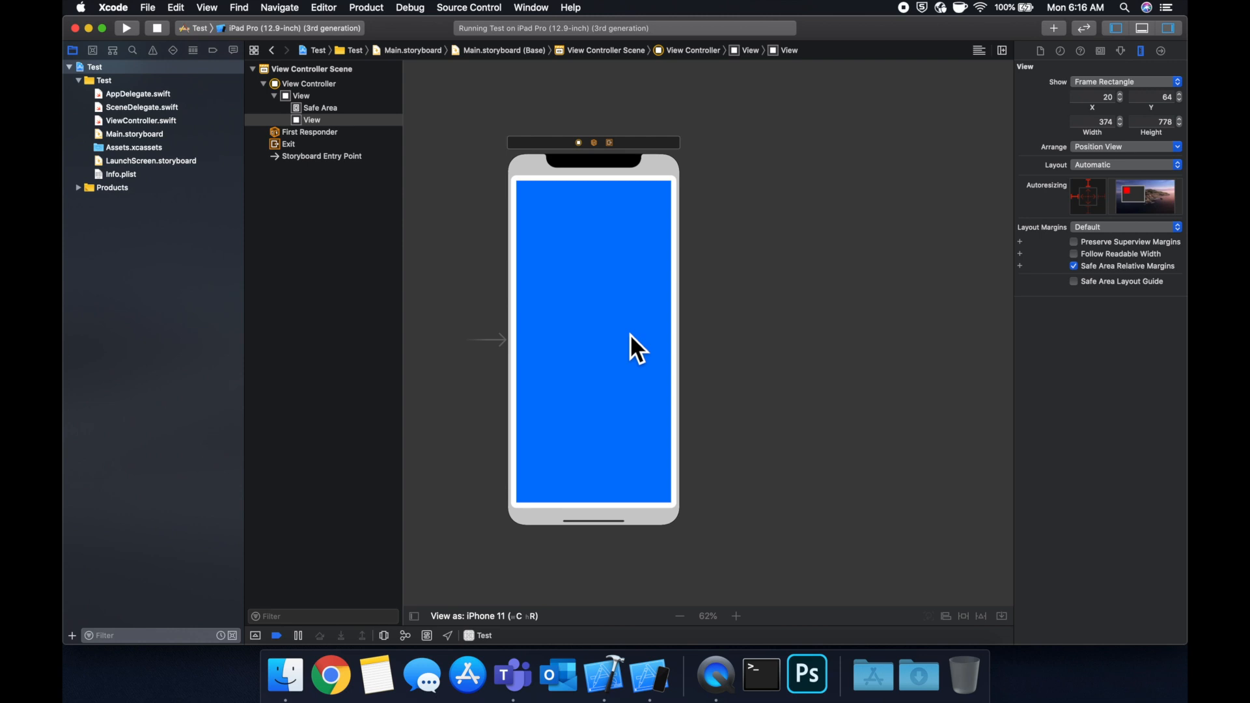
pyautogui.moveTo(785, 310)
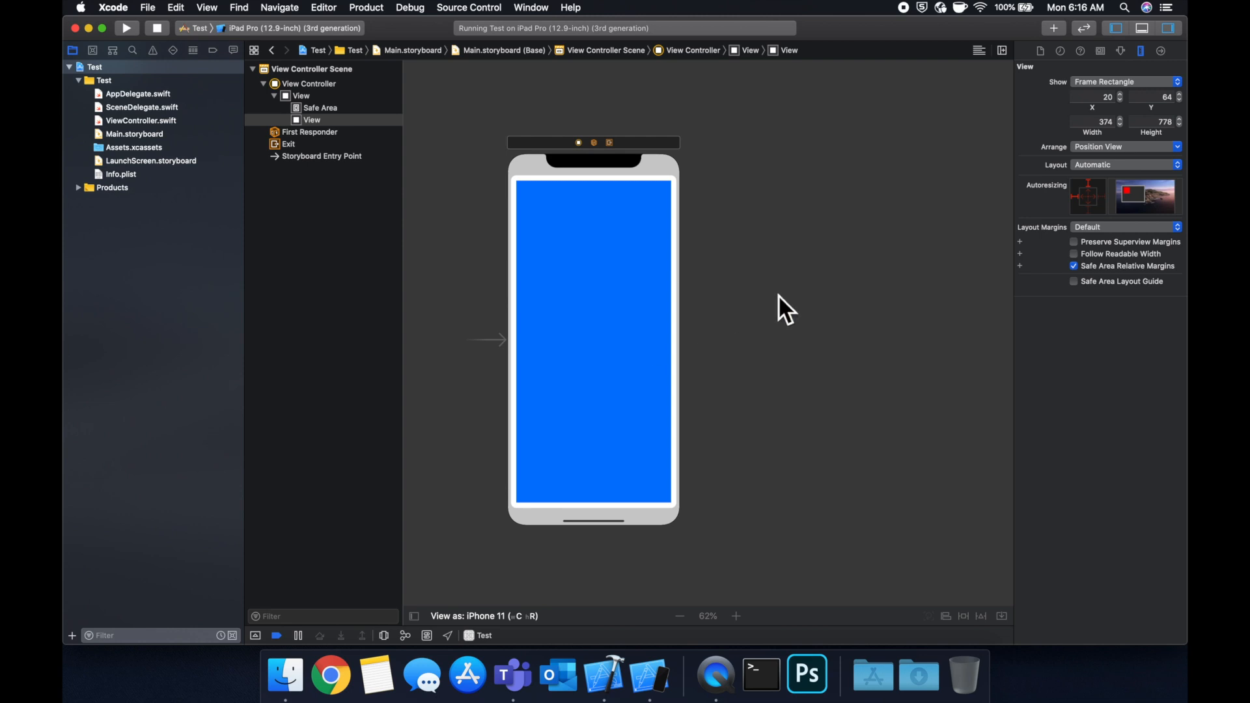
pyautogui.moveTo(1028, 649)
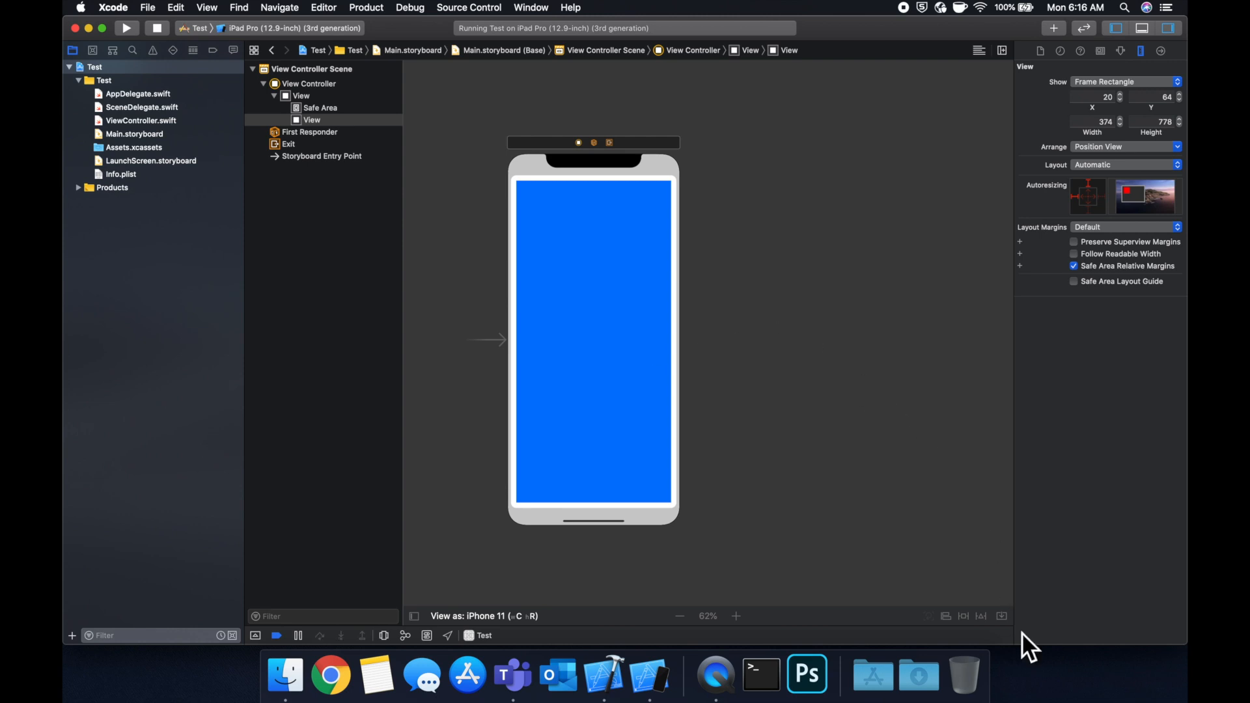
pyautogui.moveTo(1036, 669)
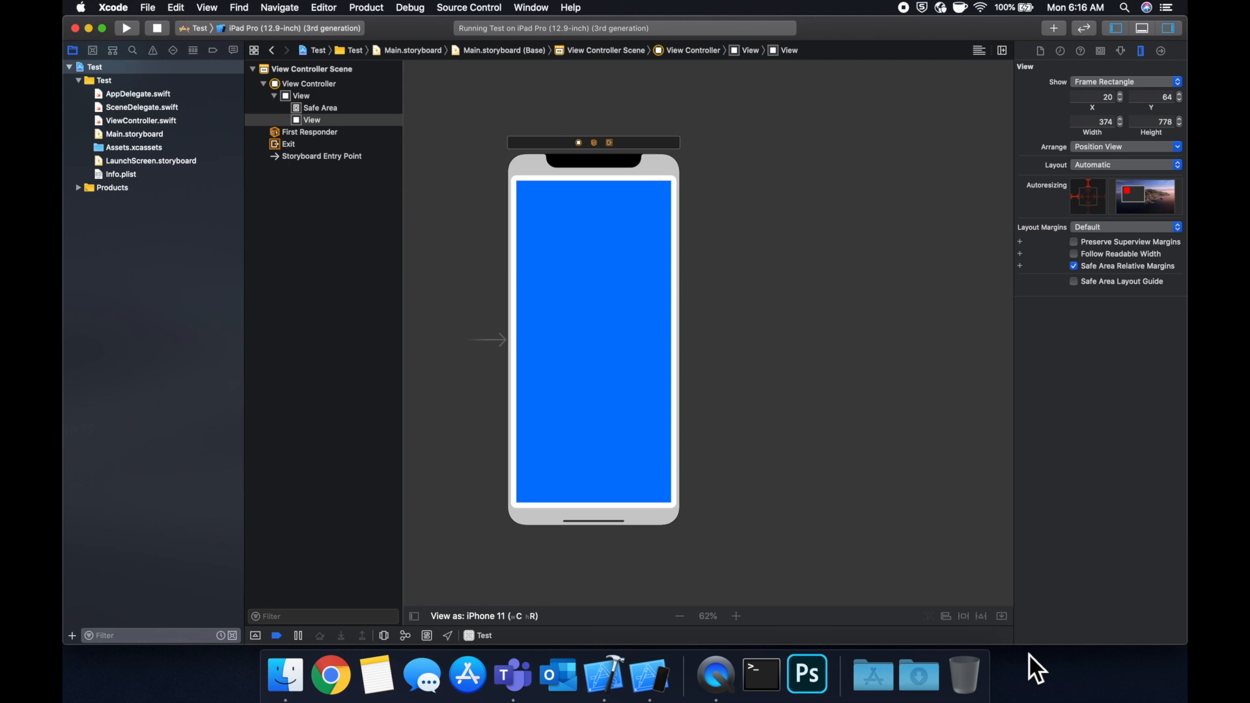
pyautogui.moveTo(722, 665)
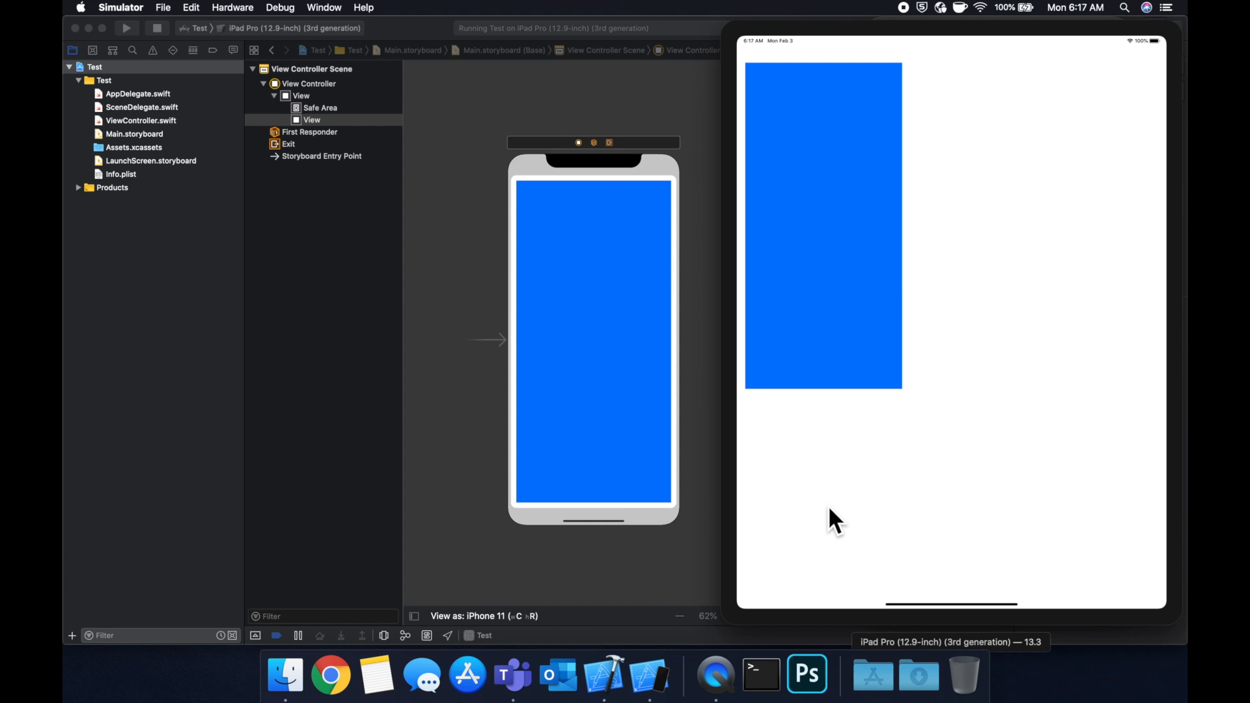
pyautogui.moveTo(808, 123)
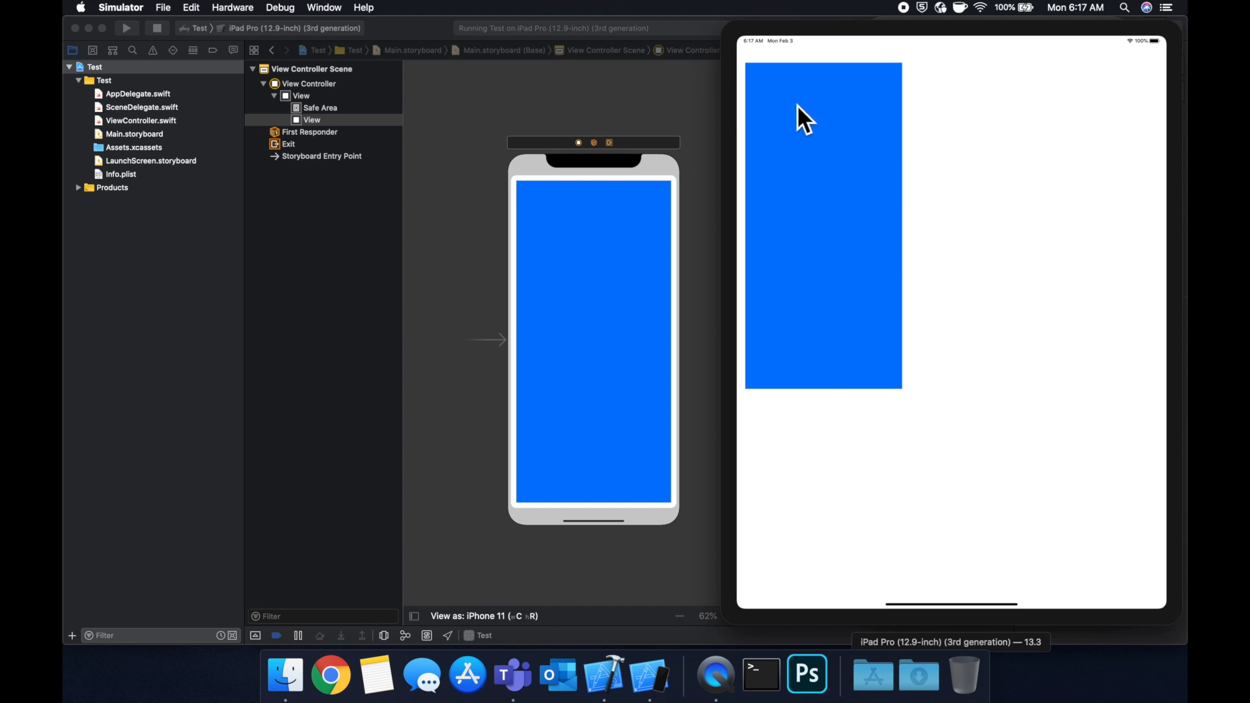
pyautogui.moveTo(870, 137)
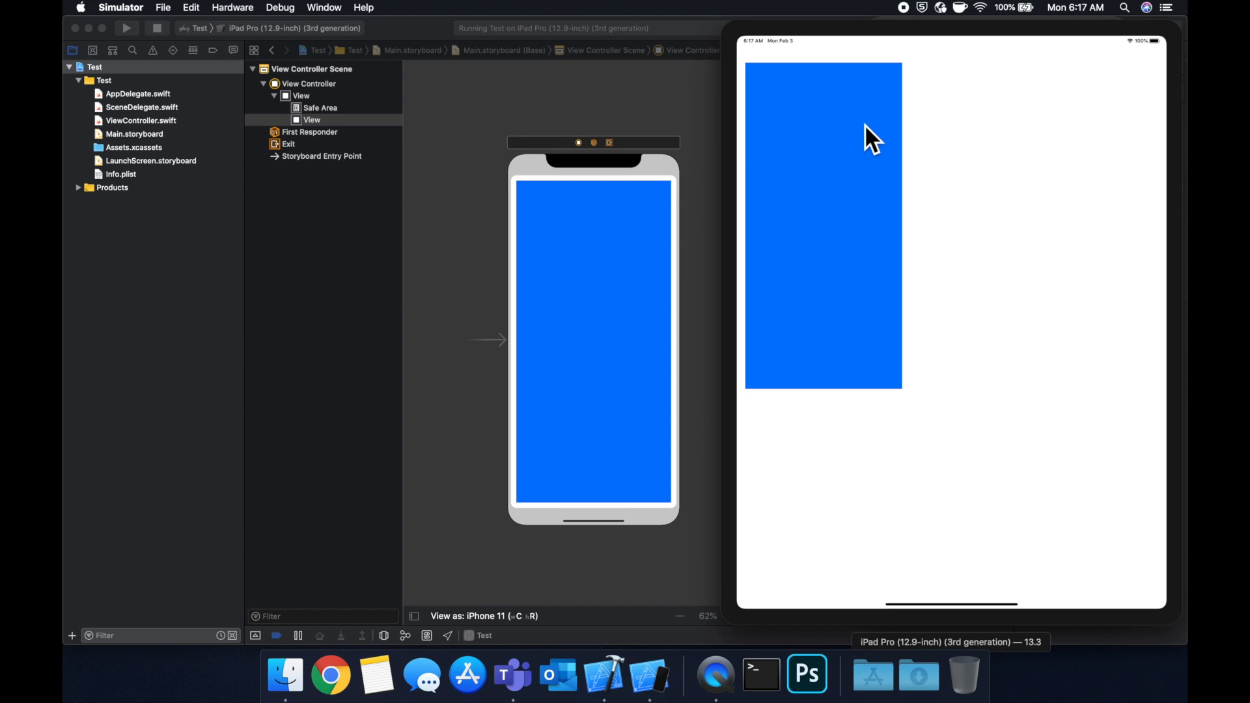
pyautogui.moveTo(864, 104)
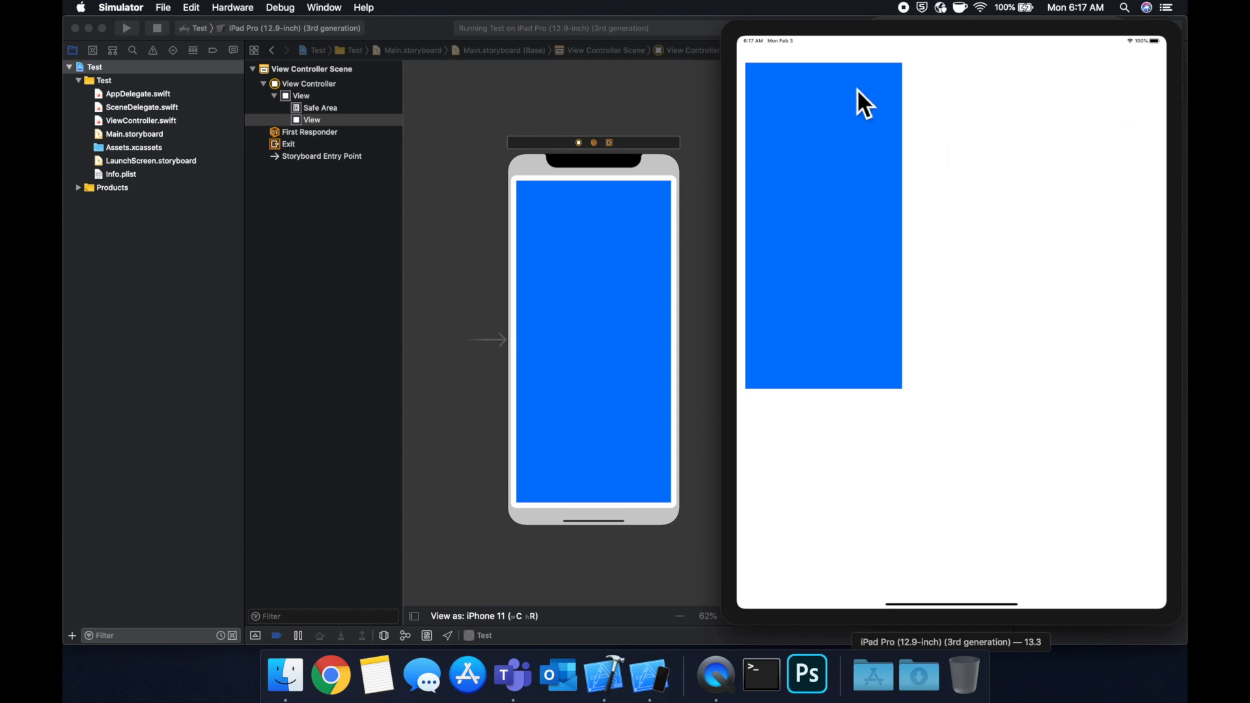
pyautogui.moveTo(920, 344)
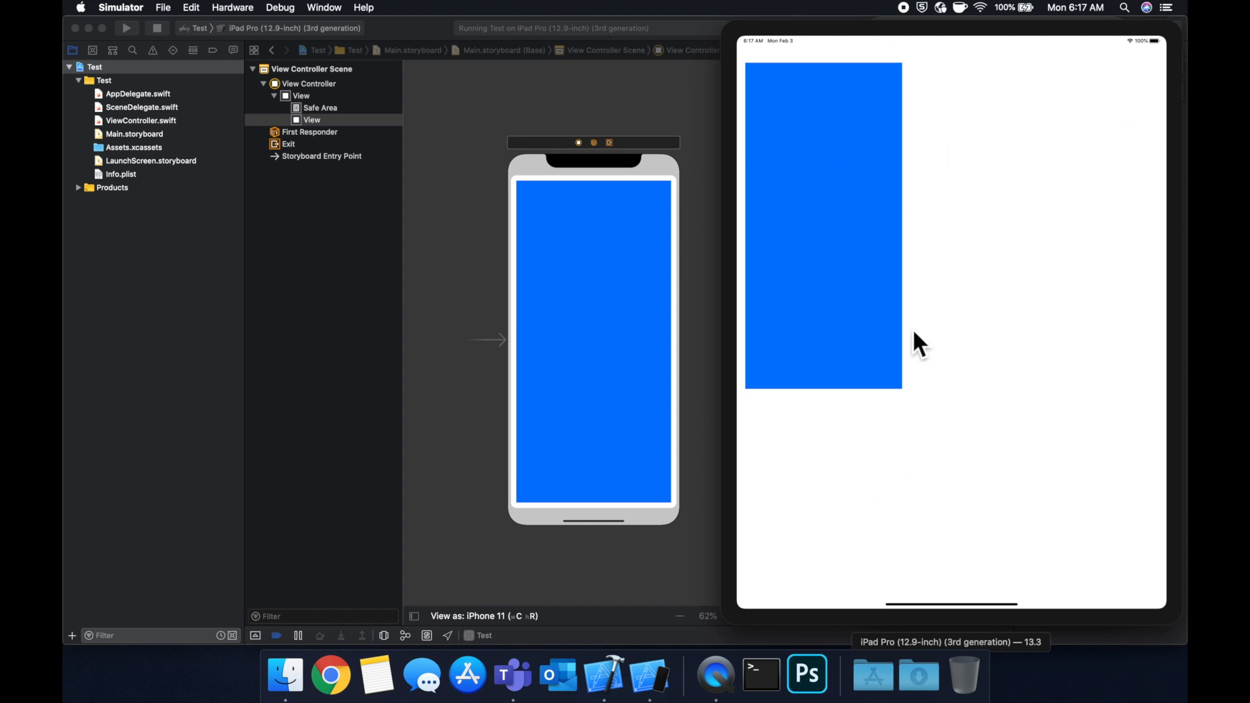
pyautogui.moveTo(910, 263)
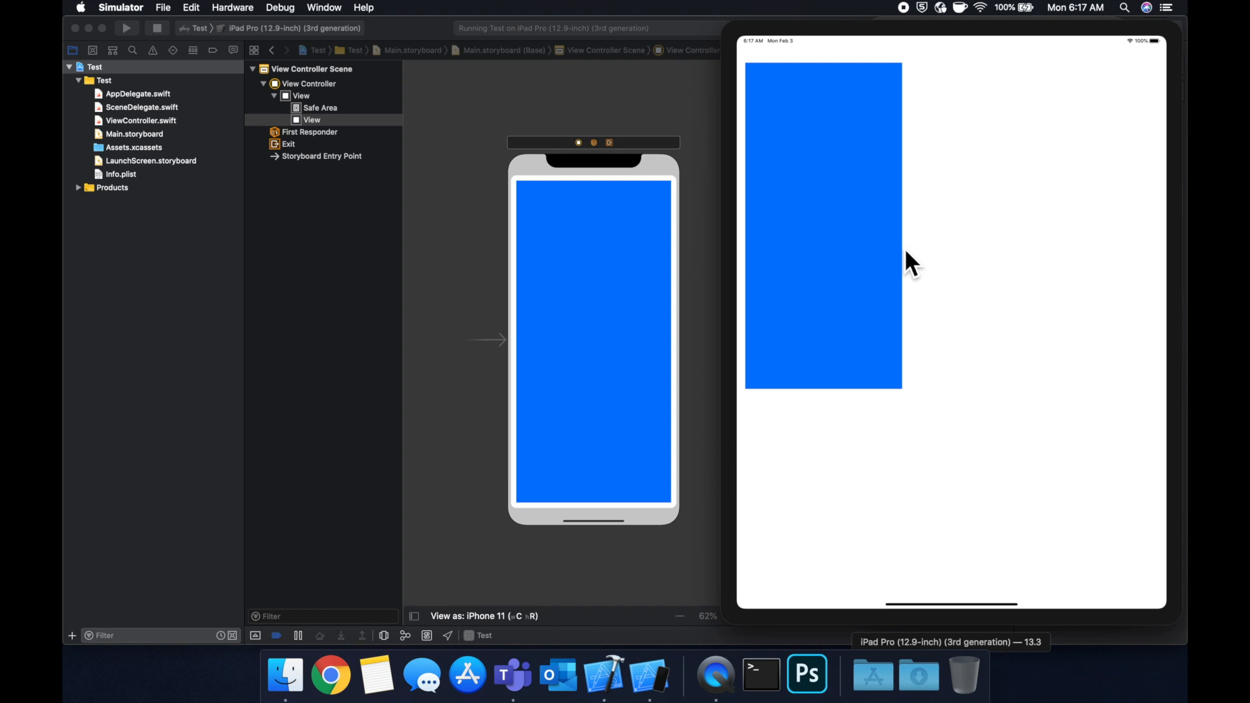
pyautogui.moveTo(912, 226)
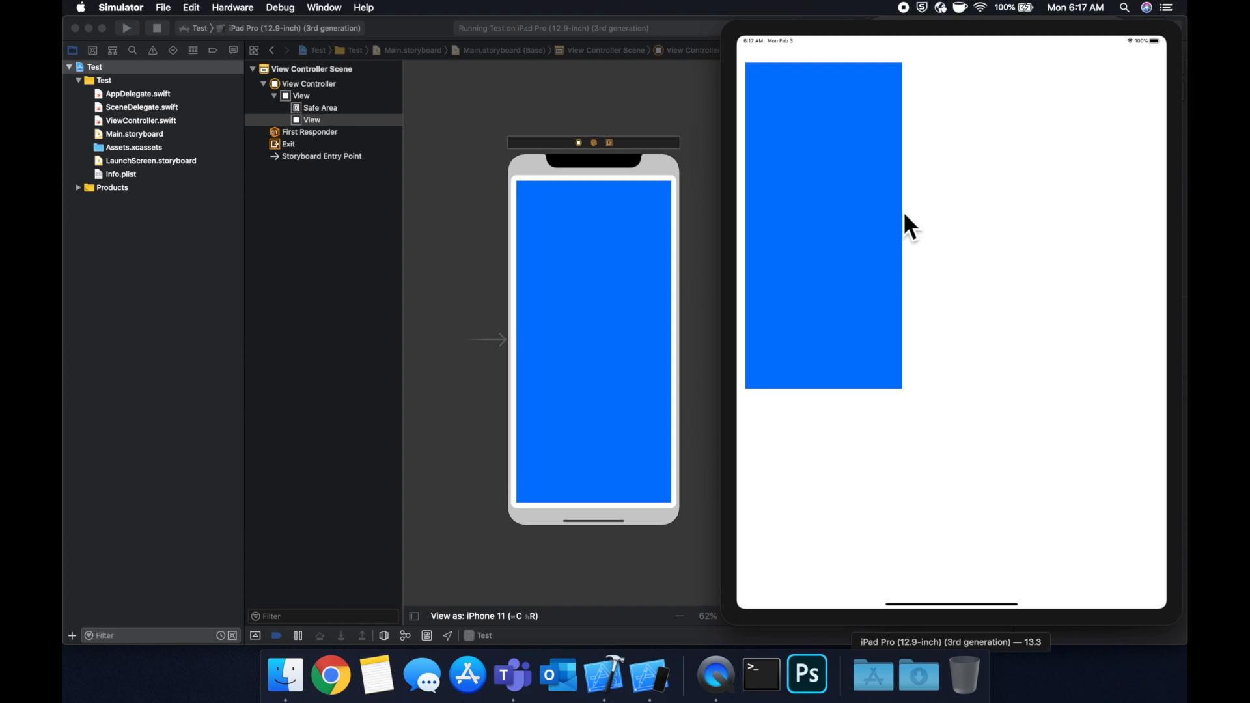
pyautogui.moveTo(972, 524)
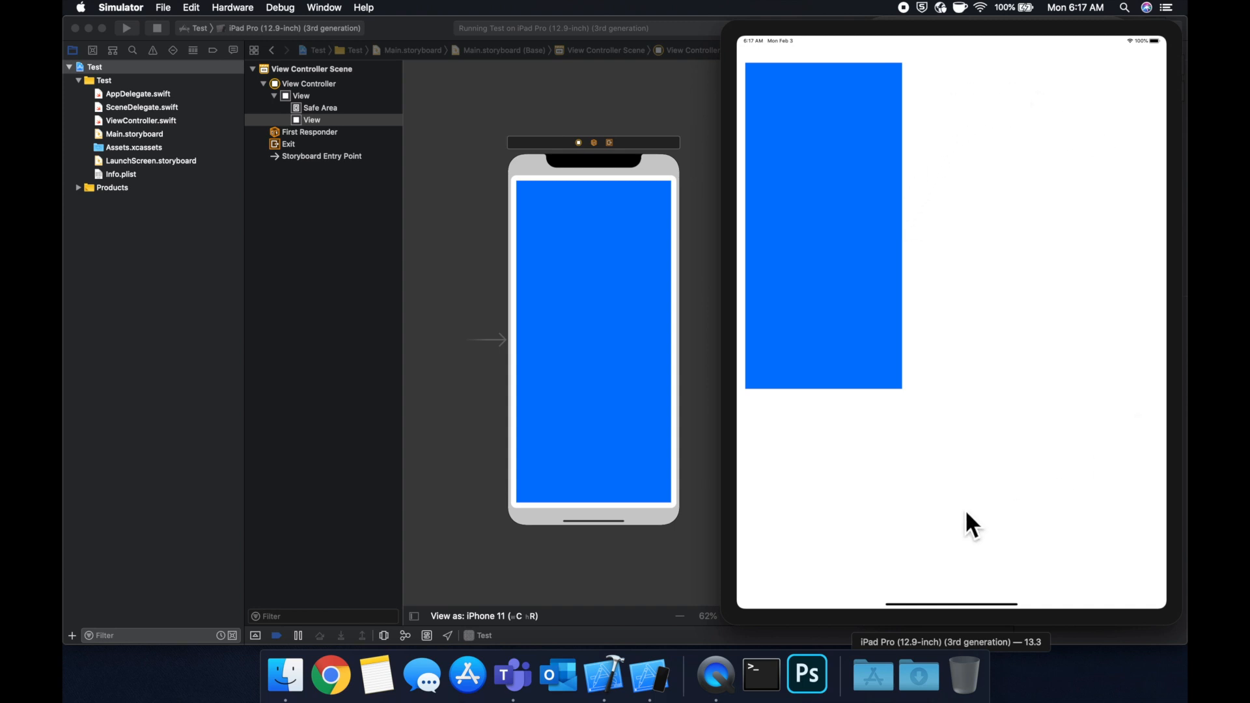
pyautogui.moveTo(896, 286)
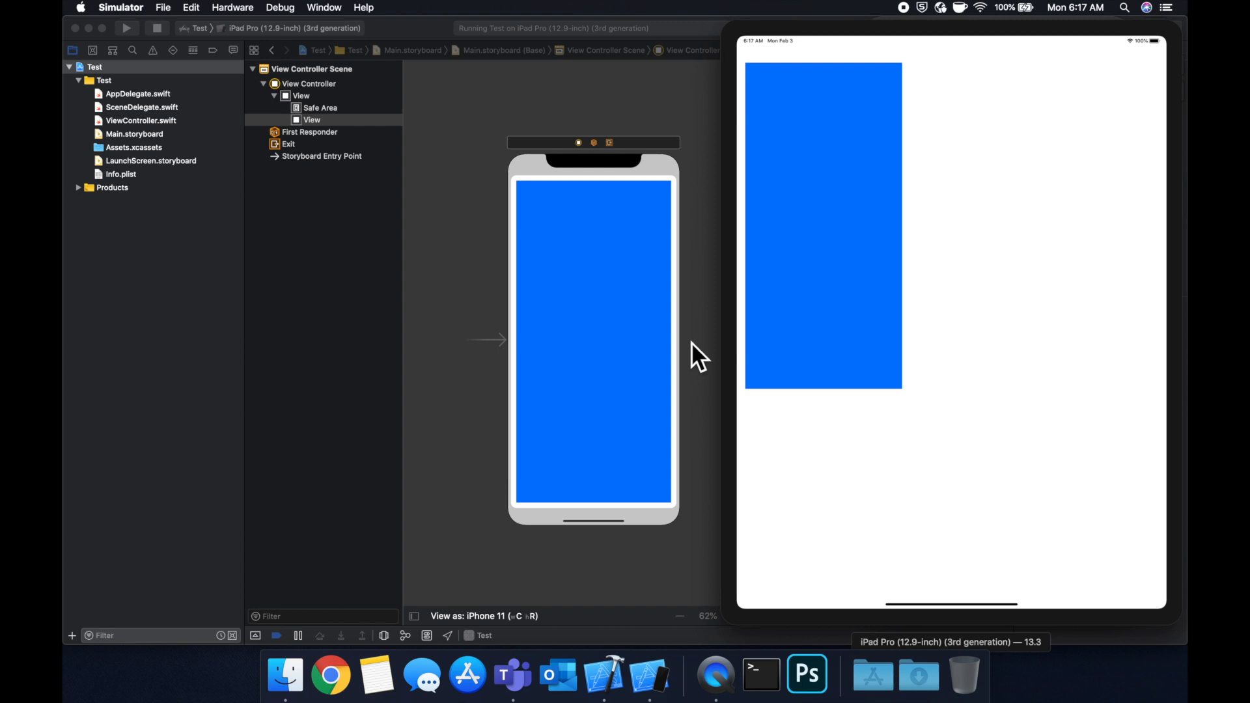
pyautogui.moveTo(833, 326)
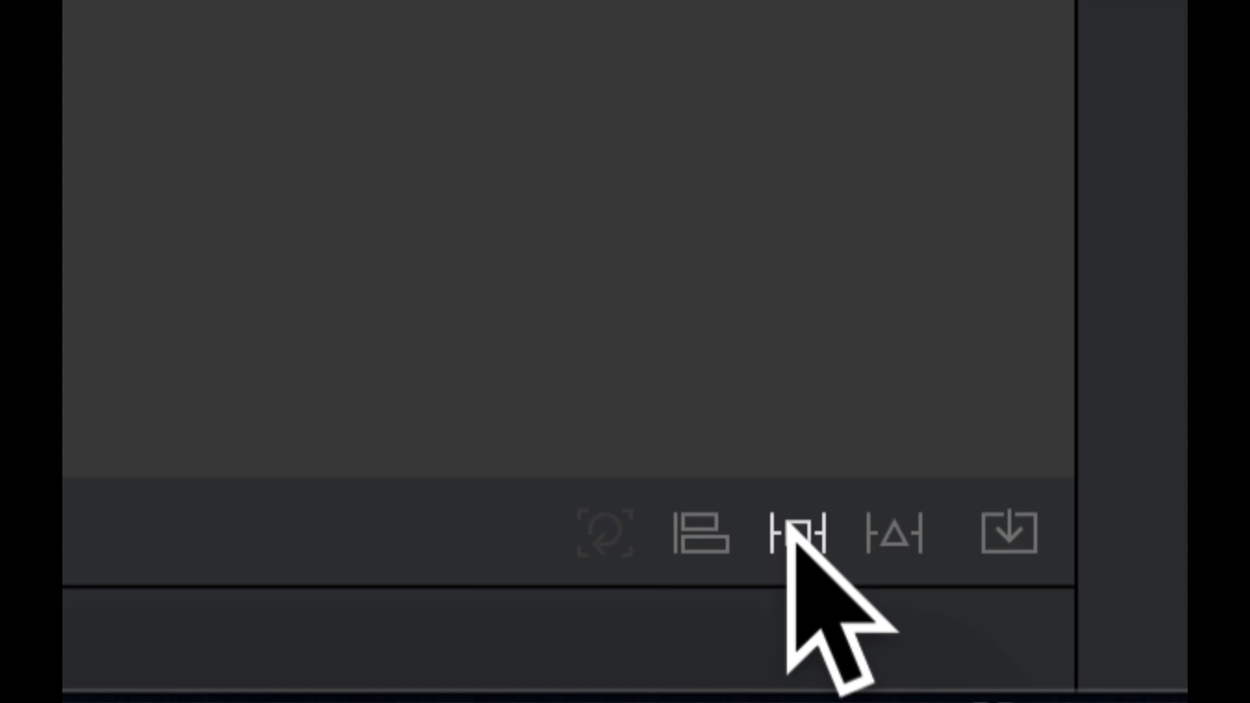
# Step: Add fixed width and height constraints of 220 points each to the blue view
pyautogui.click(793, 533)
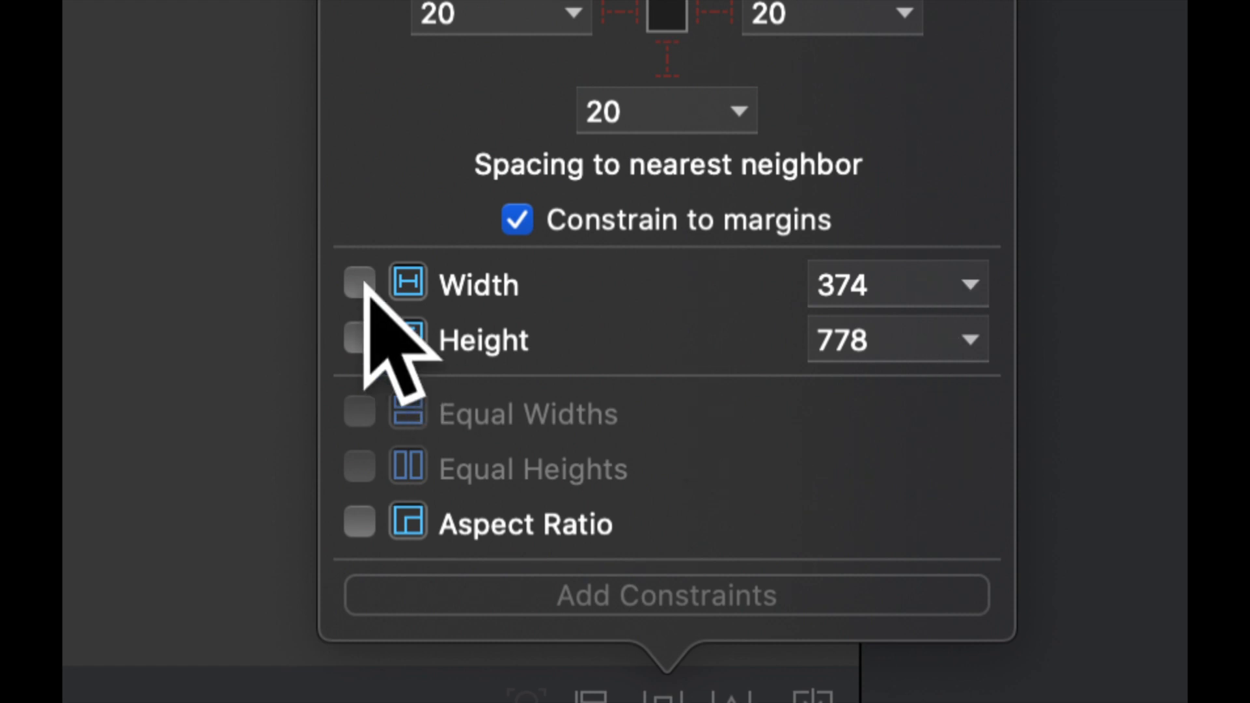
pyautogui.click(876, 284)
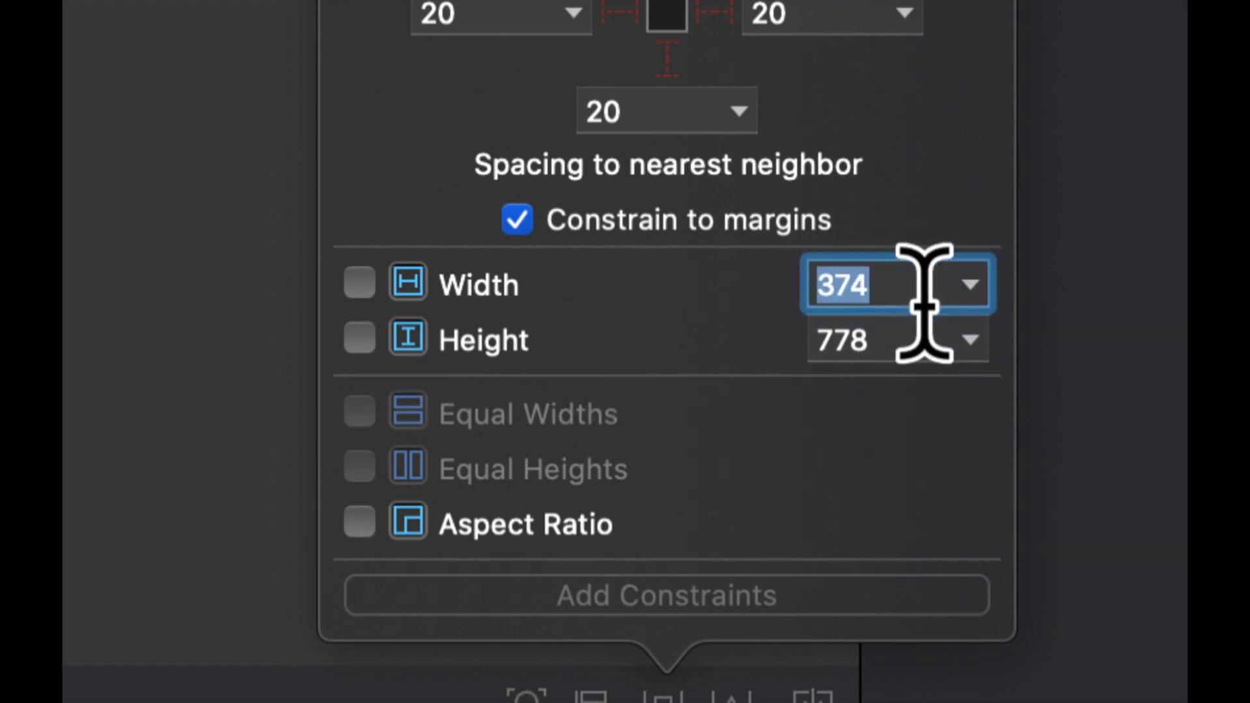
pyautogui.write('220')
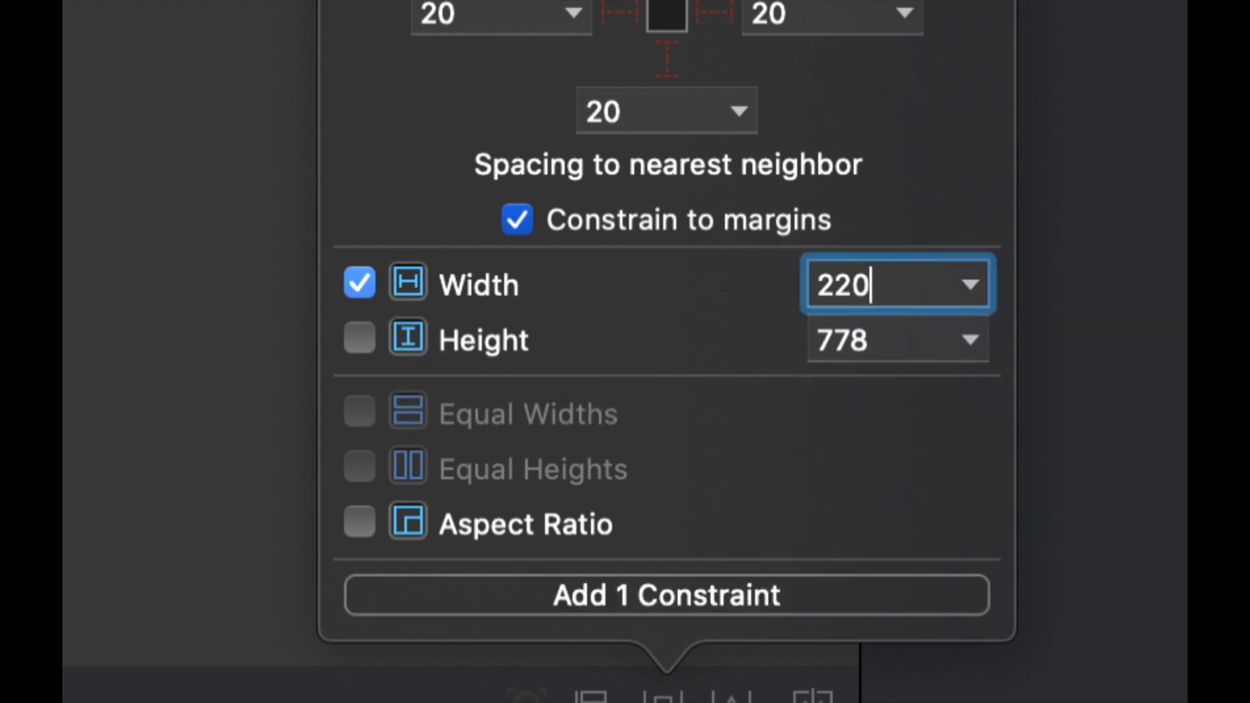
pyautogui.click(360, 337)
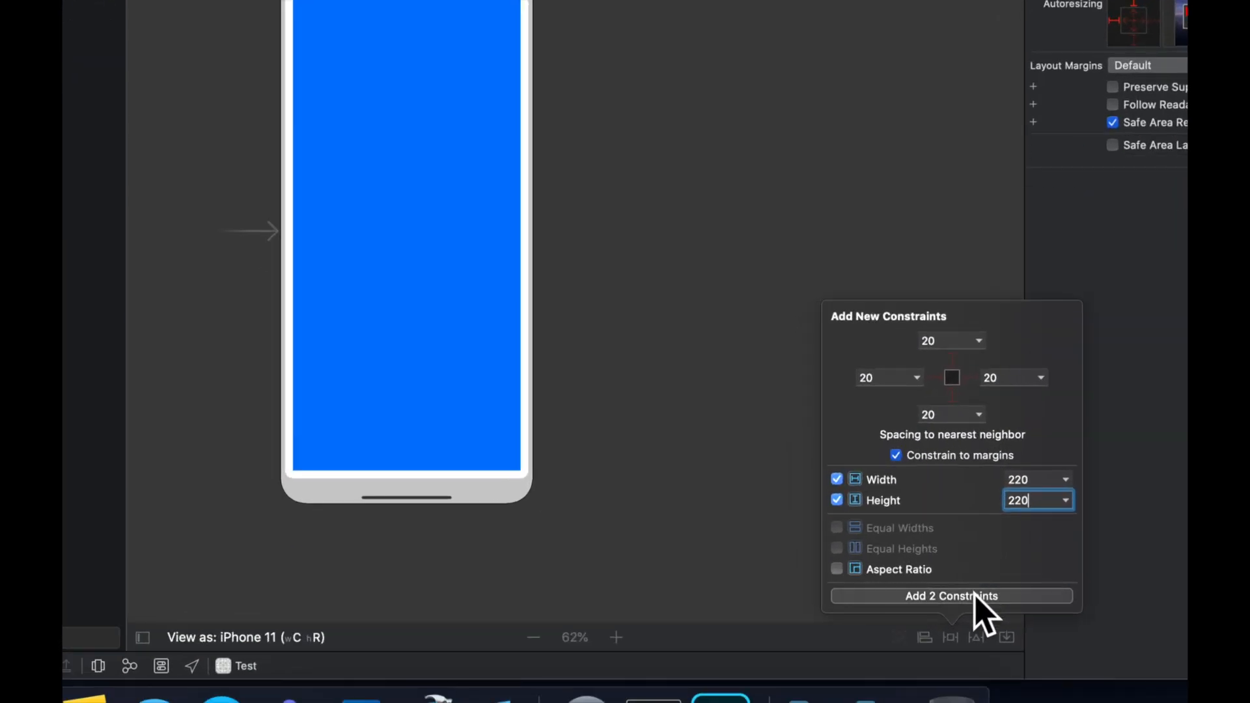
pyautogui.click(951, 595)
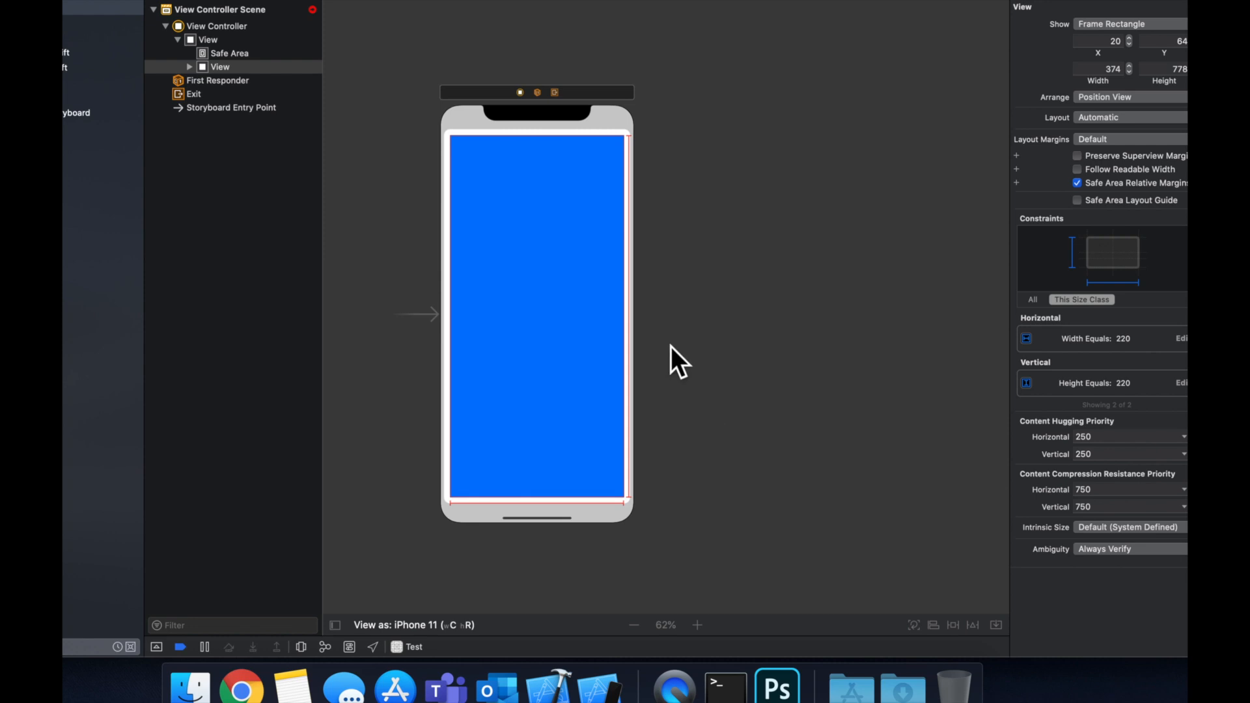
pyautogui.moveTo(688, 301)
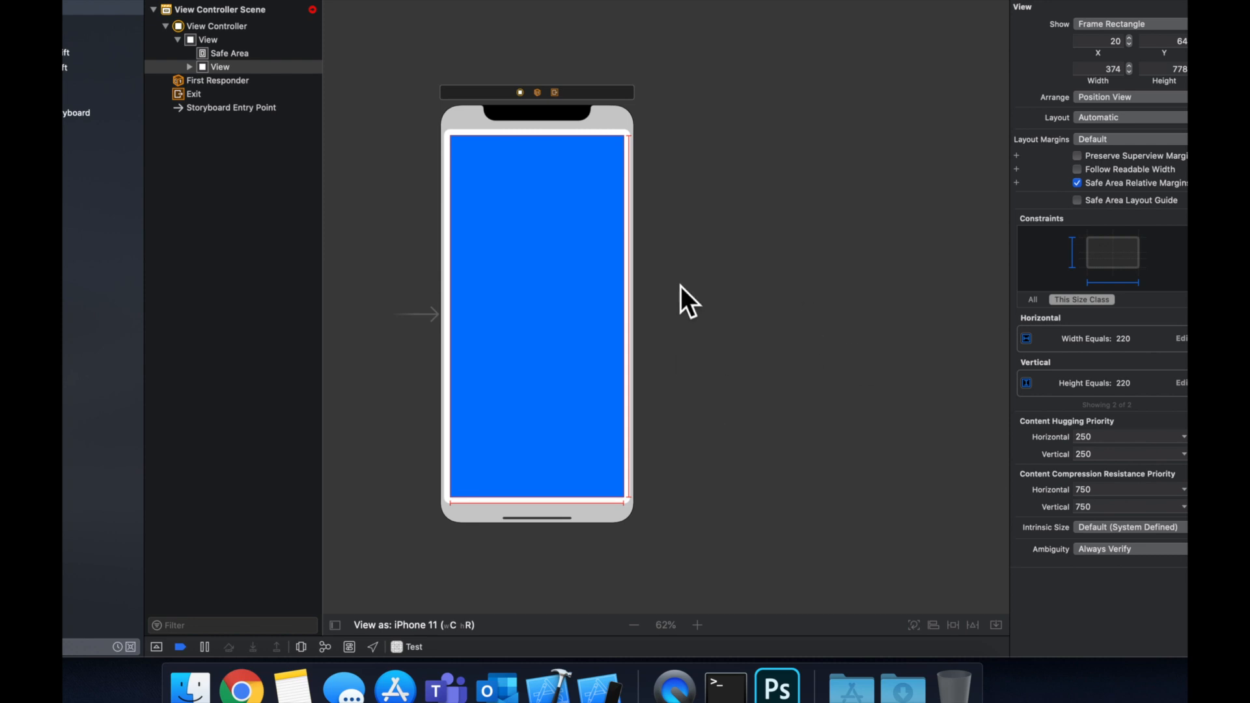
pyautogui.moveTo(567, 307)
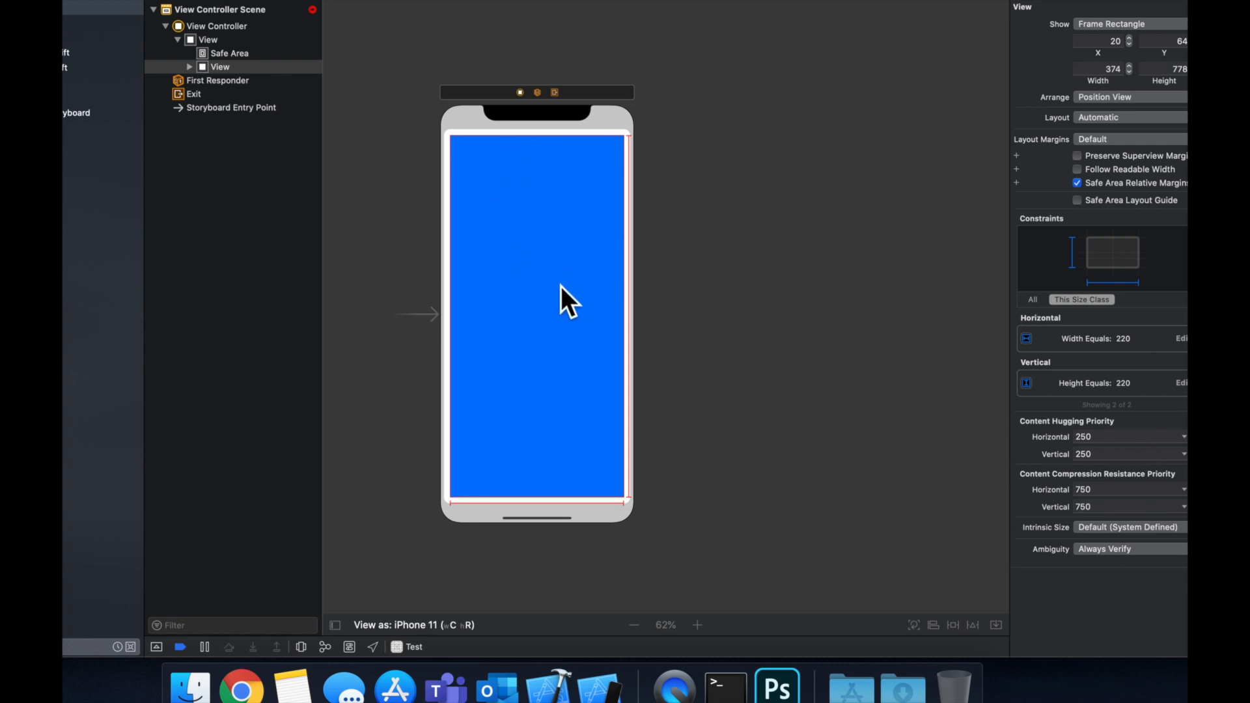
pyautogui.moveTo(476, 56)
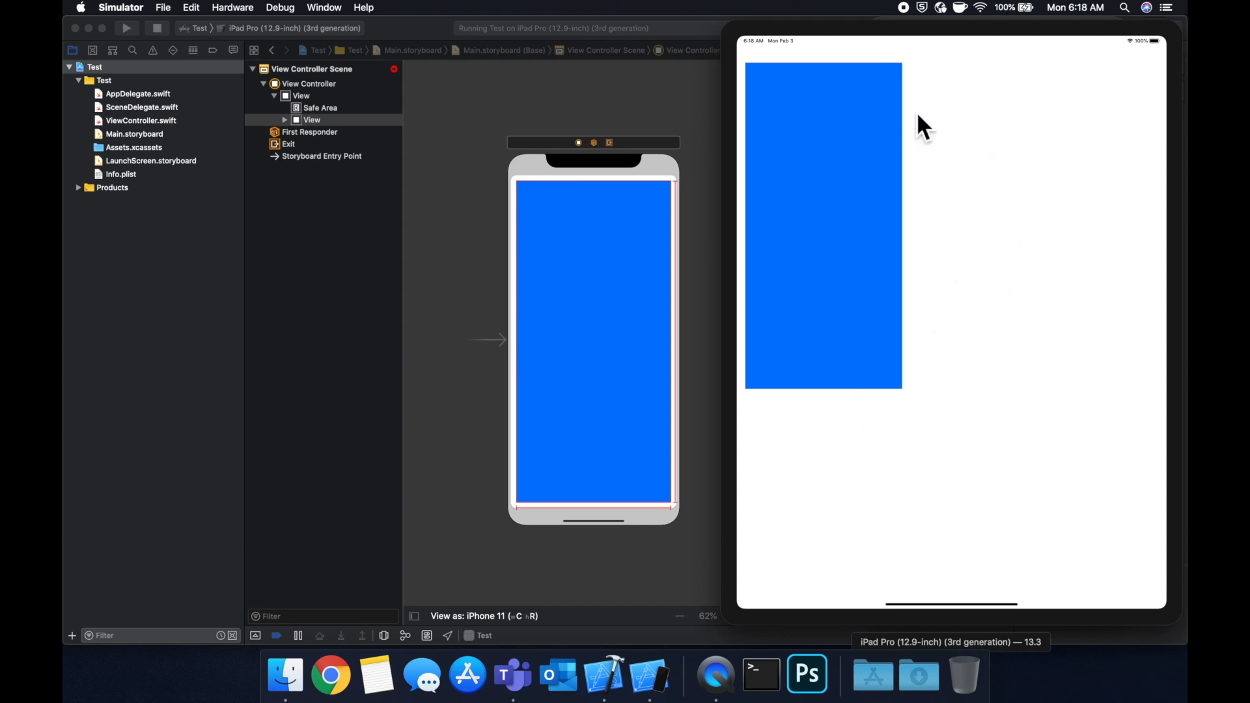
pyautogui.moveTo(867, 304)
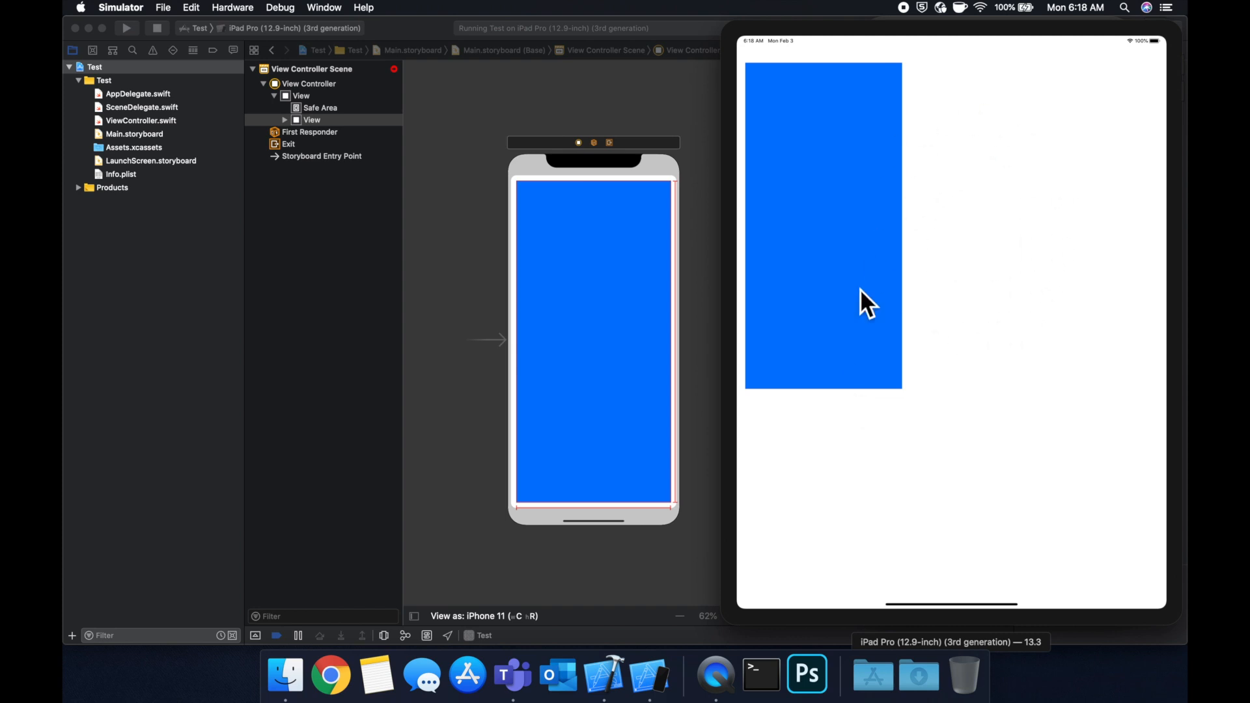
pyautogui.moveTo(856, 290)
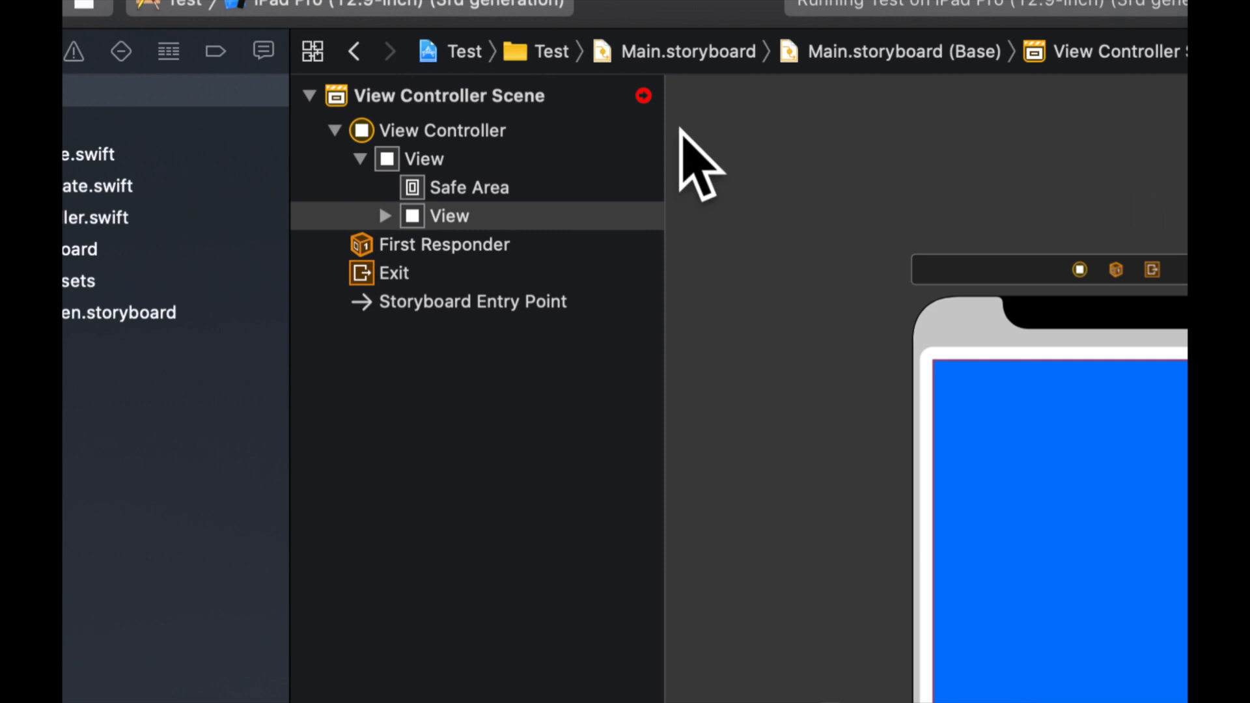
# Step: Show the missing X and Y position constraint issues and reselect the blue view
pyautogui.click(449, 95)
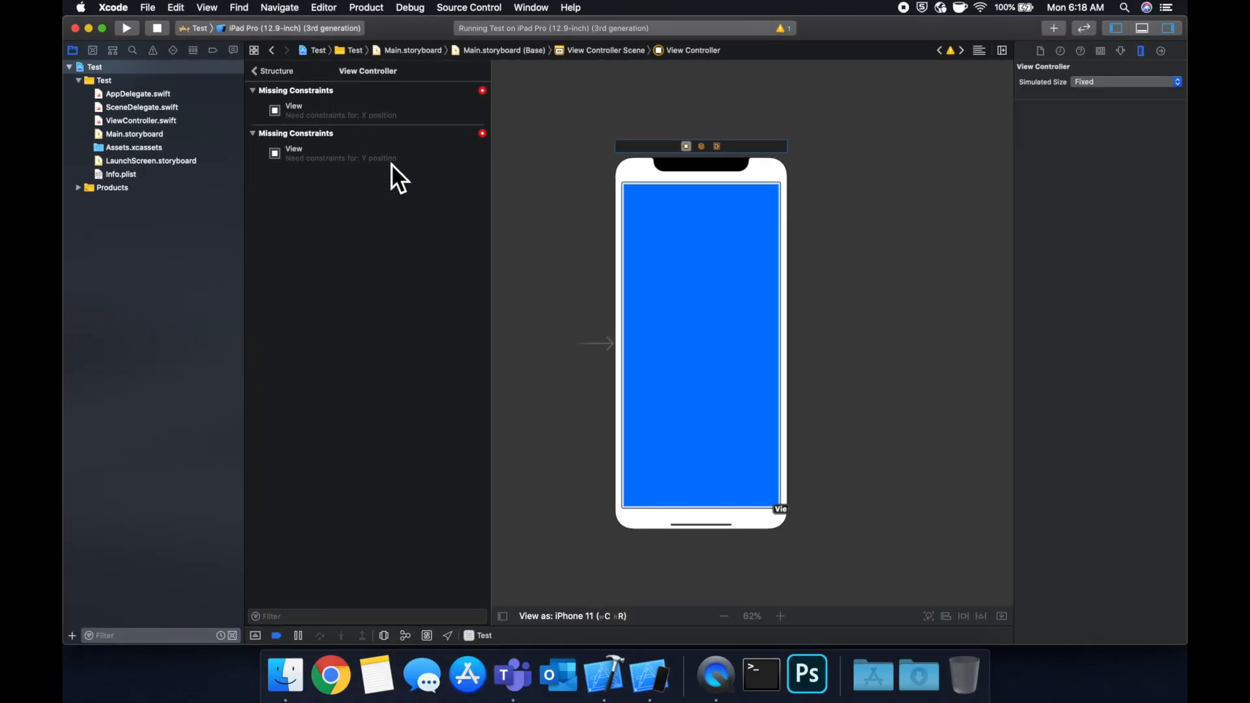
pyautogui.click(700, 342)
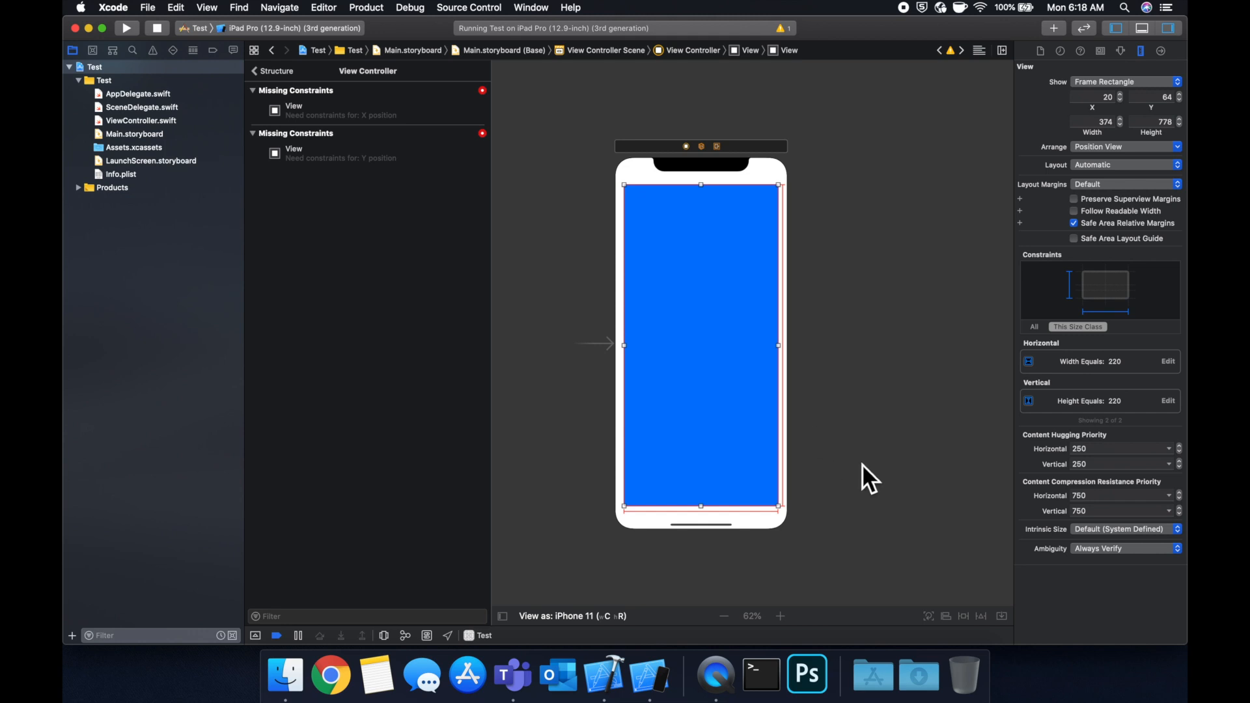
pyautogui.moveTo(1023, 672)
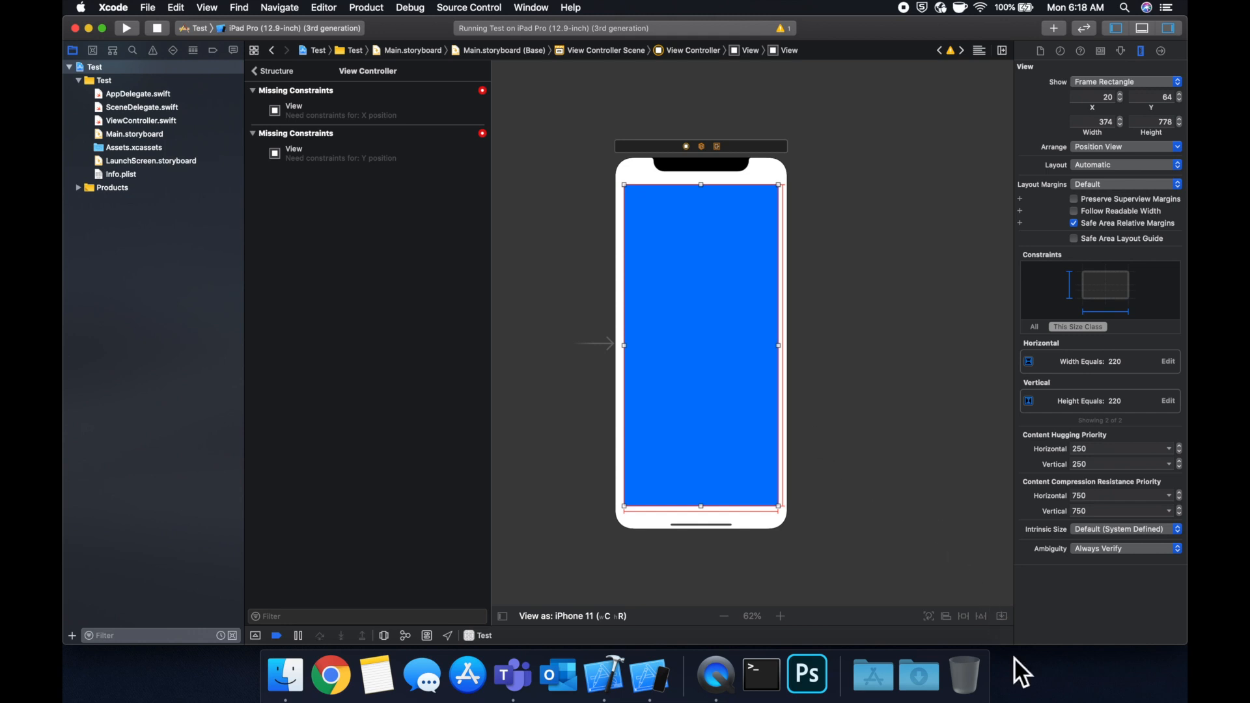
pyautogui.moveTo(975, 615)
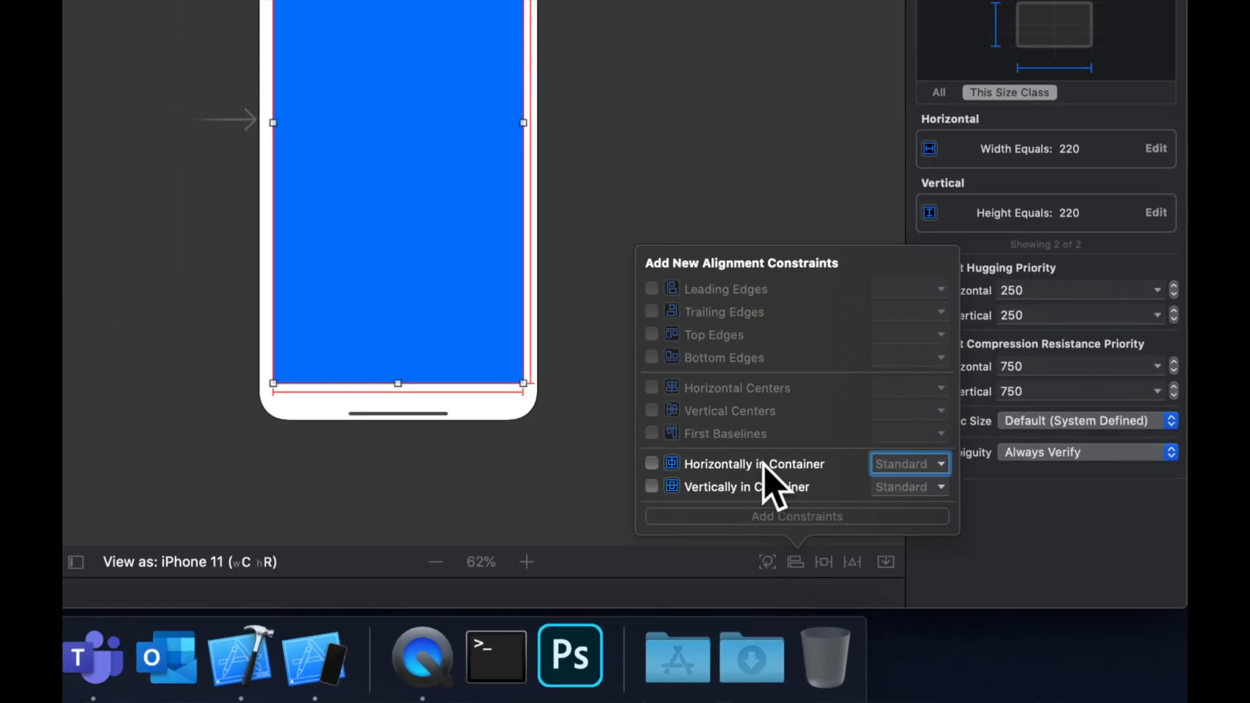
# Step: Add Horizontally and Vertically in Container constraints to centre the blue square
pyautogui.click(651, 486)
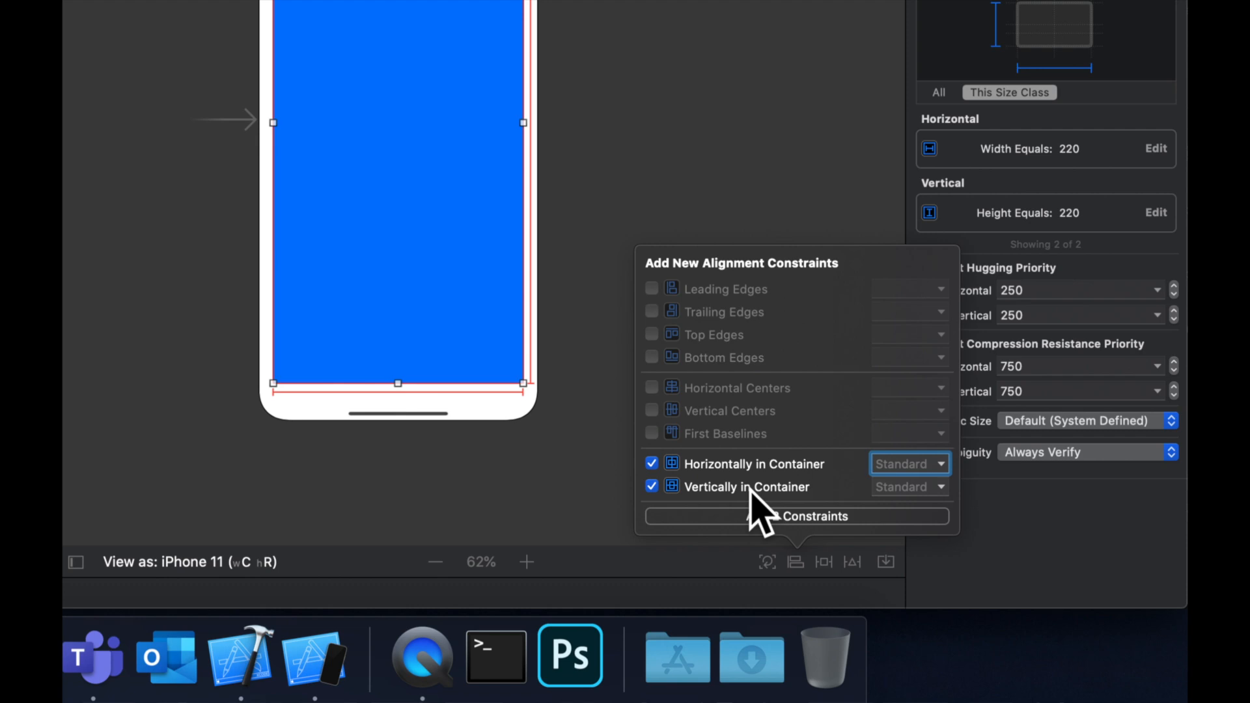
pyautogui.moveTo(920, 541)
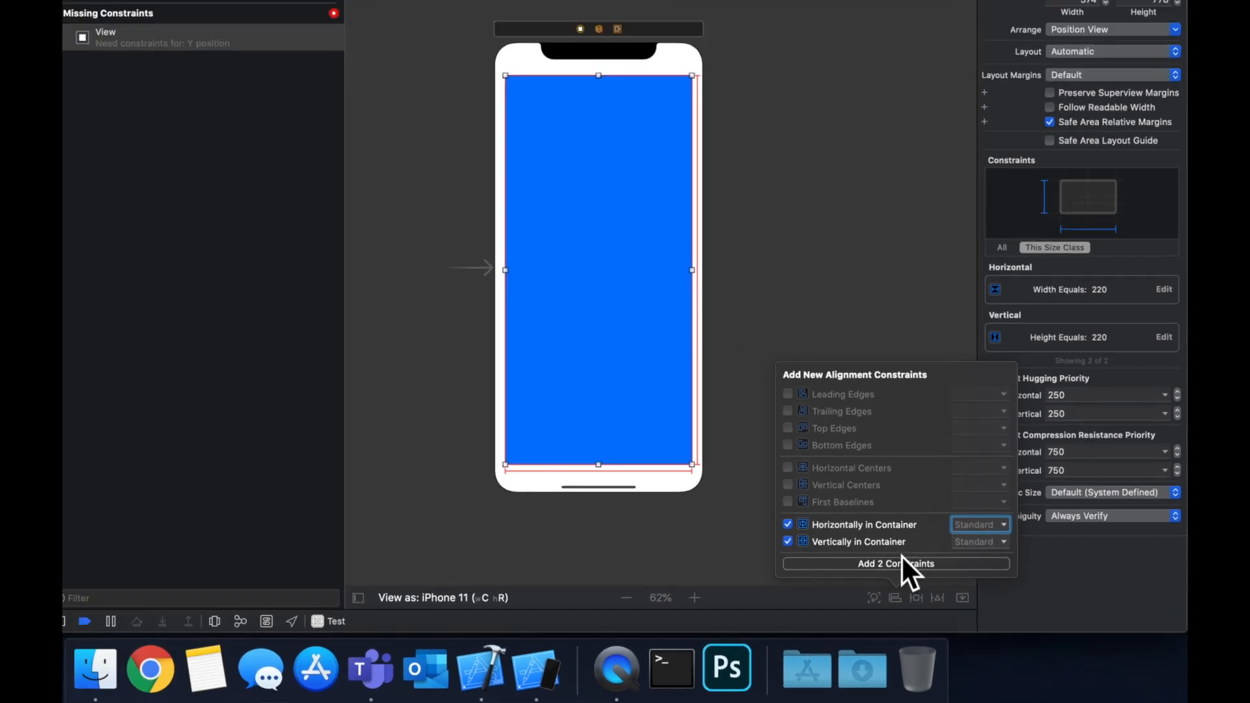
pyautogui.click(895, 564)
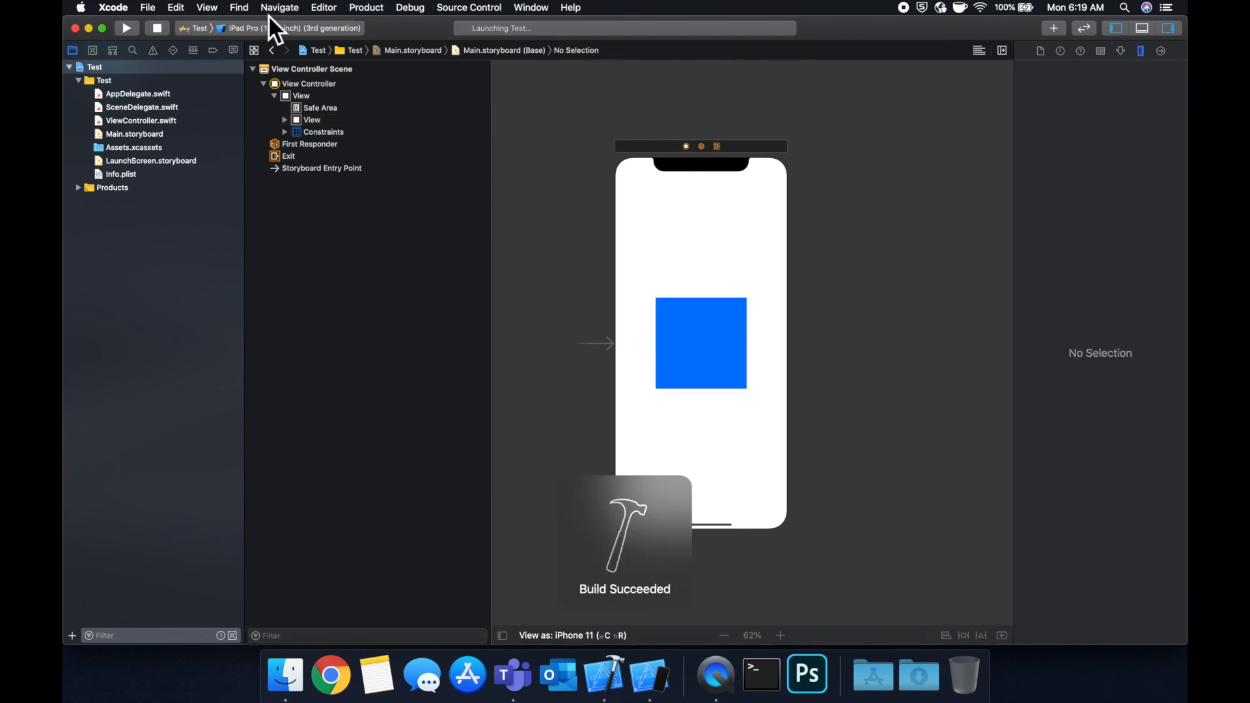
# Step: Bring the iPad Pro simulator forward to view the centred blue square
pyautogui.click(125, 28)
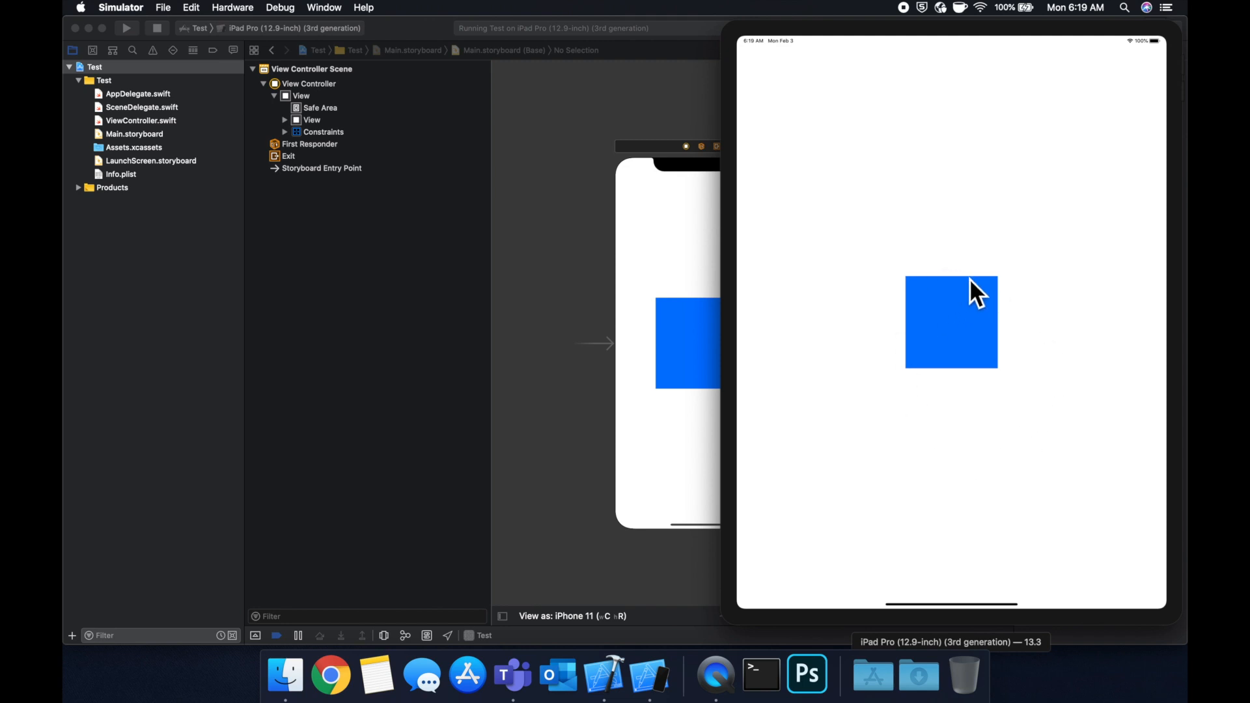
pyautogui.moveTo(943, 289)
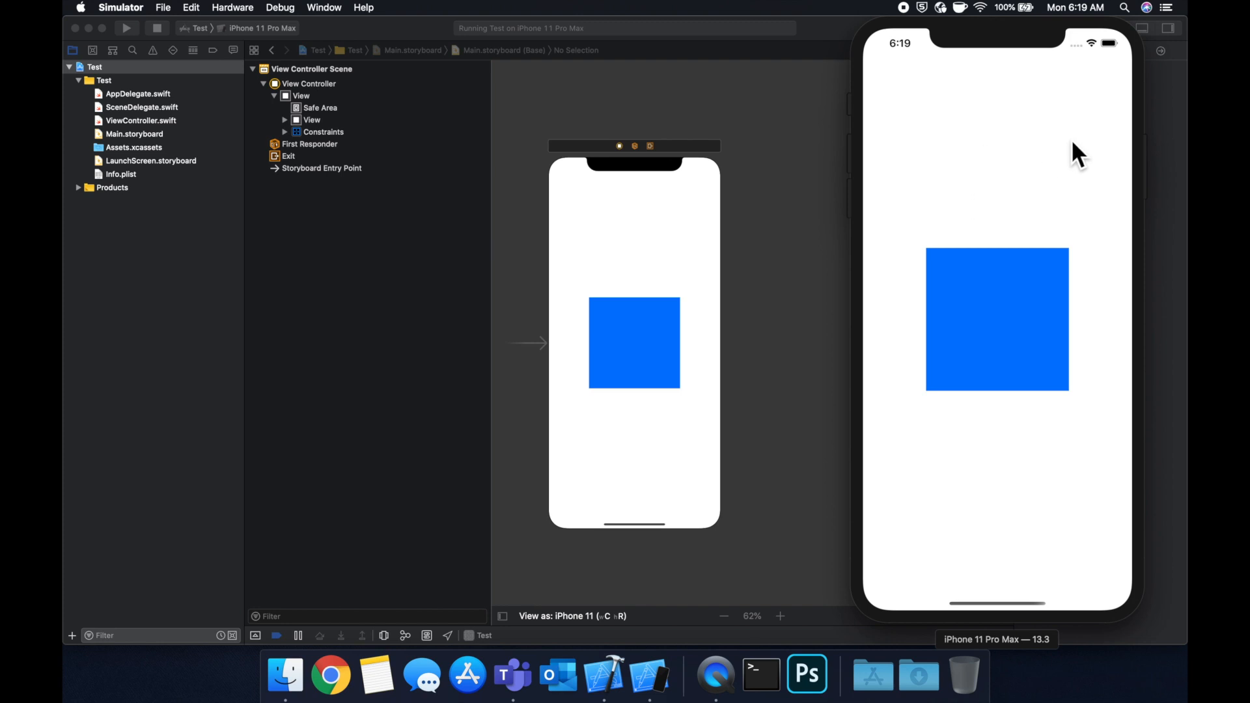
pyautogui.moveTo(809, 300)
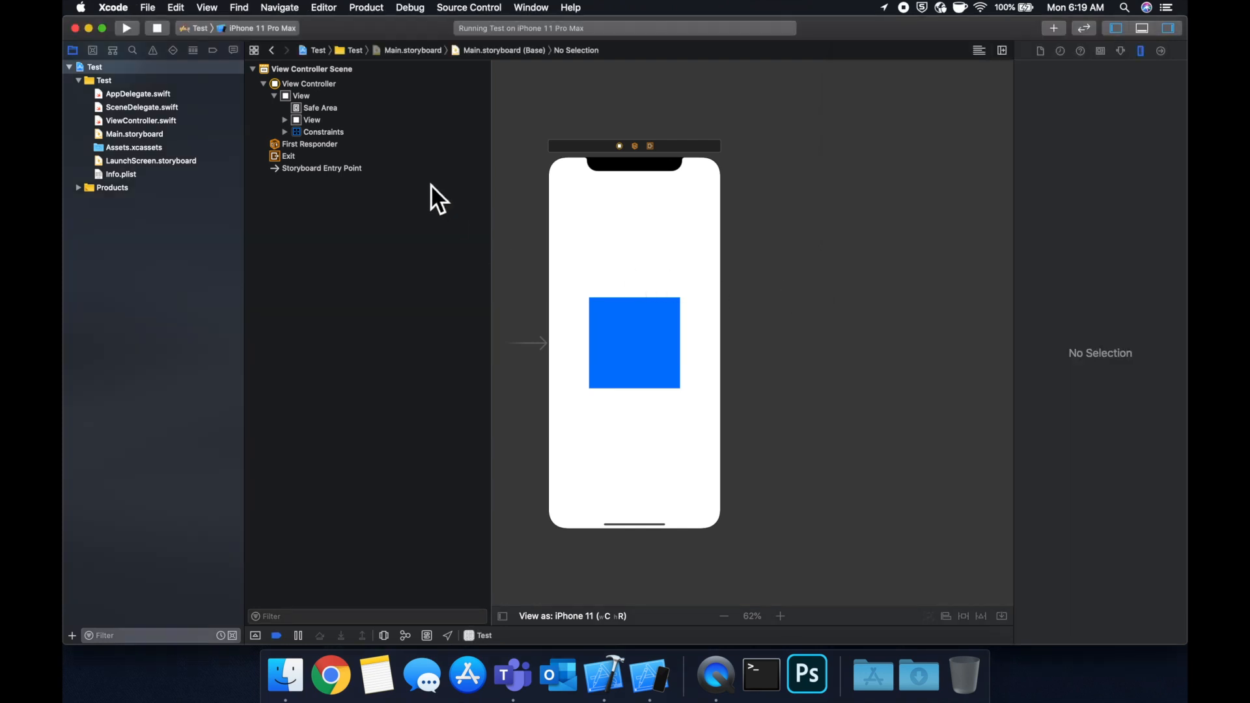
pyautogui.moveTo(951, 151)
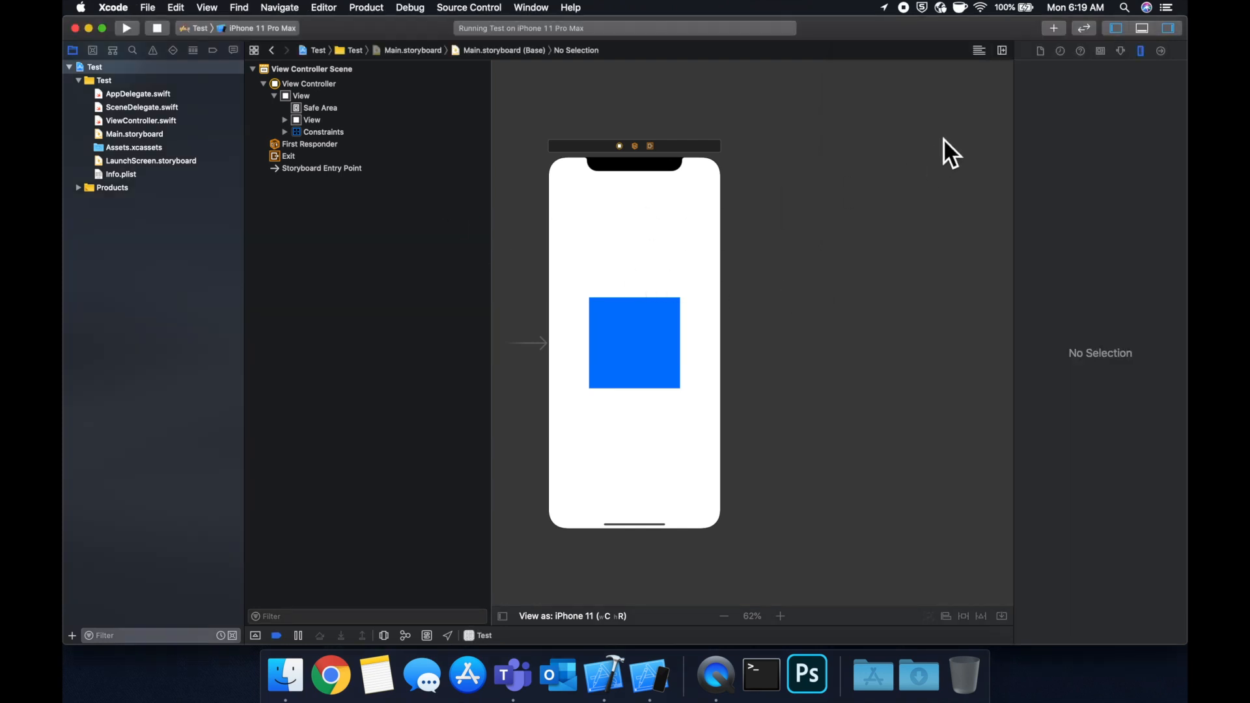
pyautogui.moveTo(673, 458)
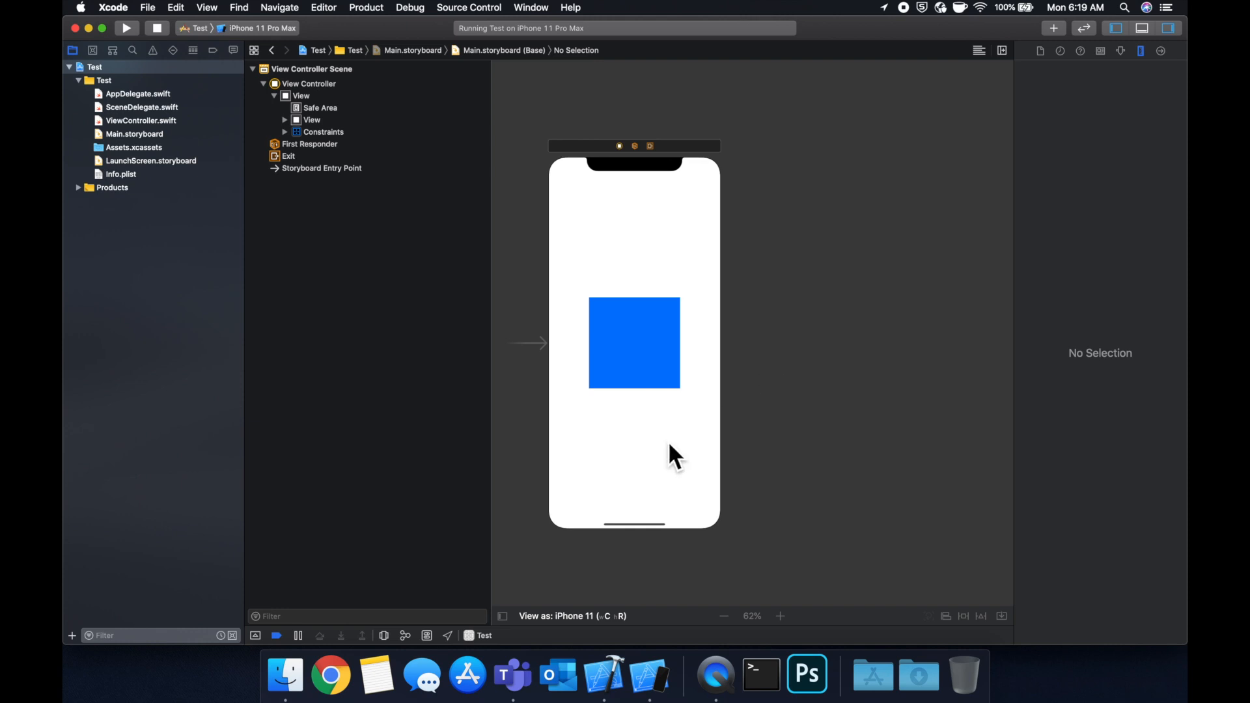
pyautogui.moveTo(809, 319)
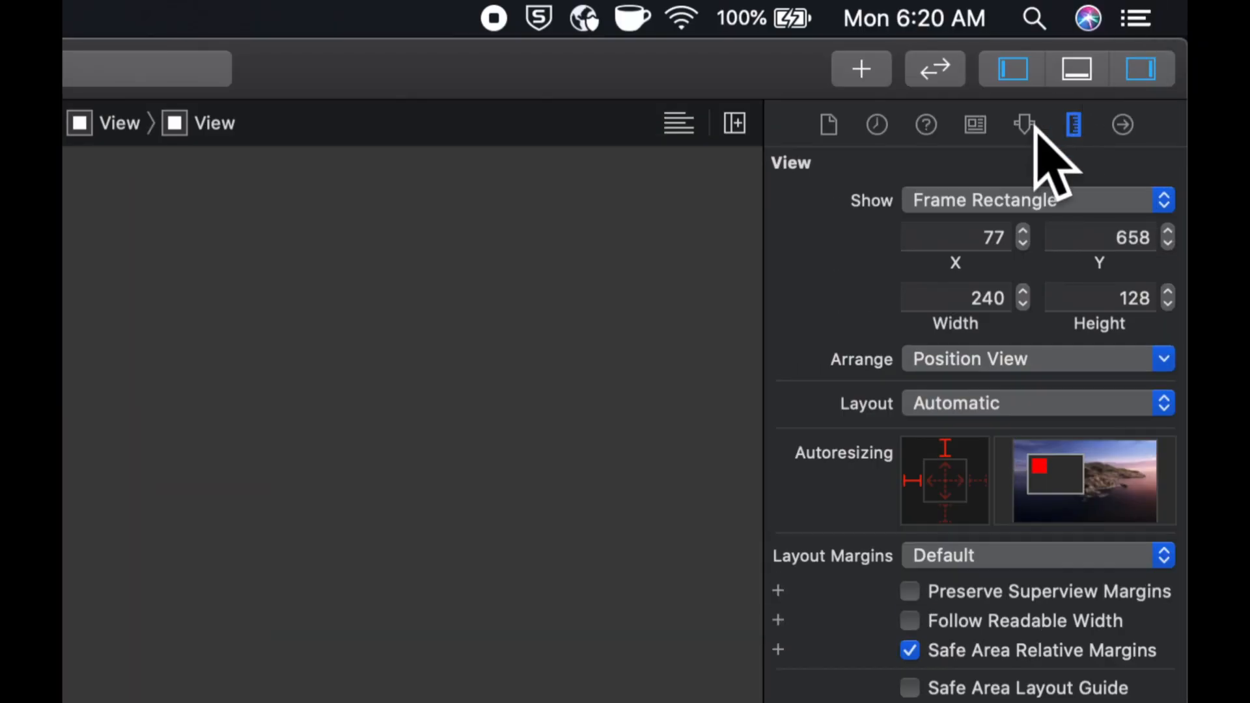
# Step: Check the new pink view's 240 by 128 frame in the Size Inspector
pyautogui.click(1024, 125)
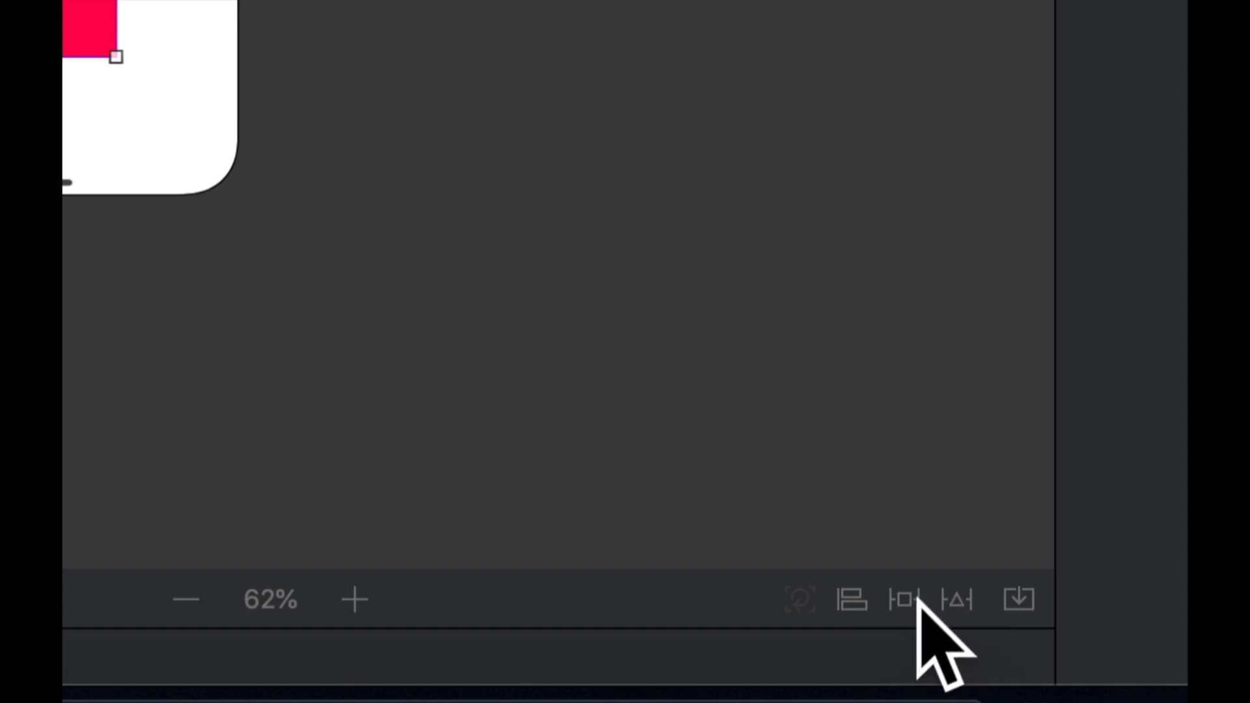
# Step: Enter 20-point top, leading and trailing spacing for the pink view, measured from the blue view
pyautogui.click(908, 600)
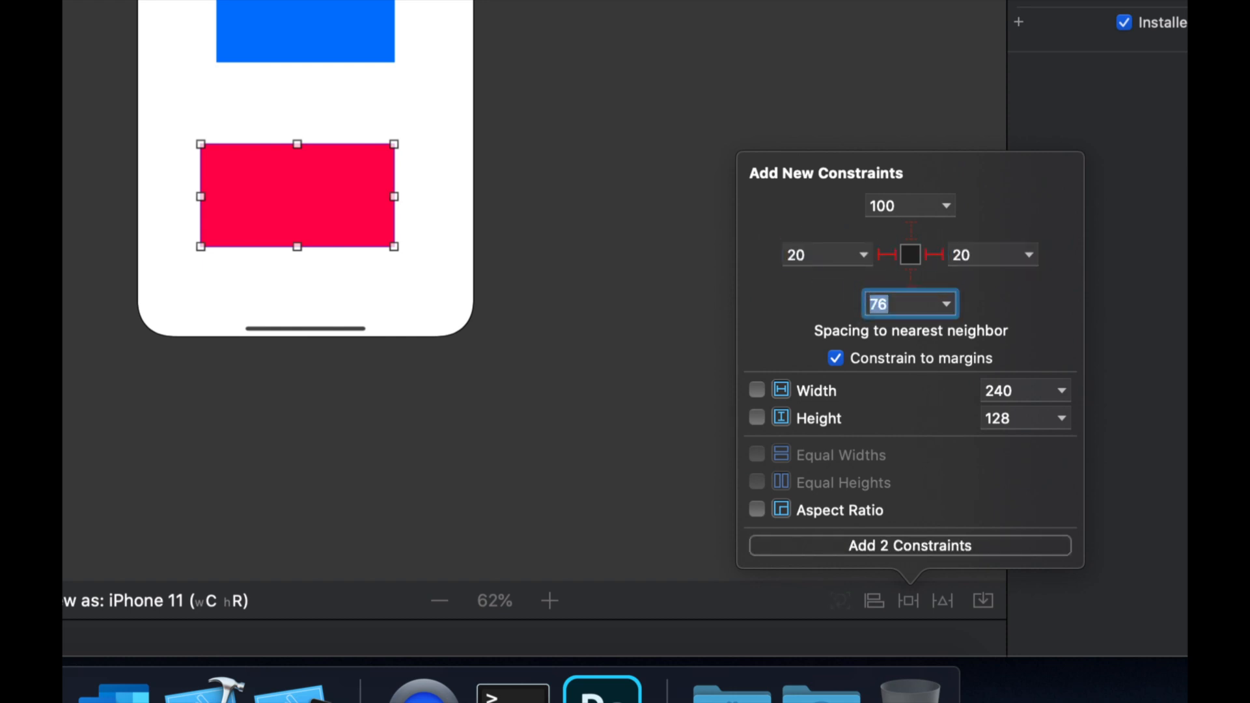
pyautogui.write('0')
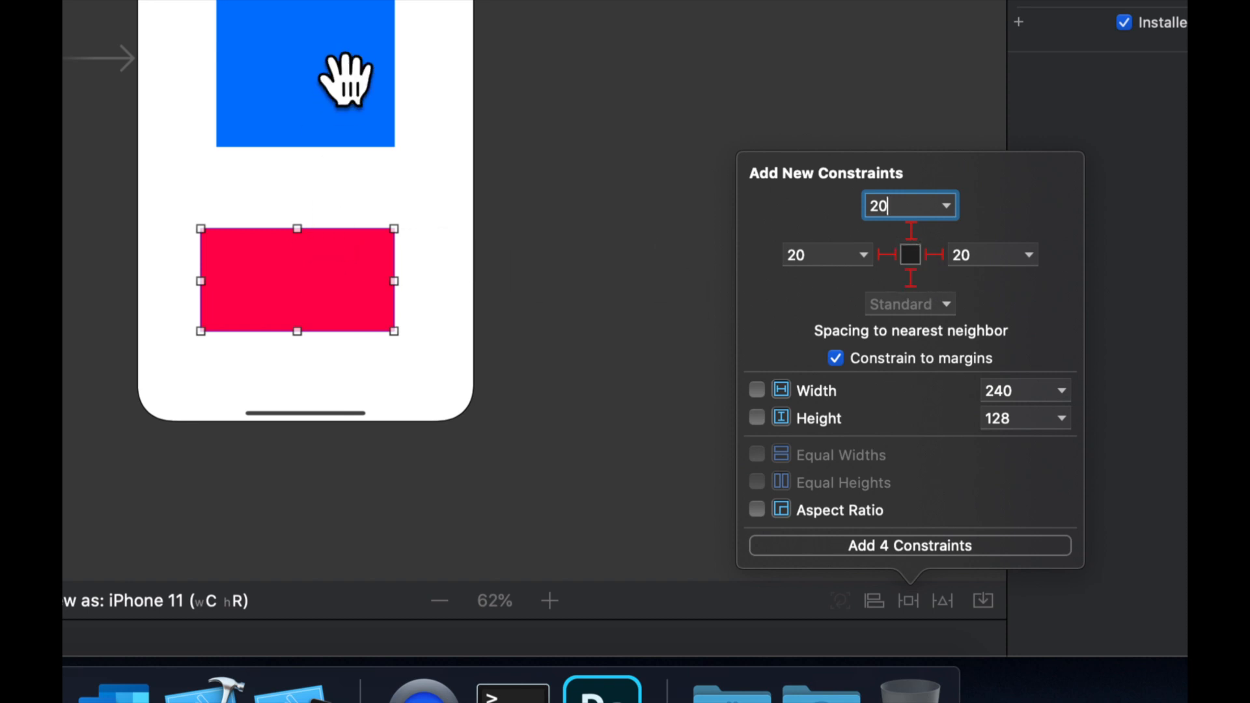
pyautogui.moveTo(768, 207)
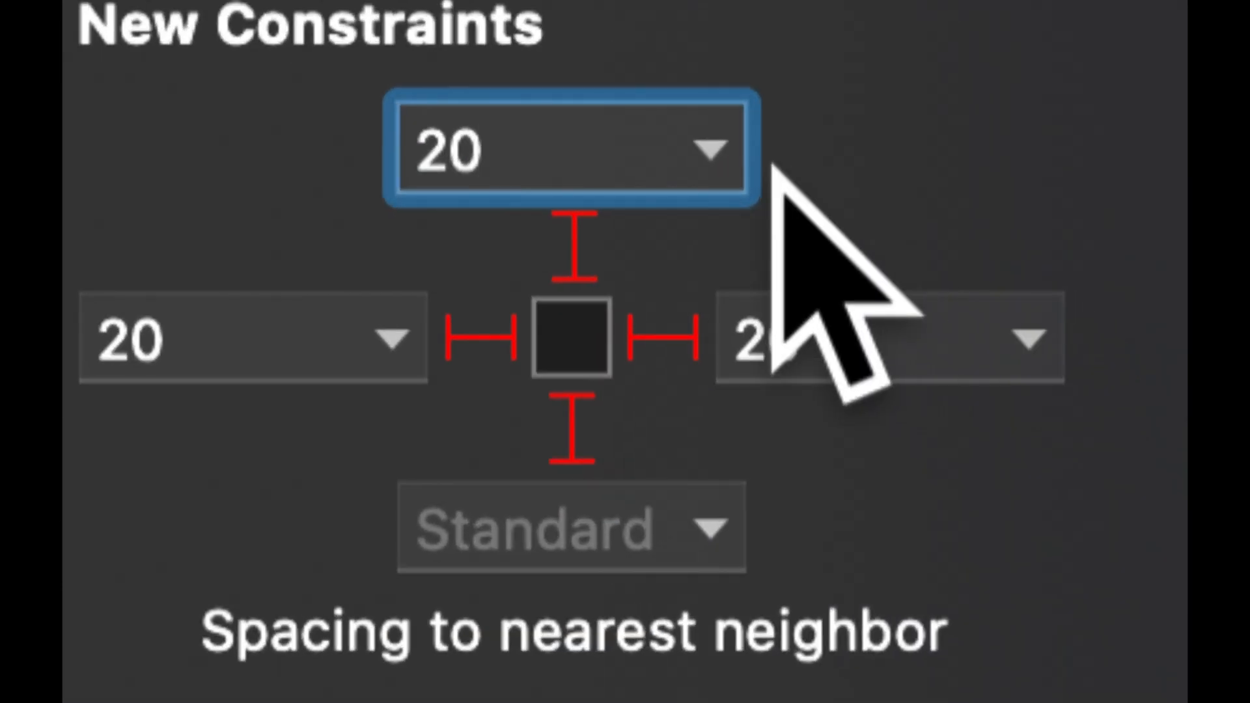
pyautogui.click(709, 150)
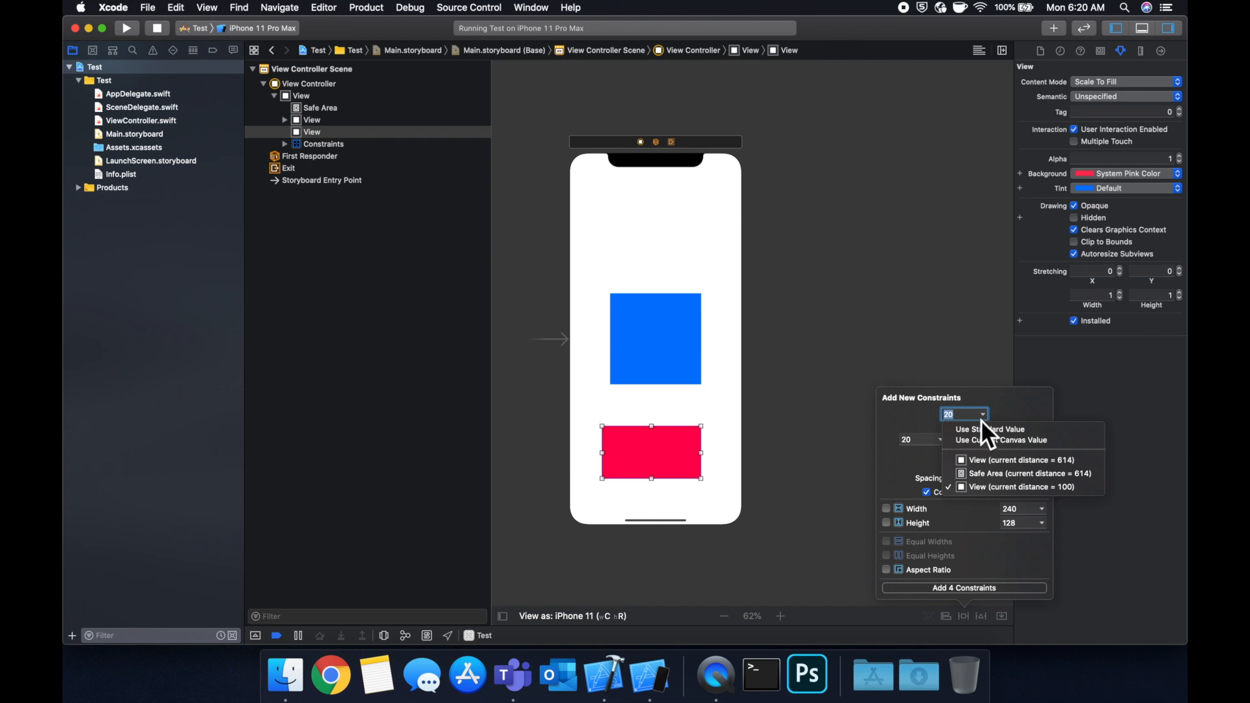
pyautogui.moveTo(714, 450)
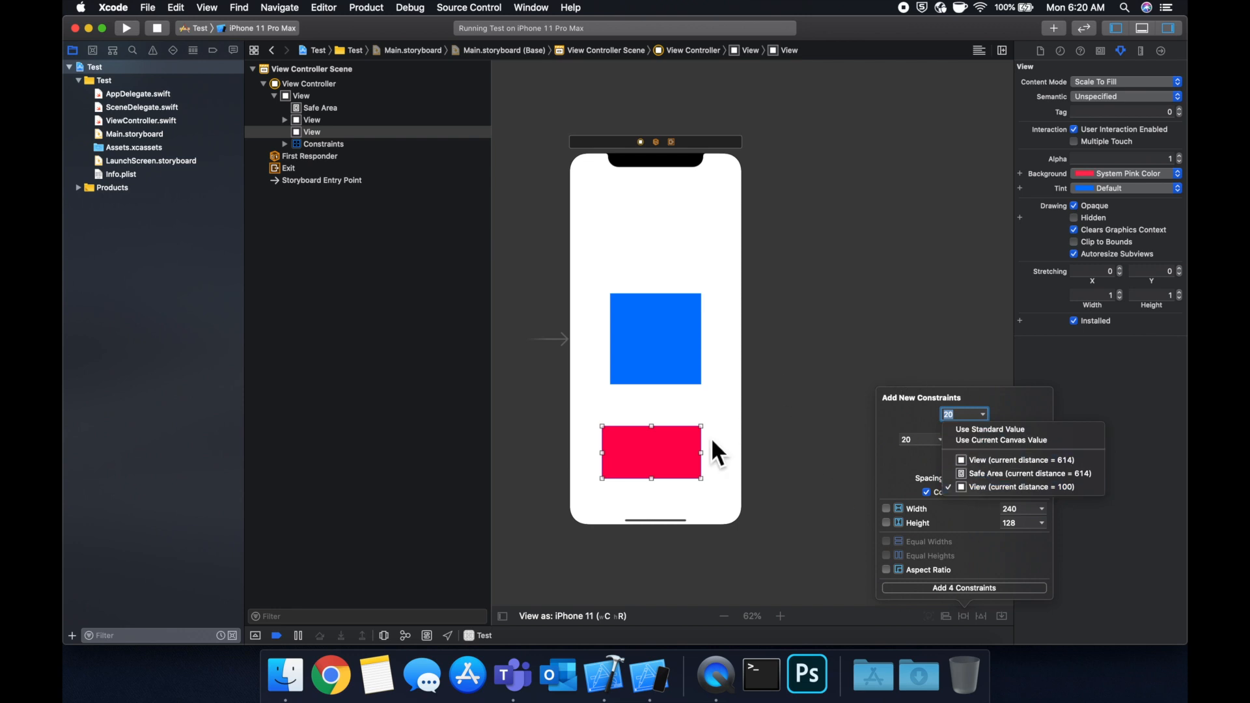
pyautogui.moveTo(897, 503)
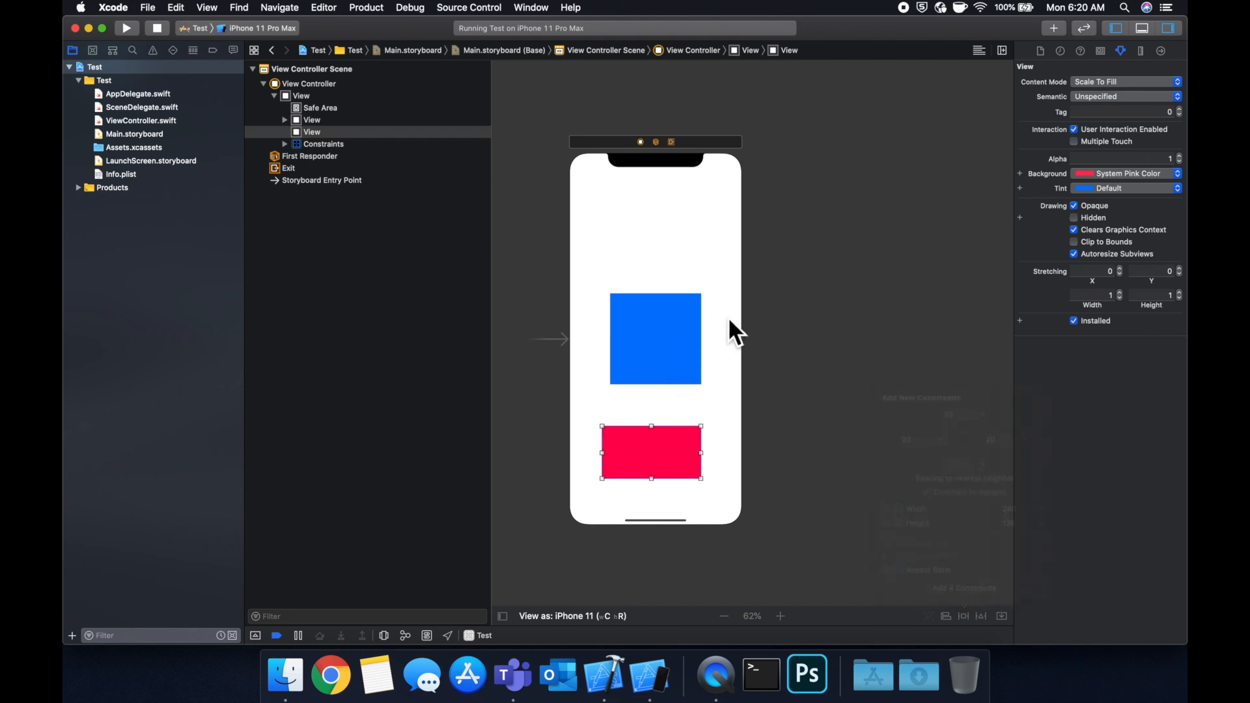
# Step: Rename the first View in the outline to blueView
pyautogui.click(655, 338)
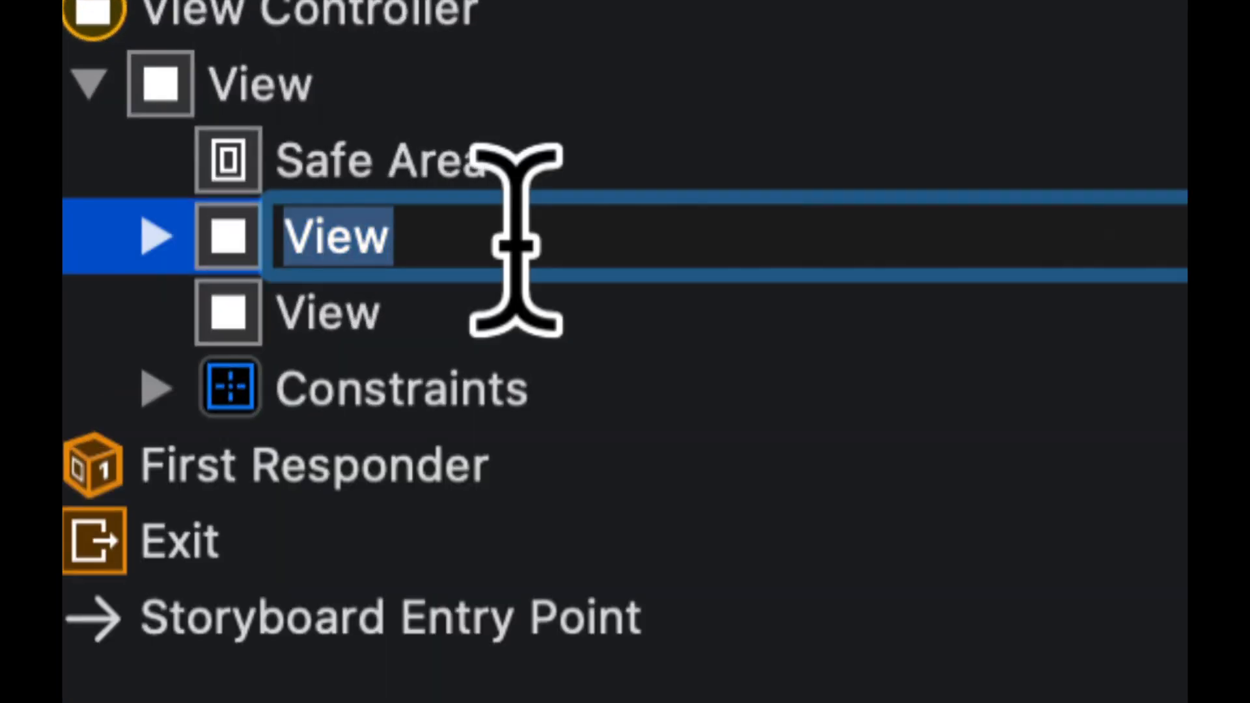
pyautogui.write('blueView')
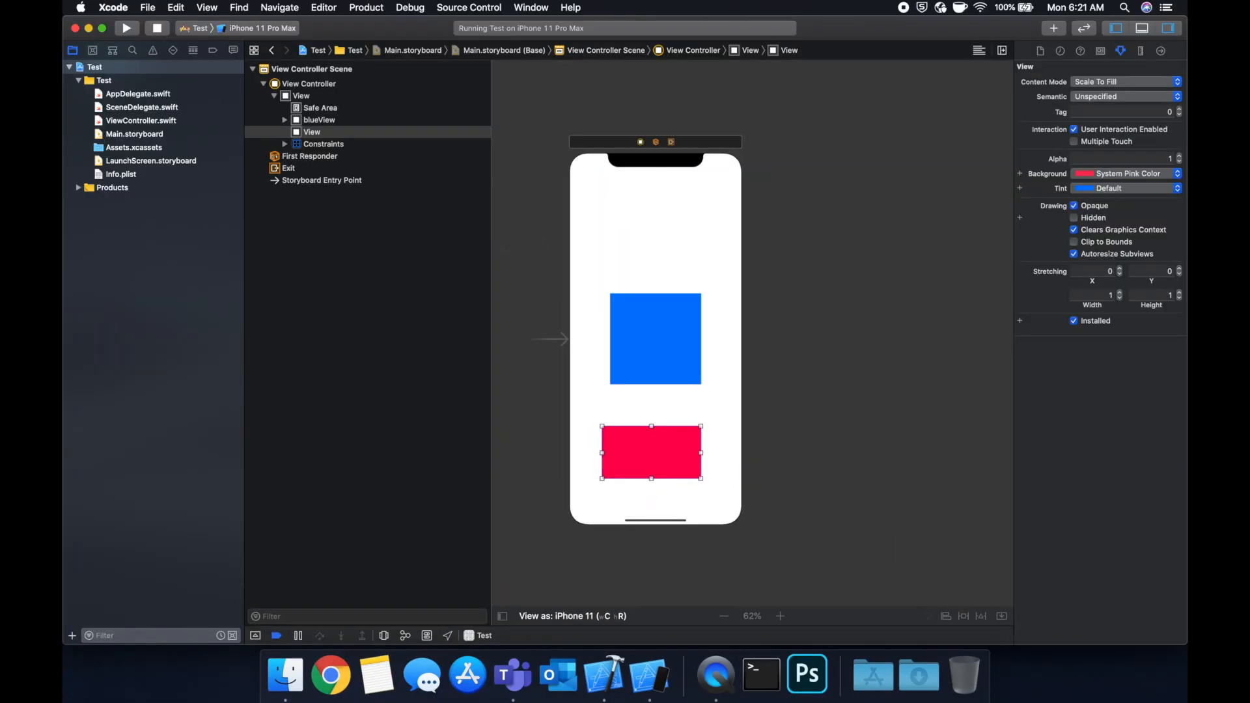
# Step: Update Frames so the pink view stretches below the blue square to the bottom edge
pyautogui.click(980, 614)
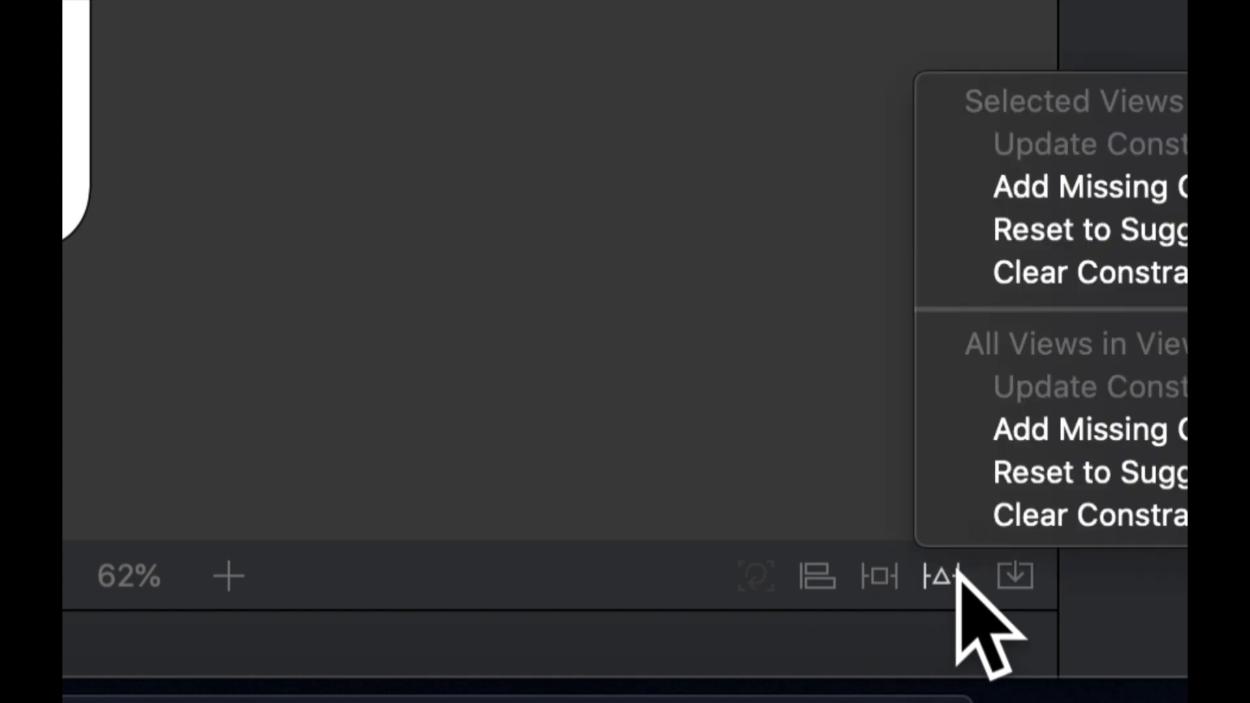
pyautogui.click(924, 576)
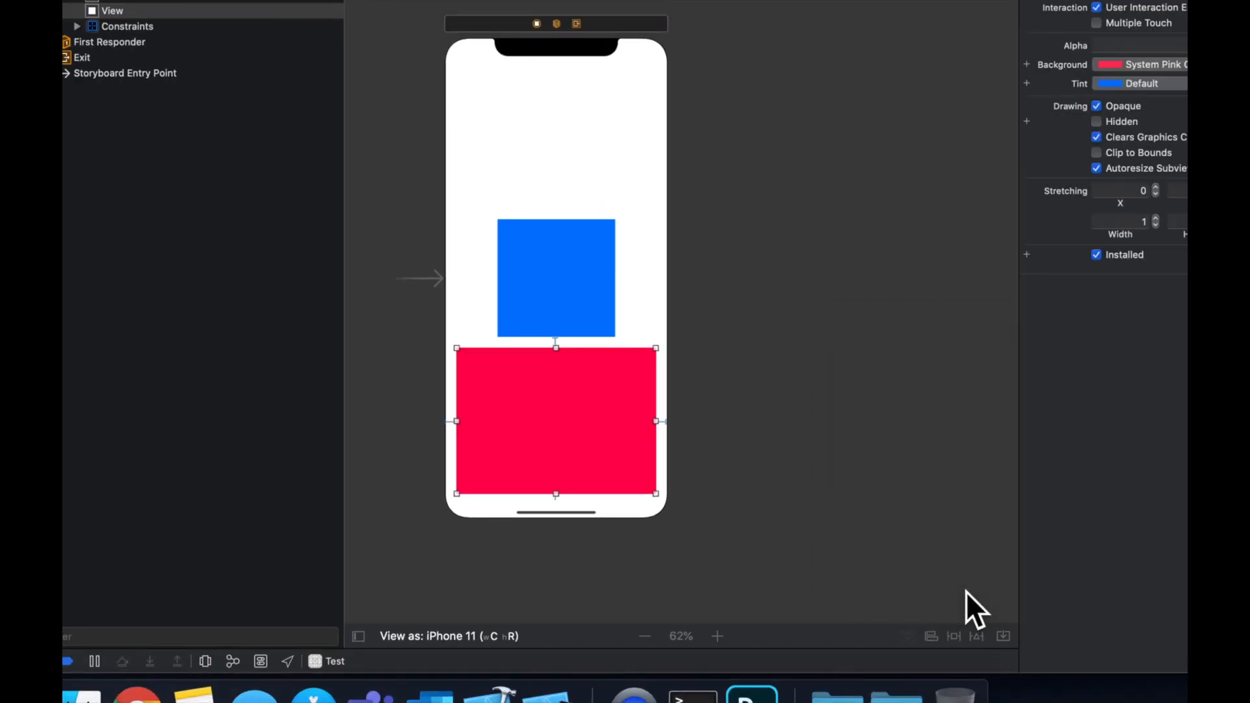
pyautogui.moveTo(769, 518)
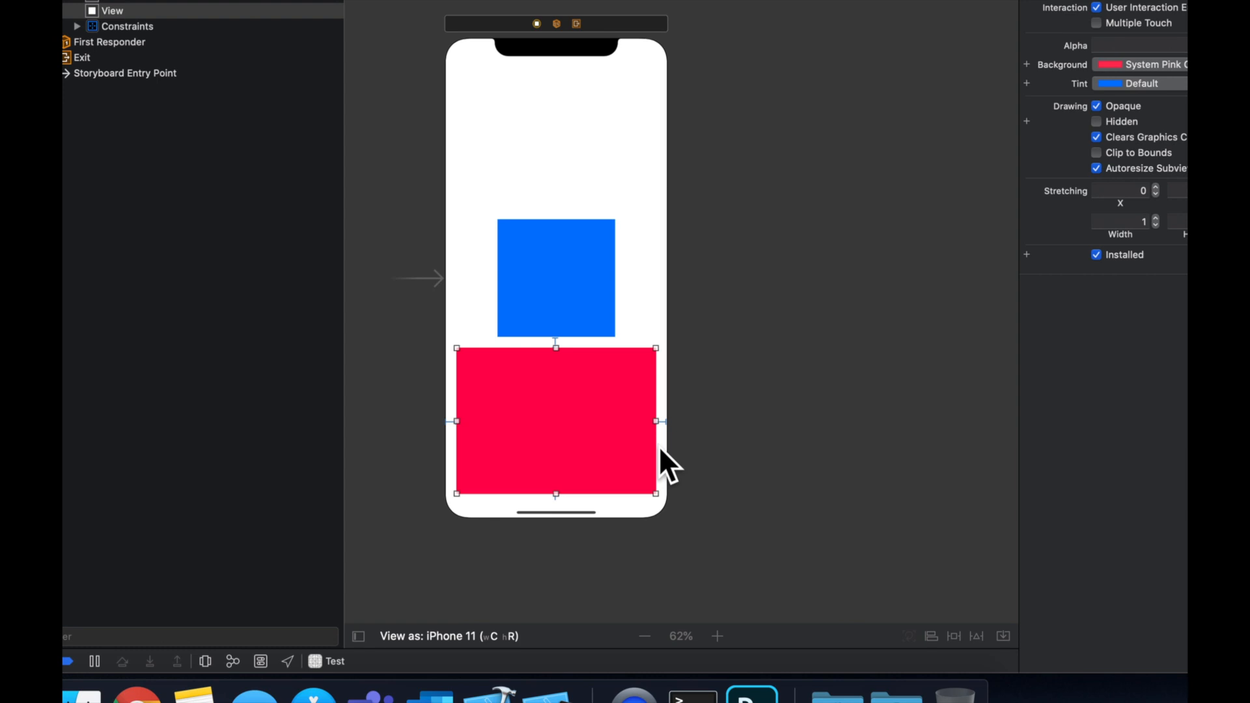
pyautogui.moveTo(698, 391)
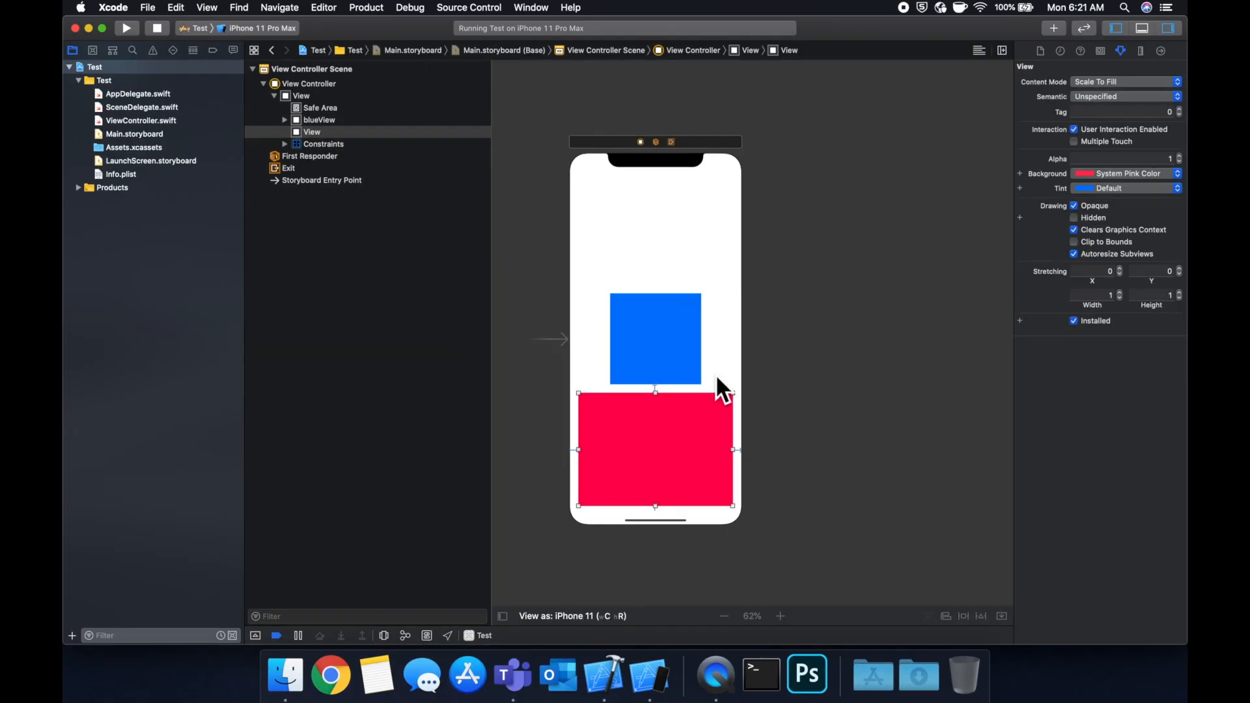
# Step: Review the iPhone 11 Pro Max preview, then target the iPad Pro (12.9-inch) (3rd generation) simulator
pyautogui.click(125, 28)
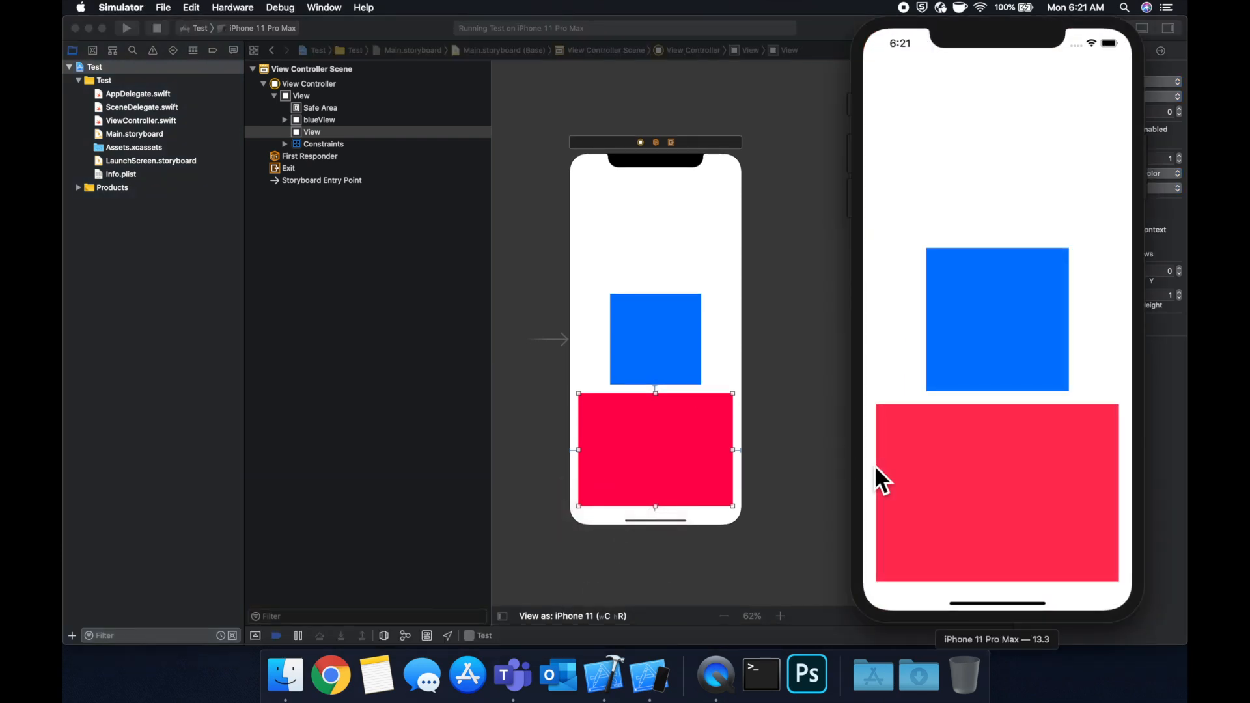
pyautogui.moveTo(694, 275)
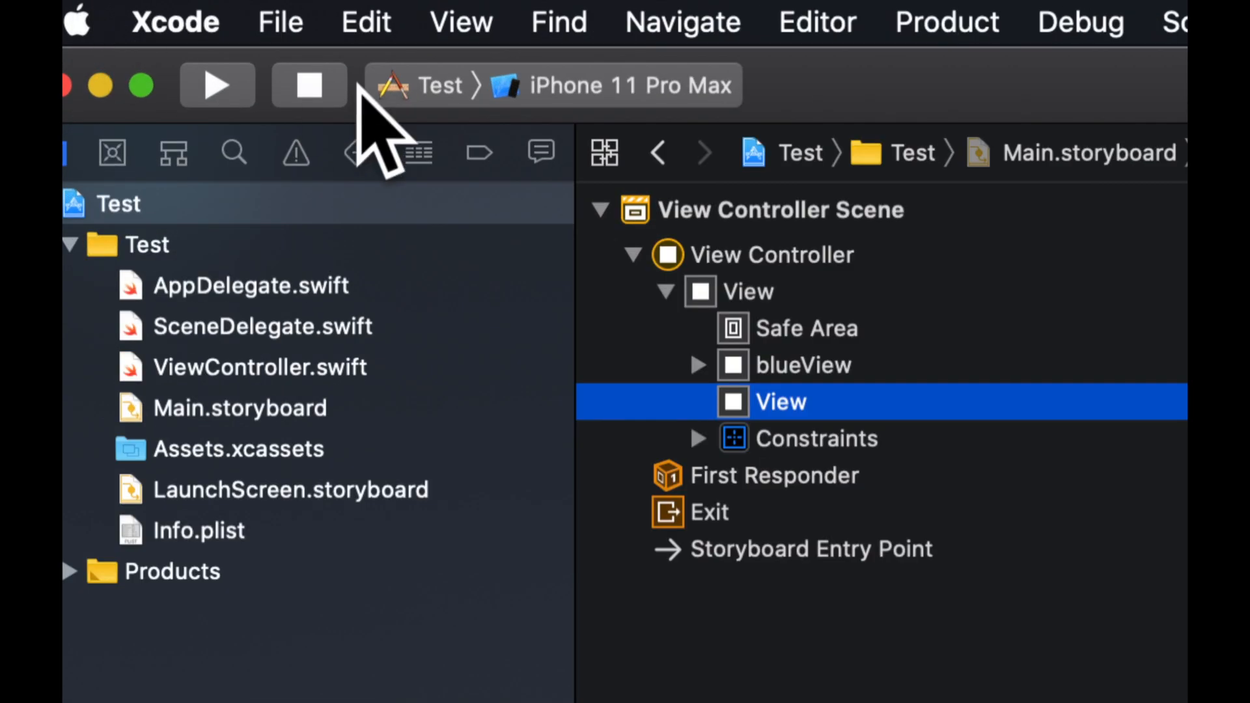
pyautogui.click(628, 86)
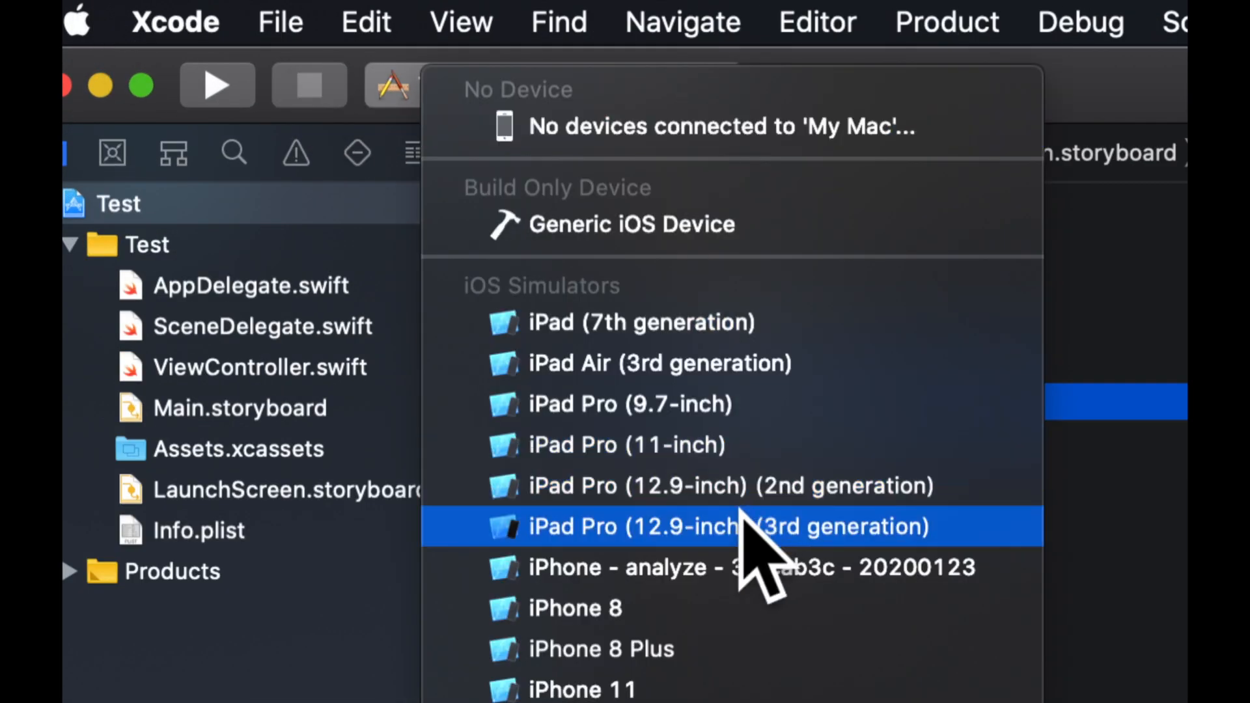
pyautogui.click(726, 525)
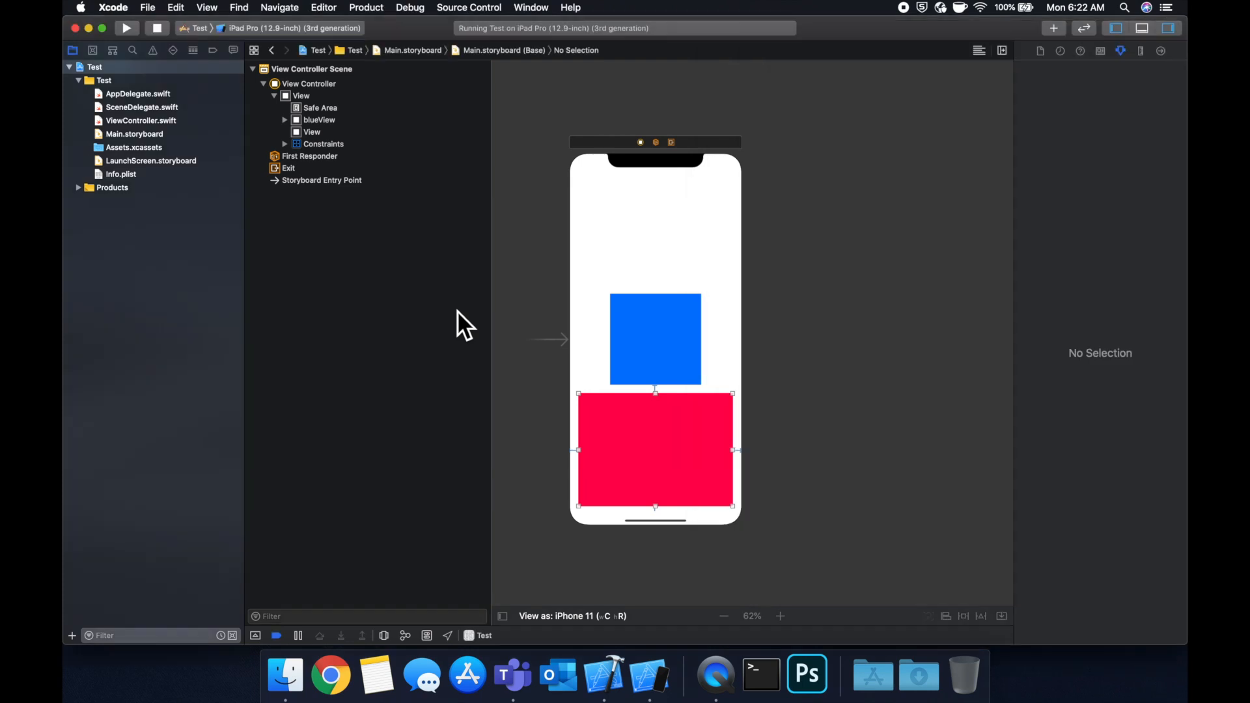
pyautogui.moveTo(536, 335)
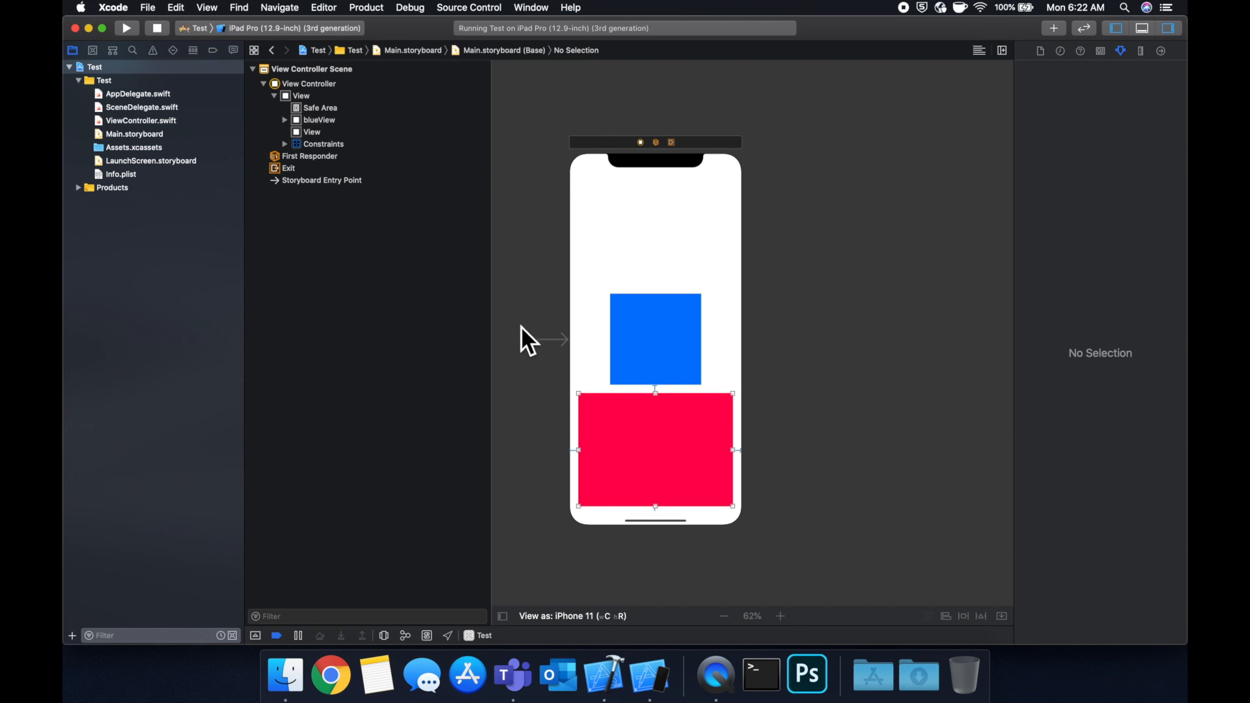
pyautogui.moveTo(529, 337)
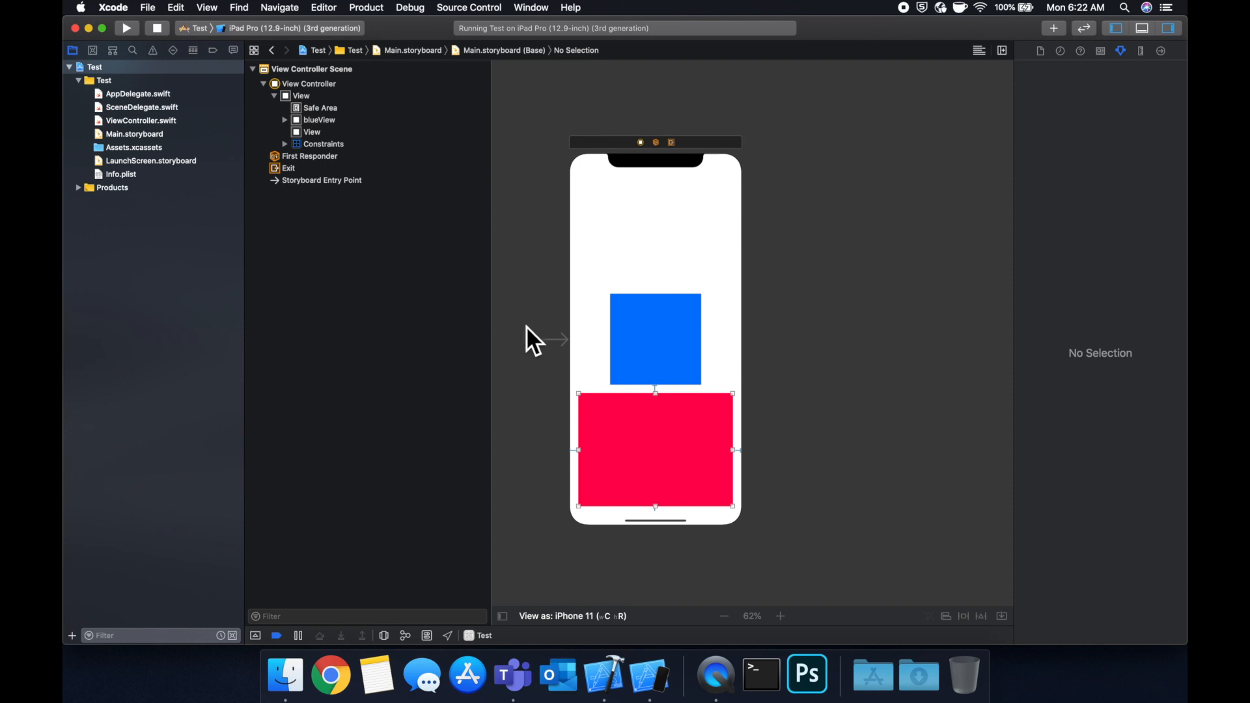
# Step: Switch the canvas View as device to iPad Pro 12.9-inch, then reopen the run destinations list
pyautogui.click(722, 615)
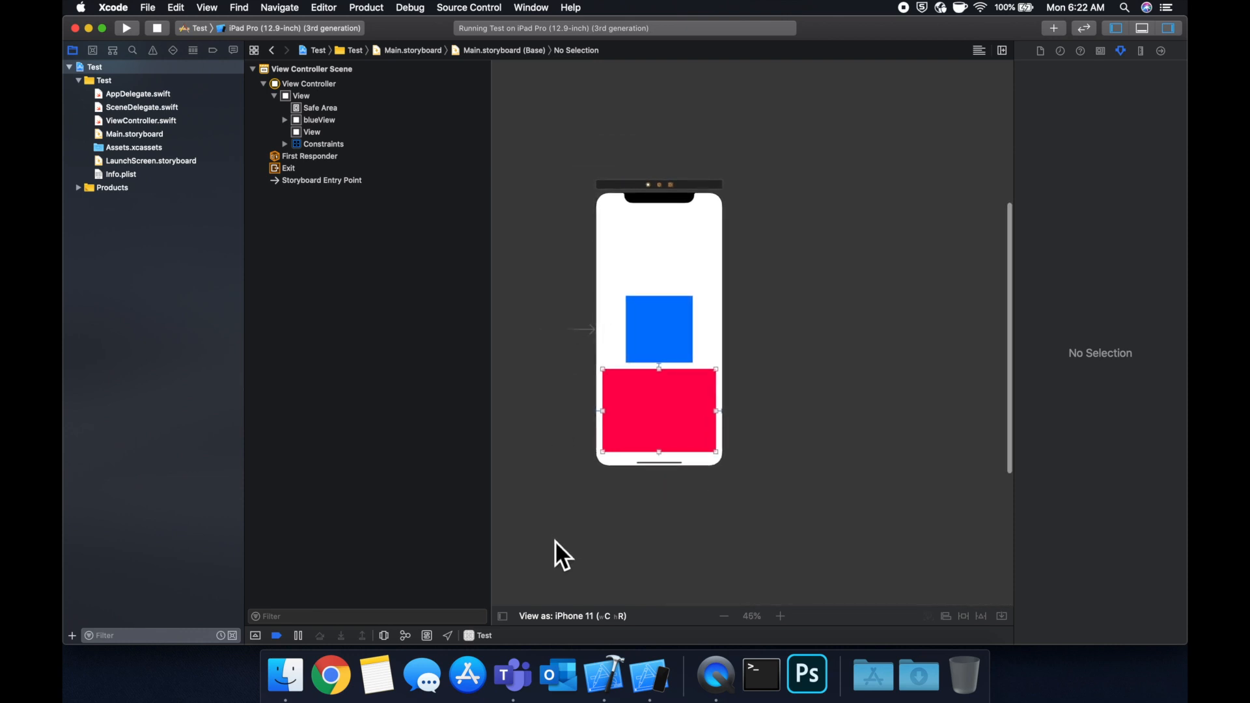
pyautogui.moveTo(626, 496)
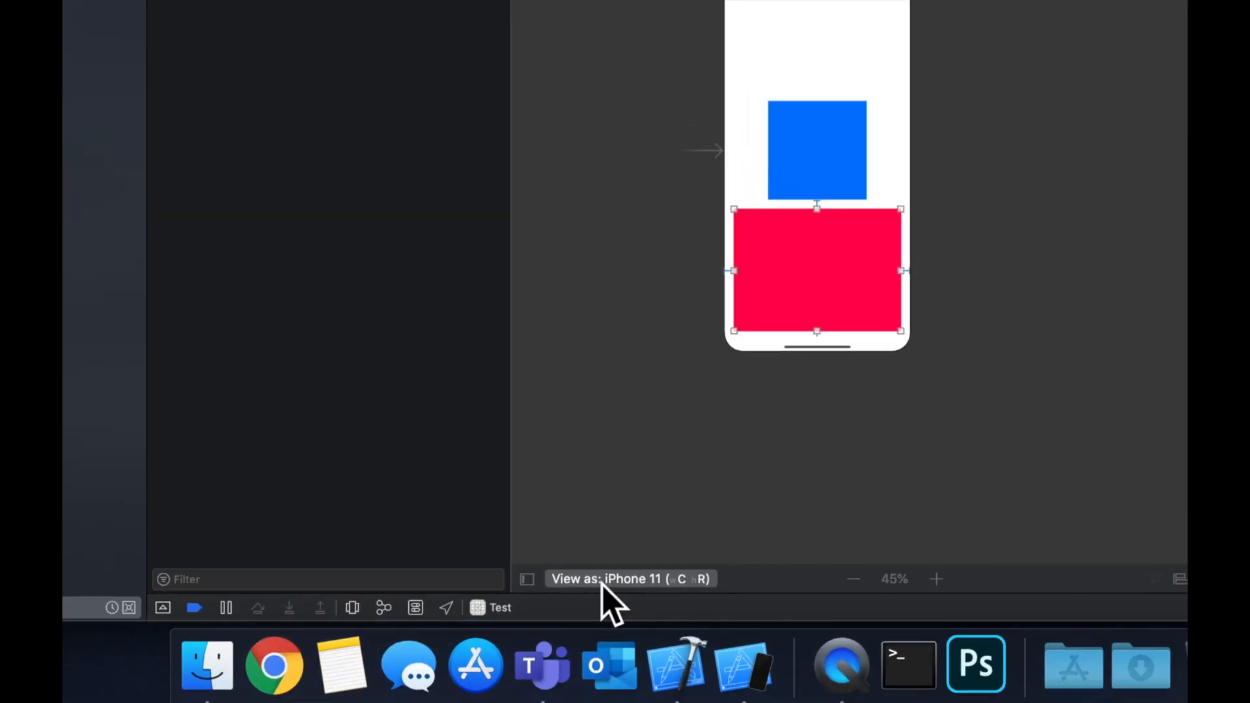
pyautogui.click(630, 578)
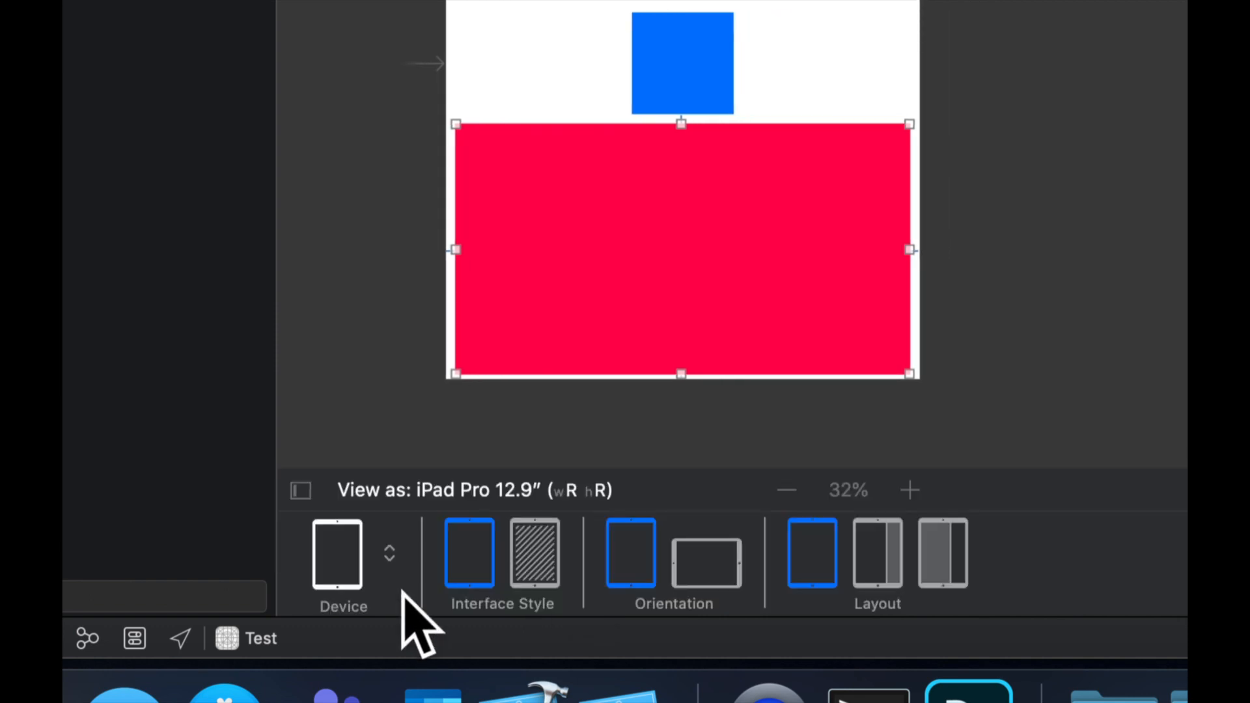
pyautogui.click(705, 552)
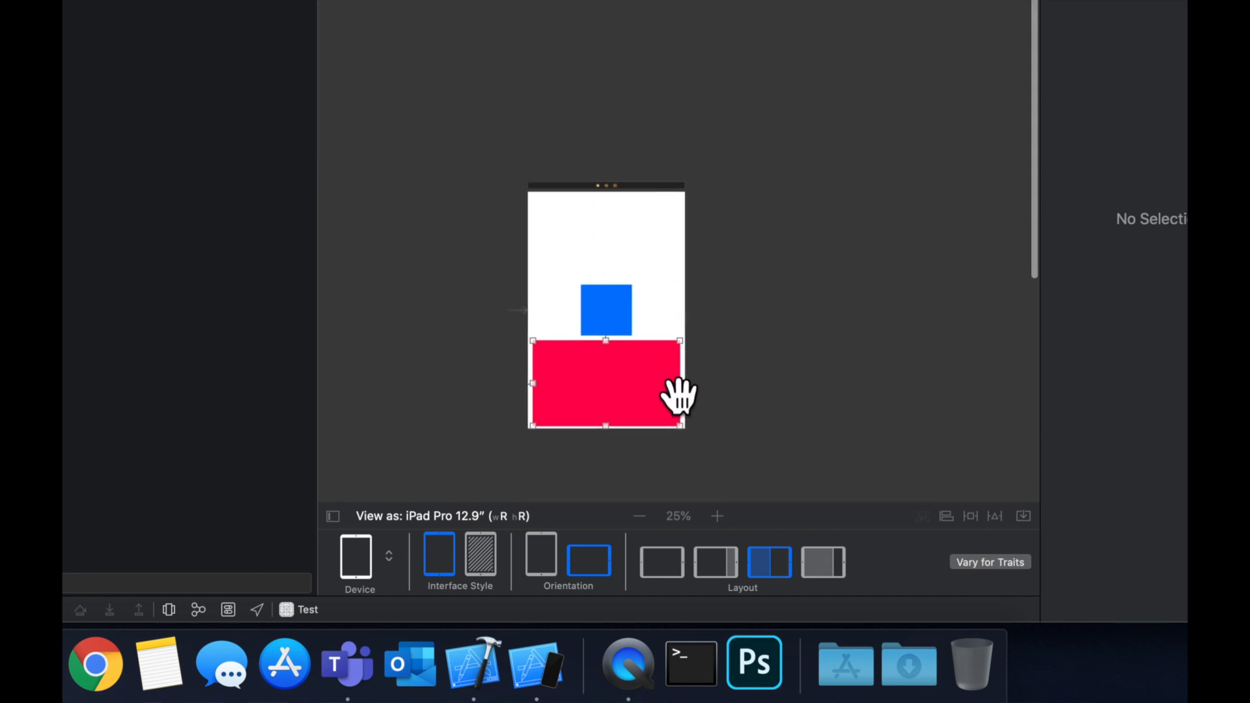
pyautogui.click(716, 516)
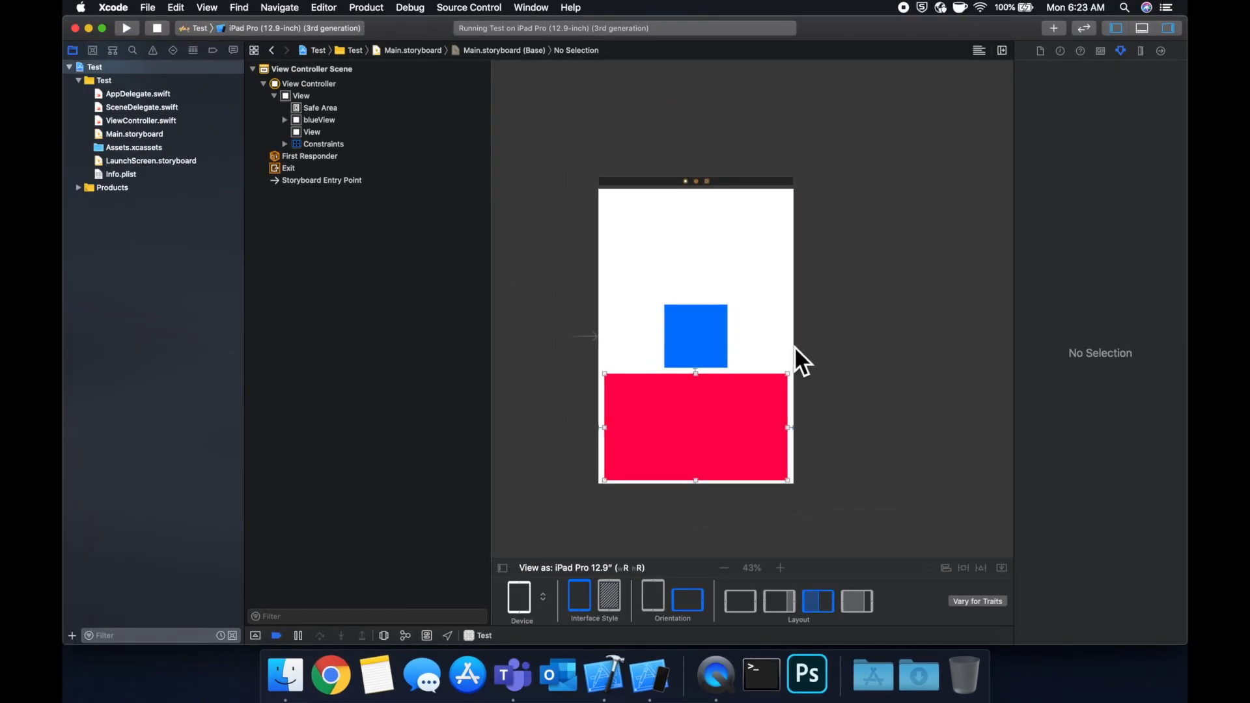
pyautogui.click(290, 28)
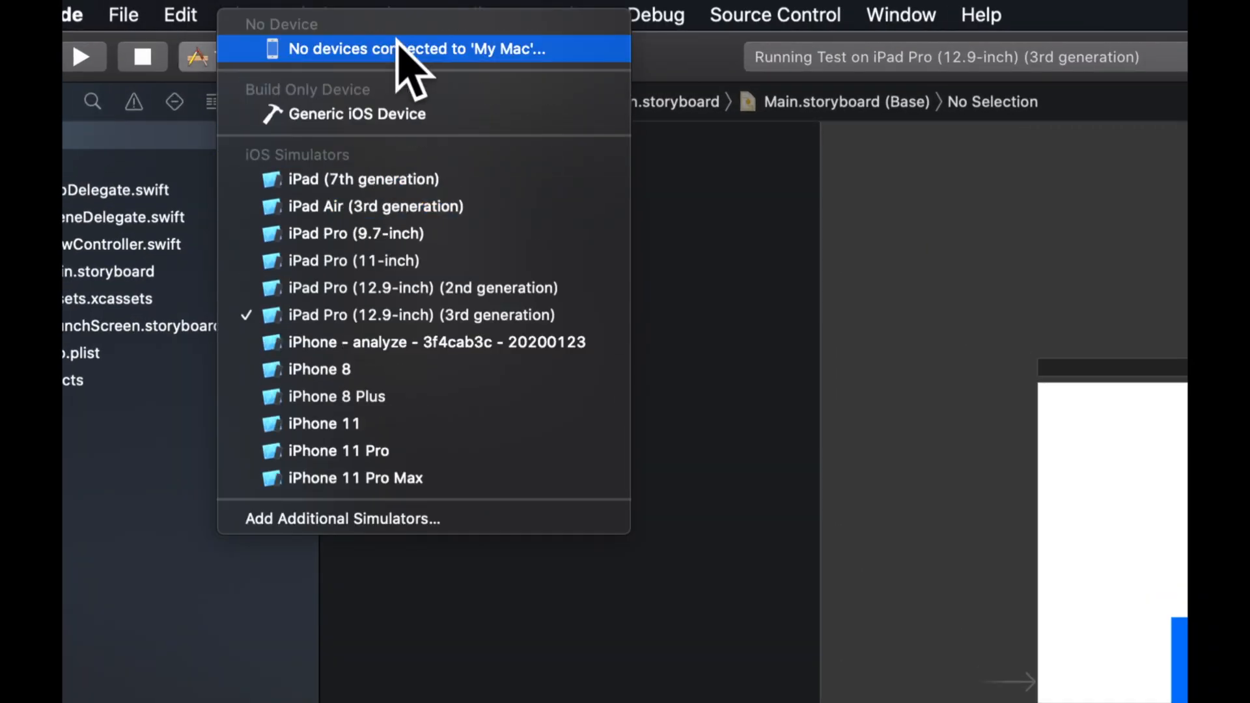
pyautogui.moveTo(406, 288)
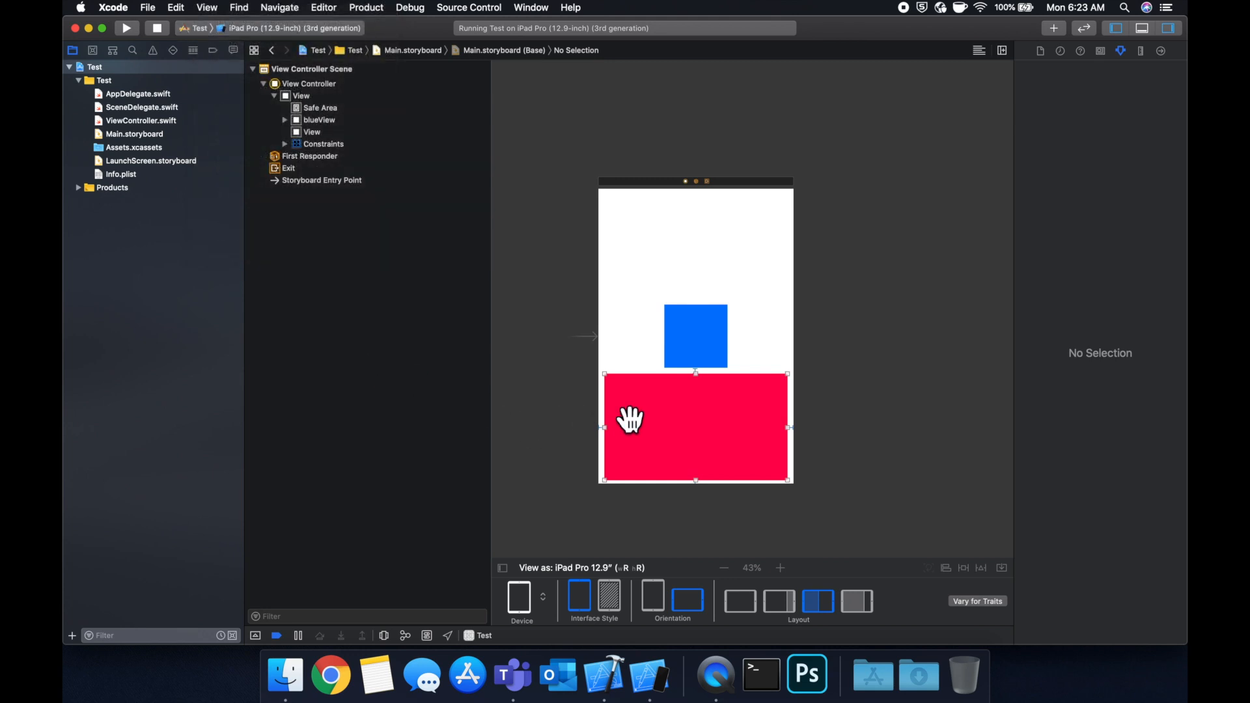
pyautogui.moveTo(737, 267)
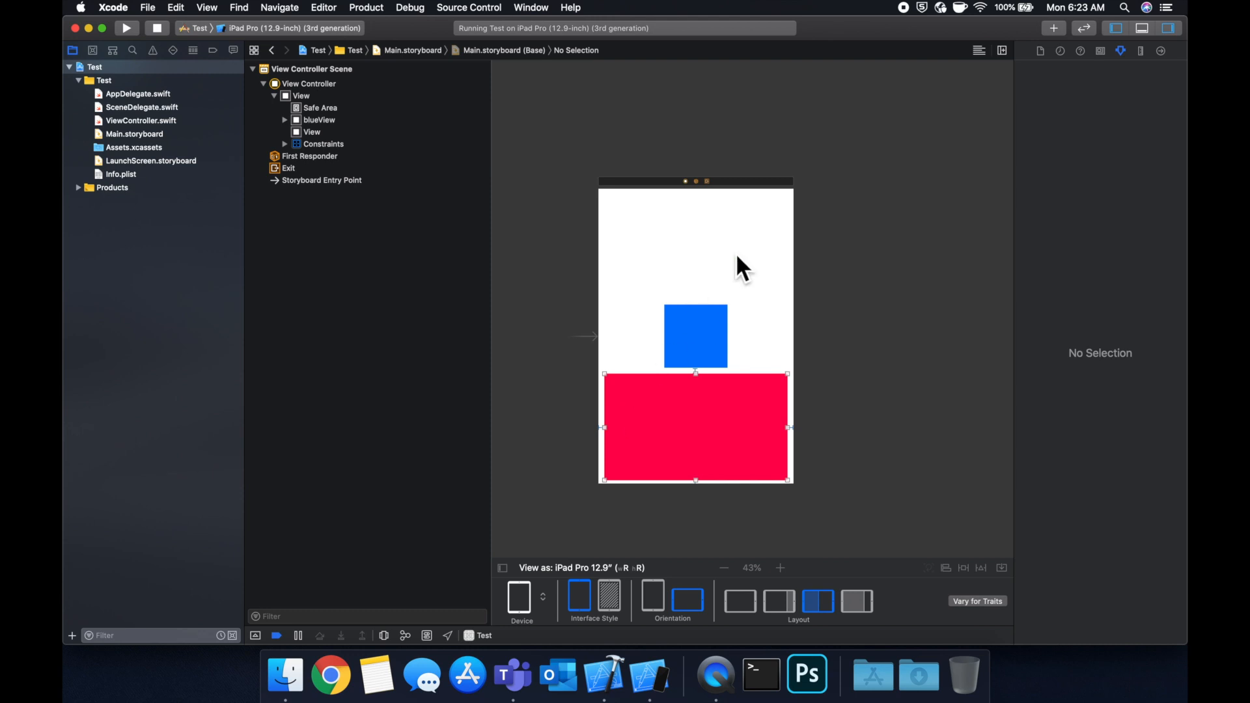
pyautogui.moveTo(821, 310)
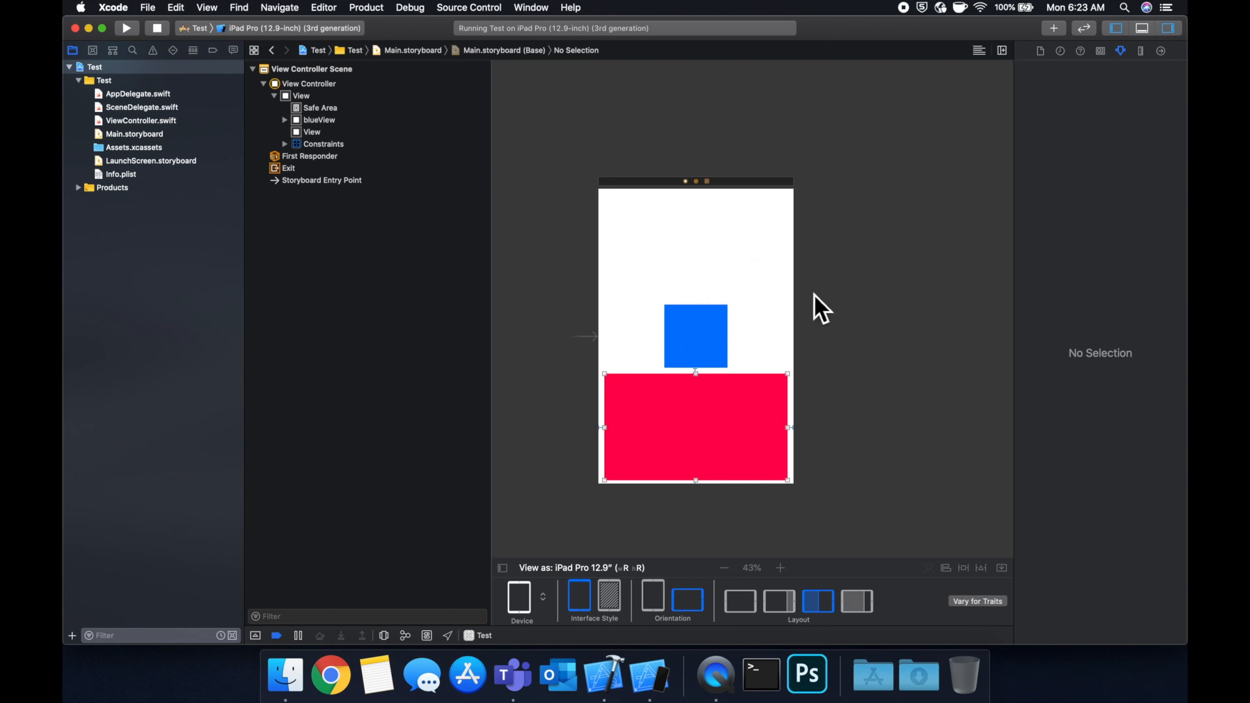